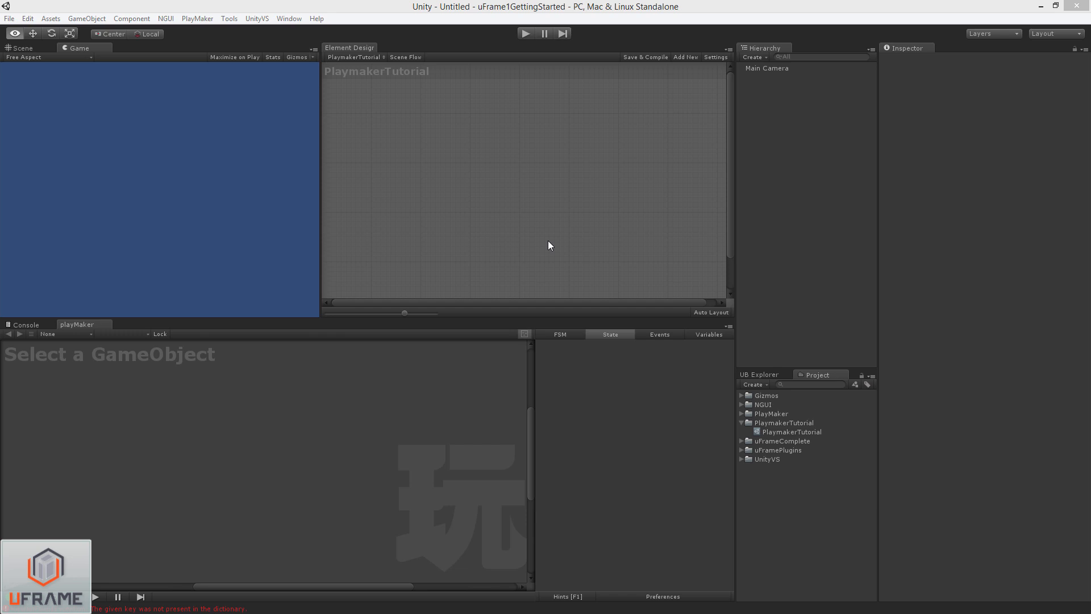
mouse_move(549, 245)
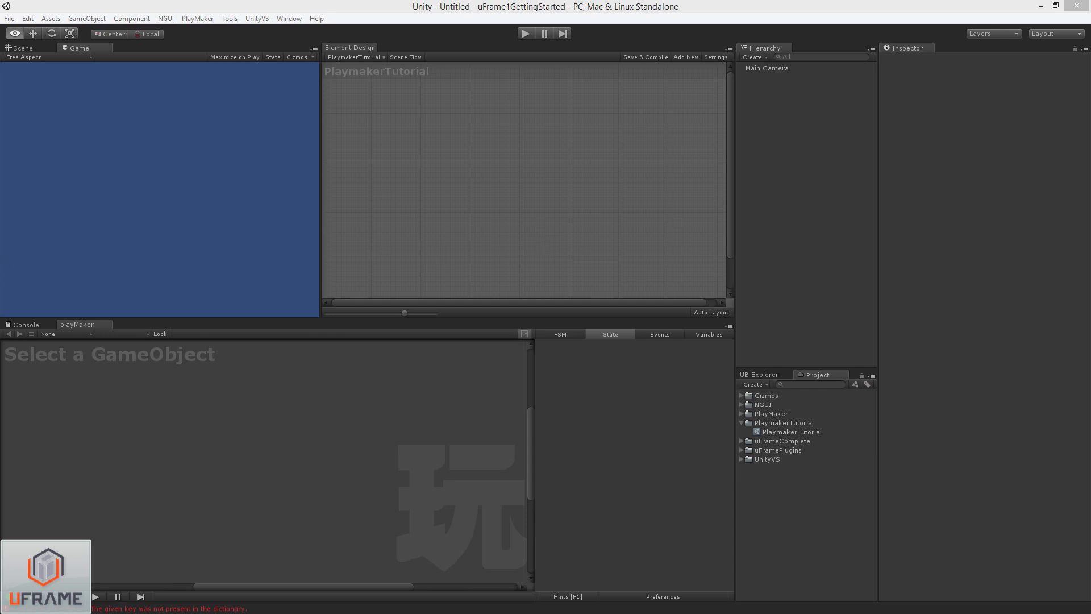
mouse_move(395, 328)
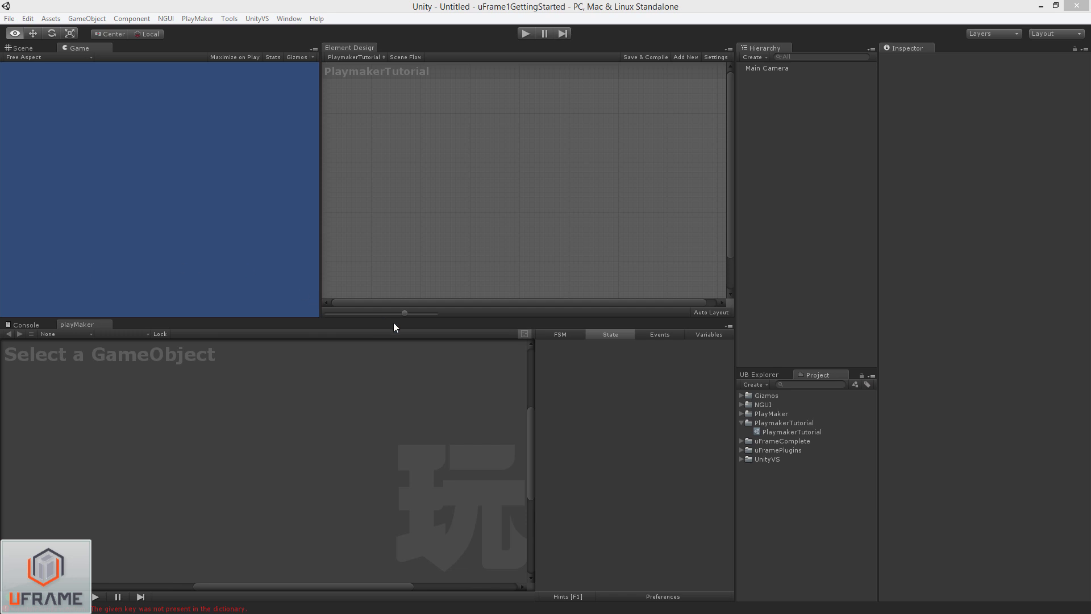
mouse_move(445, 245)
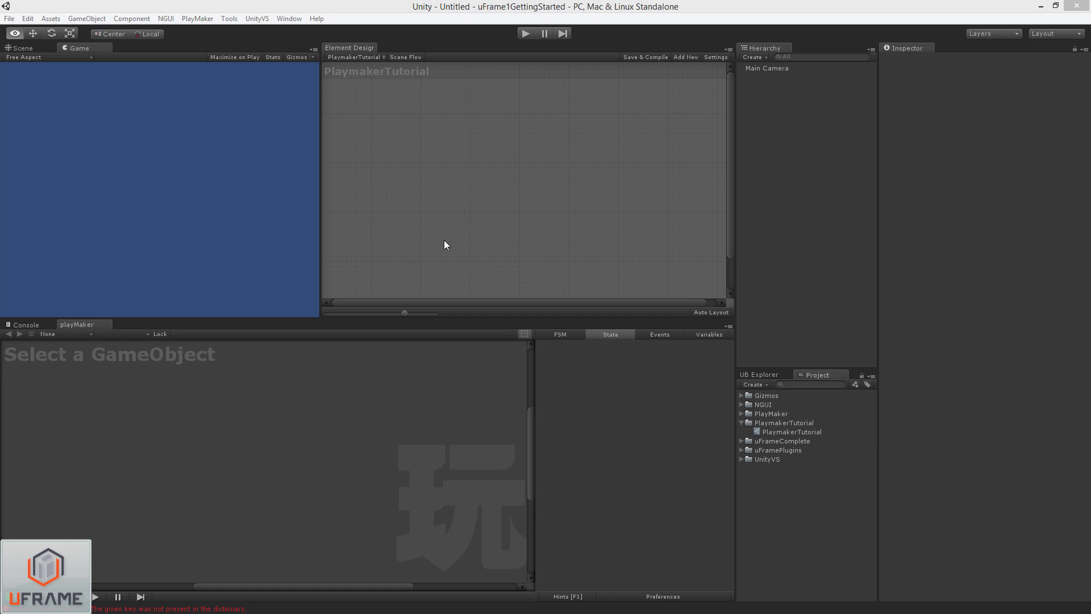
mouse_move(603, 288)
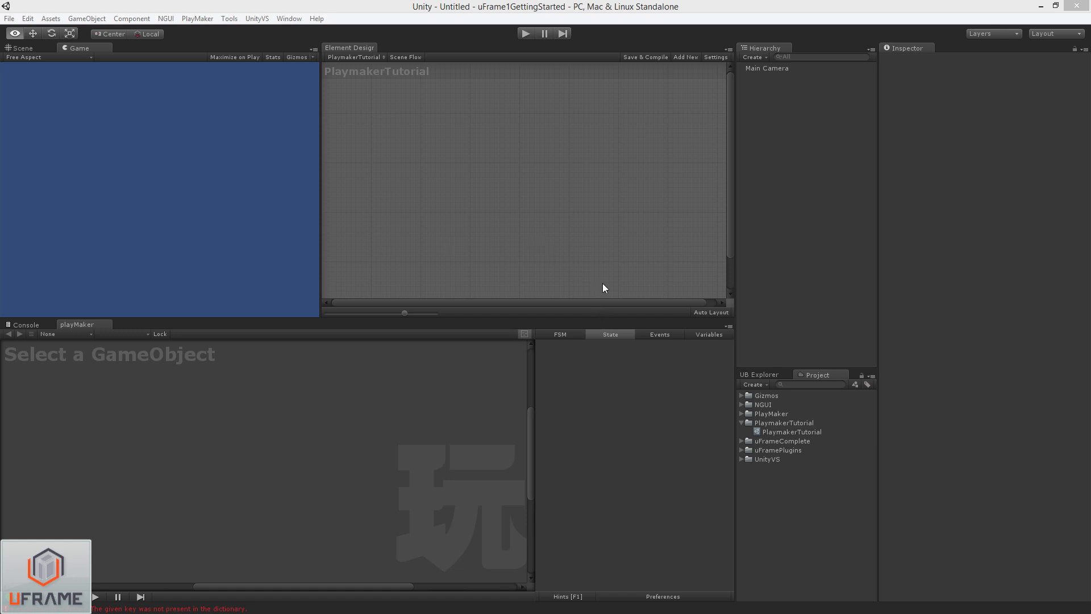
mouse_move(584, 213)
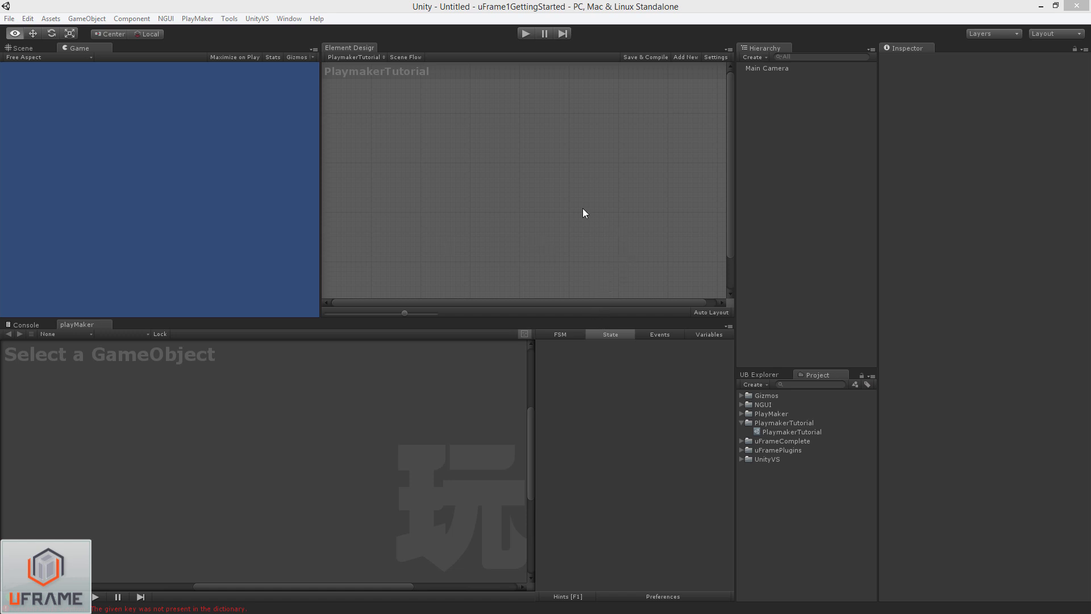
mouse_move(544, 204)
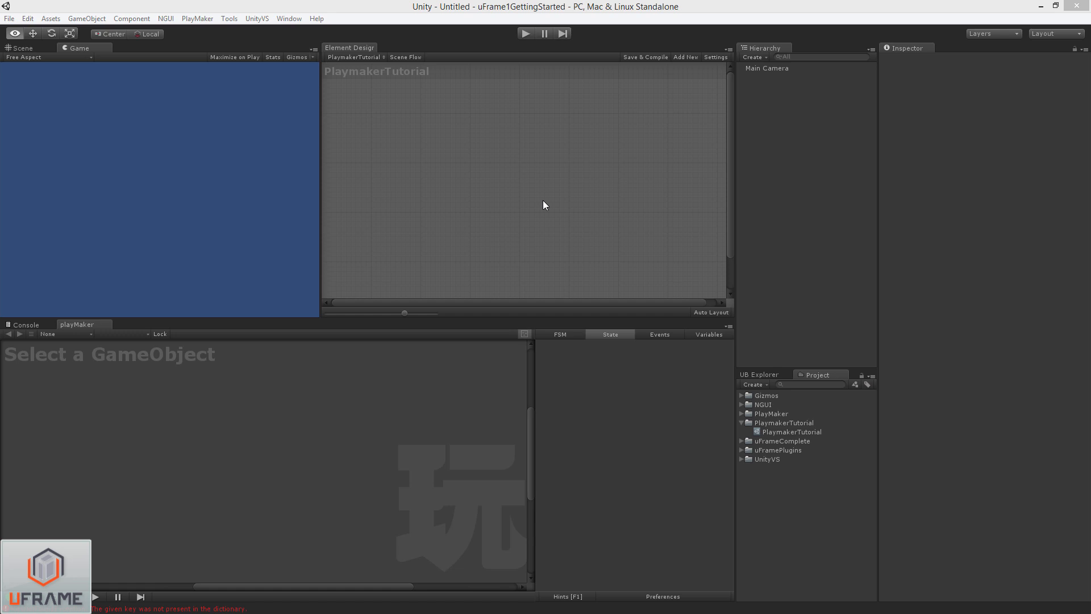
mouse_move(796, 436)
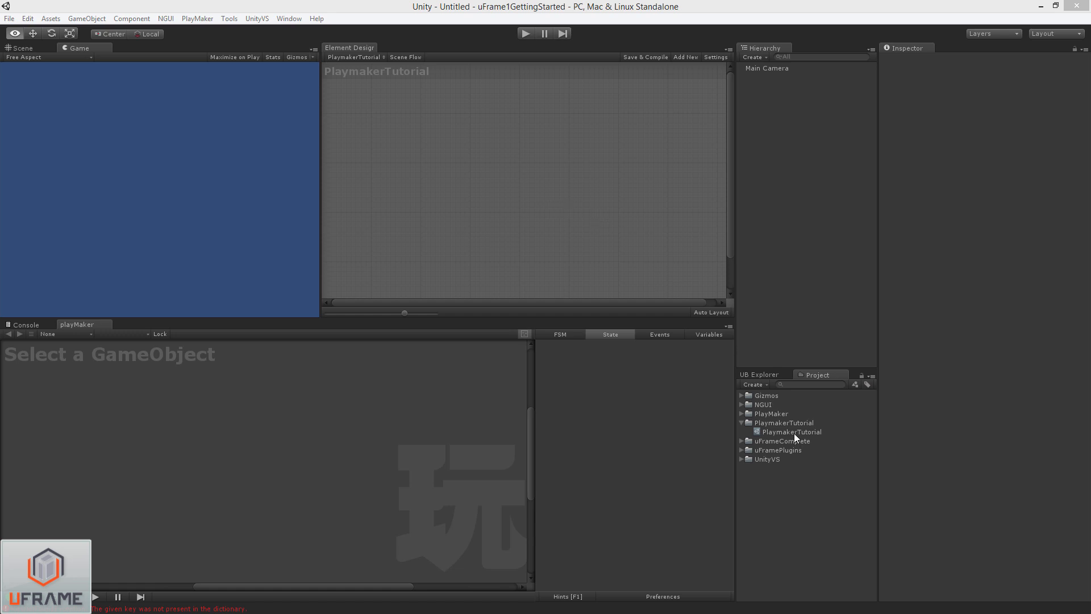
- Add a PlaymakerTutorial scene manager and a linked Playmaker subsystem from the Add New menu
right_click(394, 130)
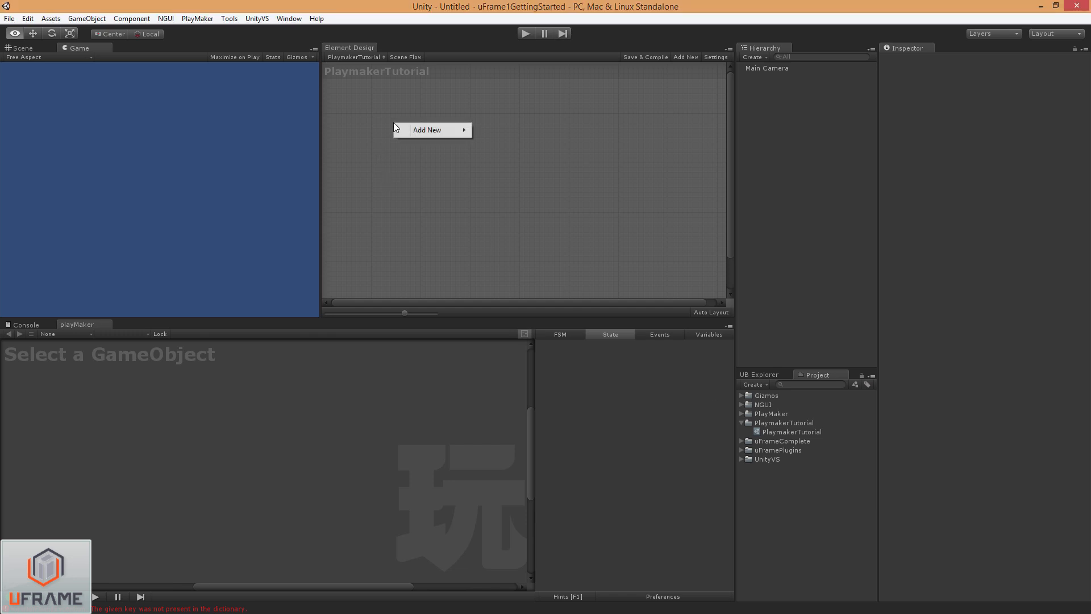
click(428, 129)
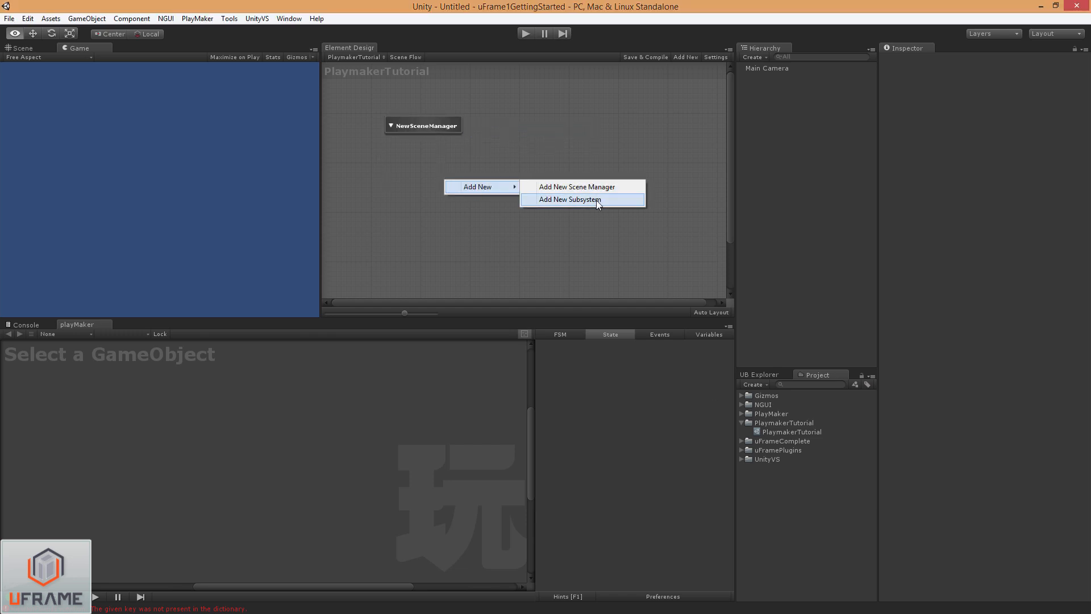
click(569, 200)
text(pl)
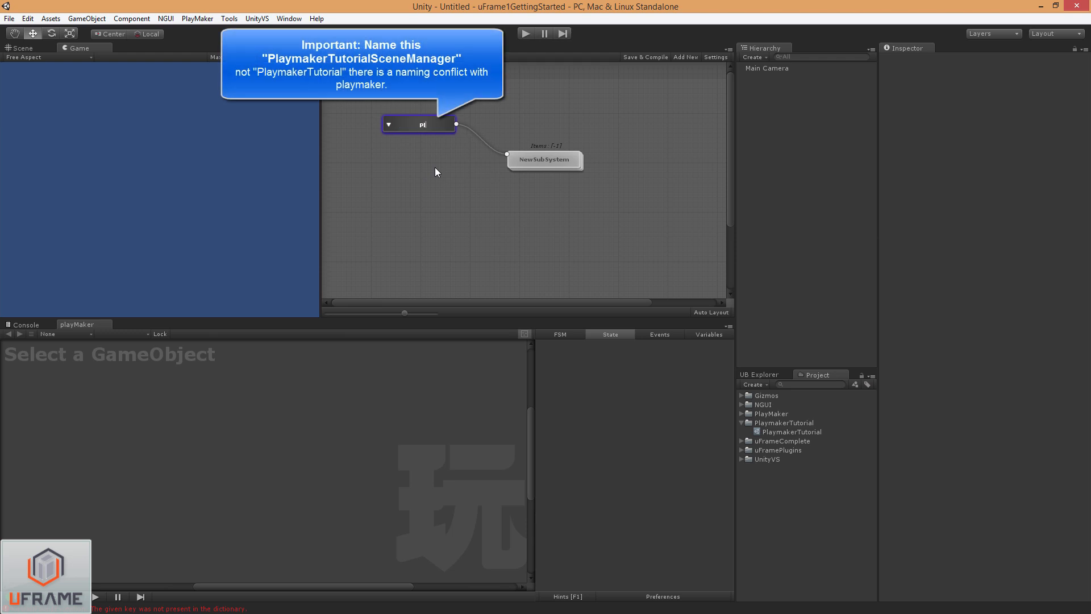
text(PlaymakerTutorial)
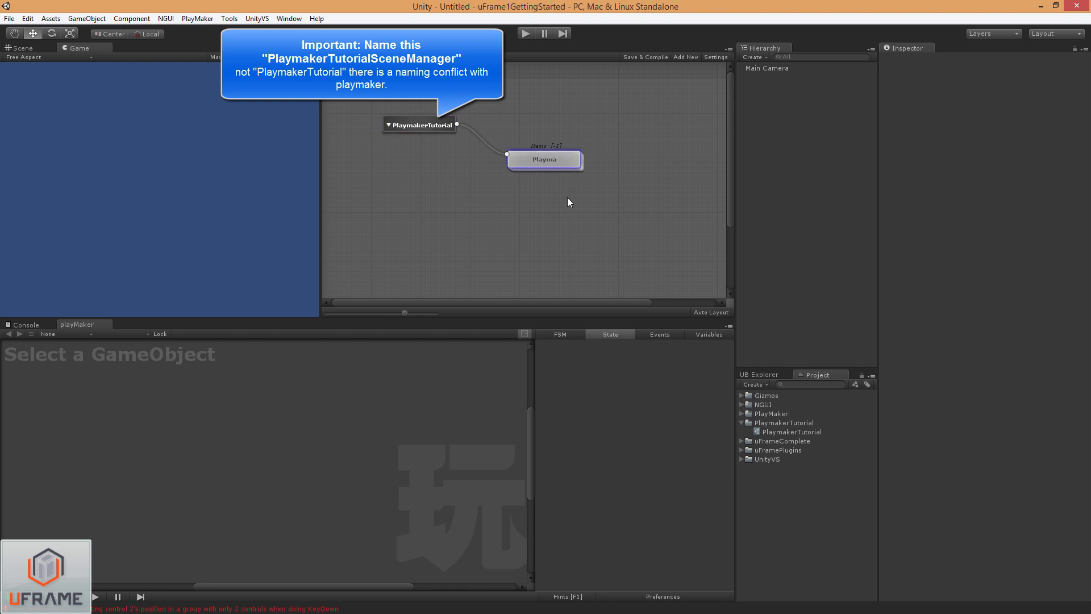
text(ker)
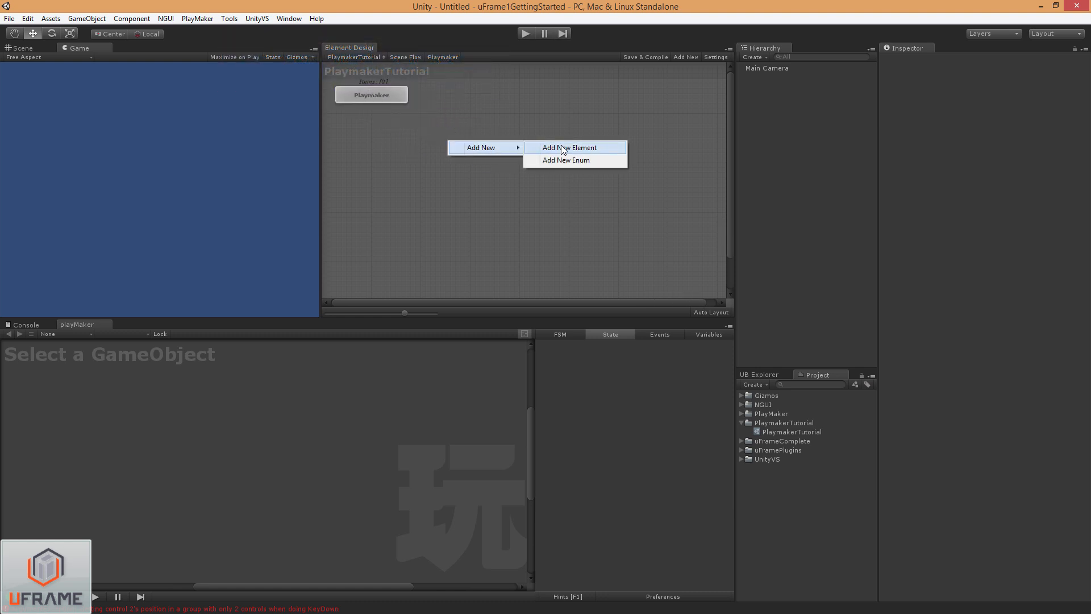
- Add a new element named UpgradeableBox inside the Playmaker subsystem graph
click(570, 148)
text(UpgradeableBox)
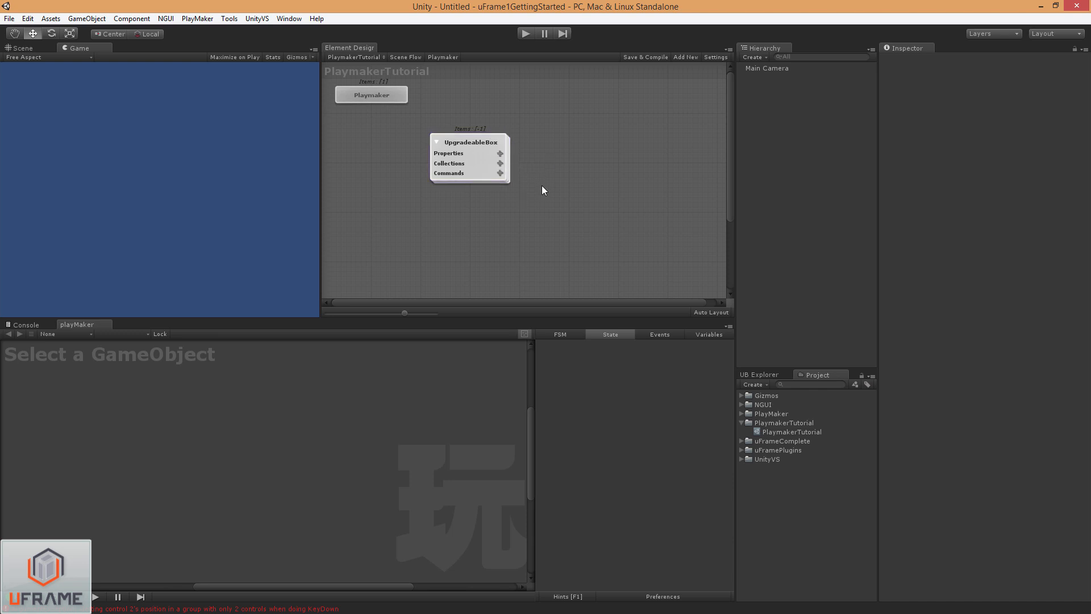
mouse_move(564, 172)
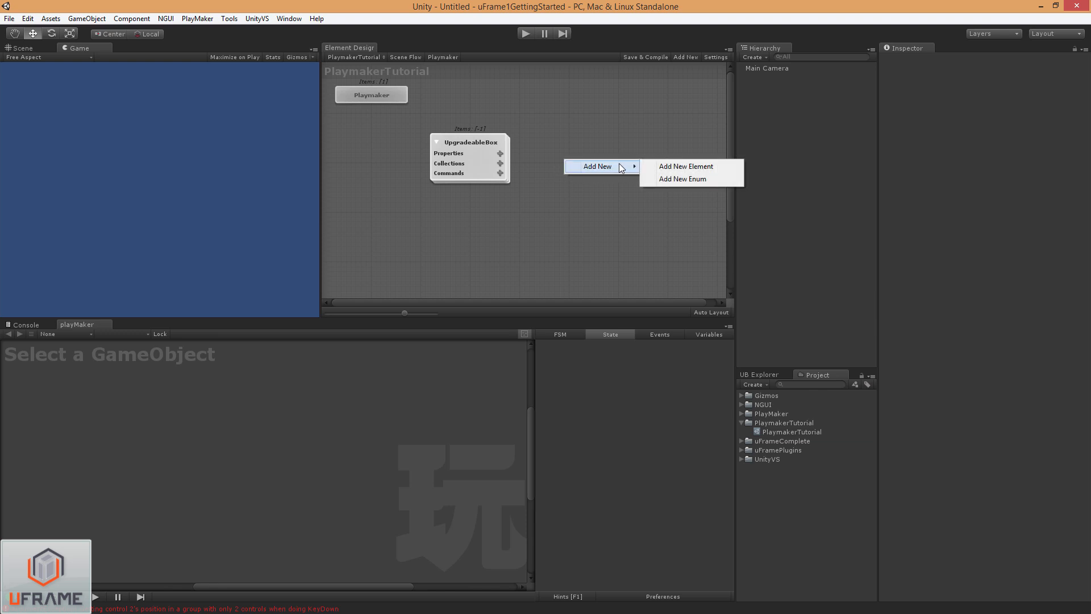
- Create the UpgradeableBoxState enum with items Idle, Upgrading and Dead
click(683, 178)
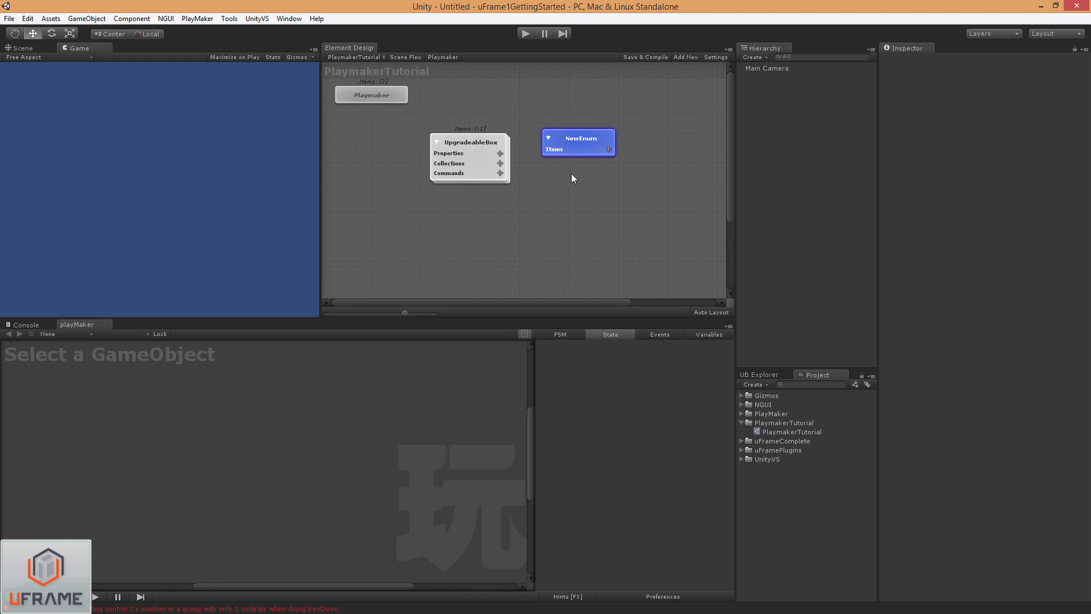
mouse_move(594, 148)
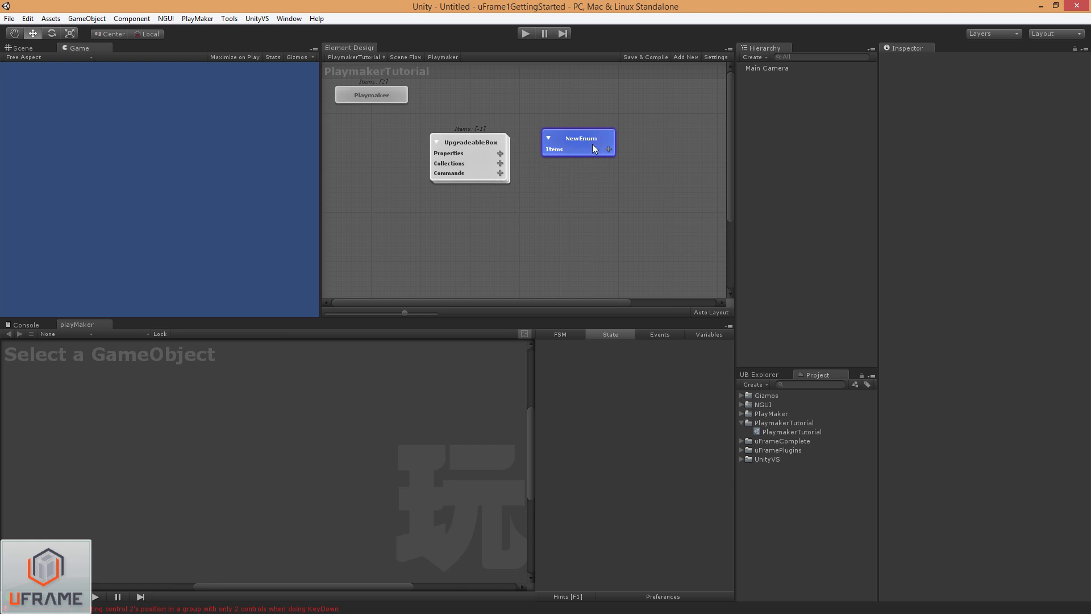
mouse_move(597, 144)
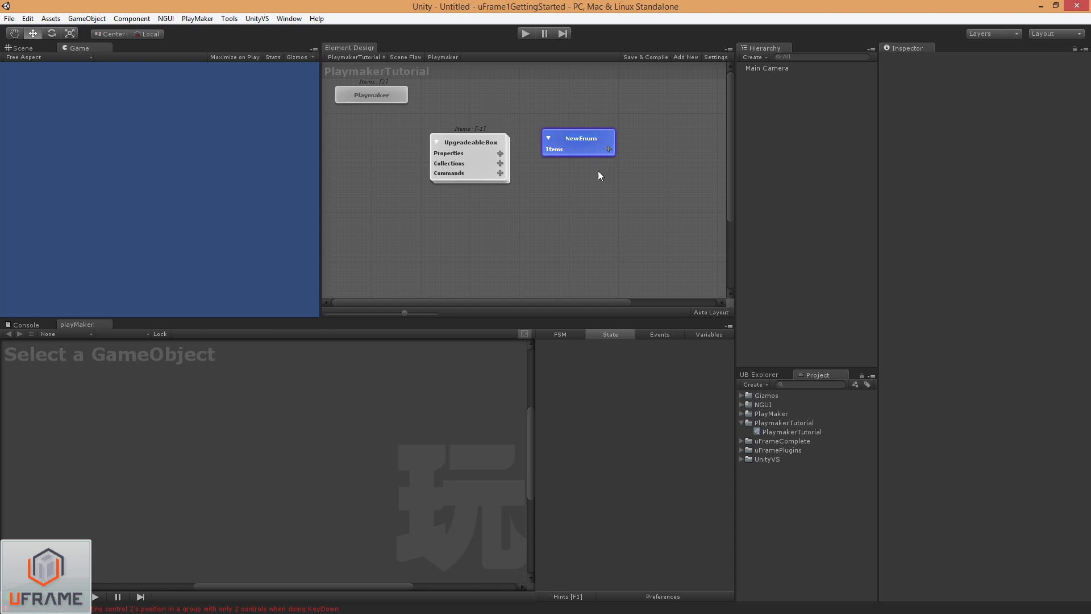
mouse_move(615, 200)
text(UpgradeableBoxState)
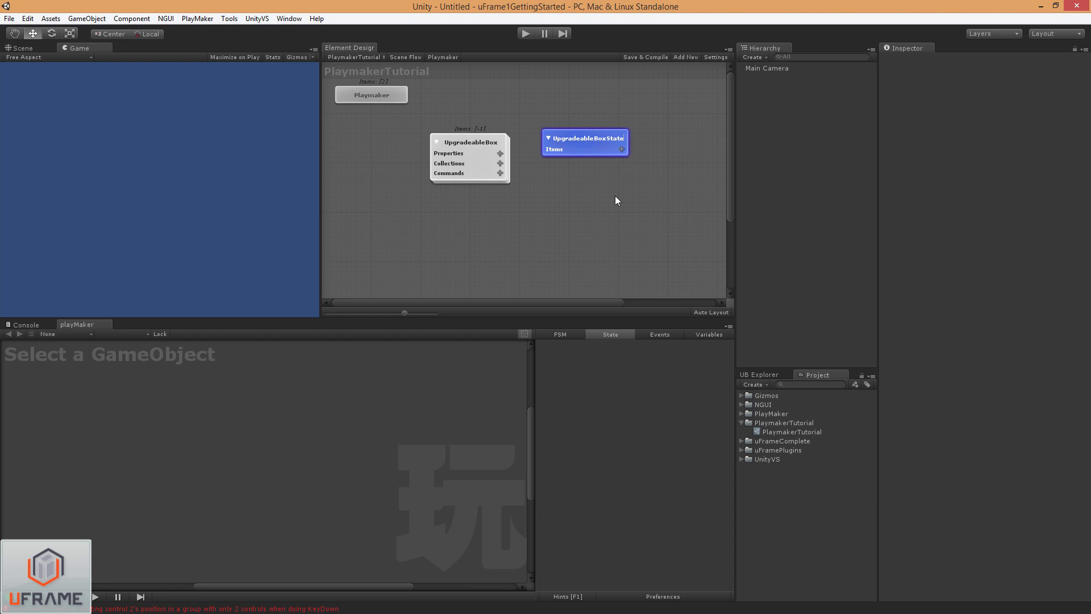
mouse_move(622, 183)
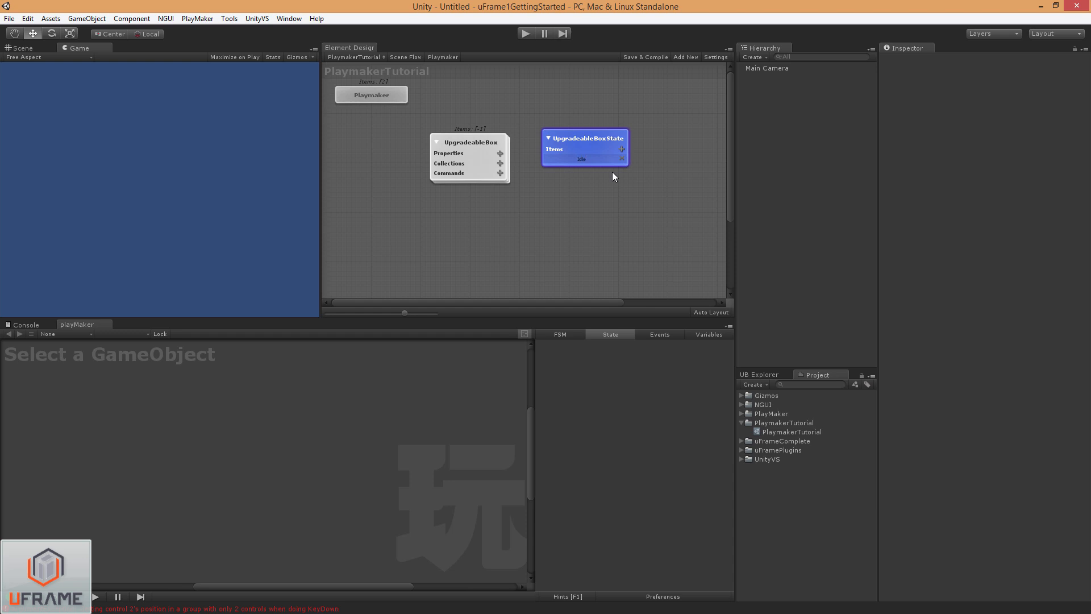
click(621, 149)
text(Dead)
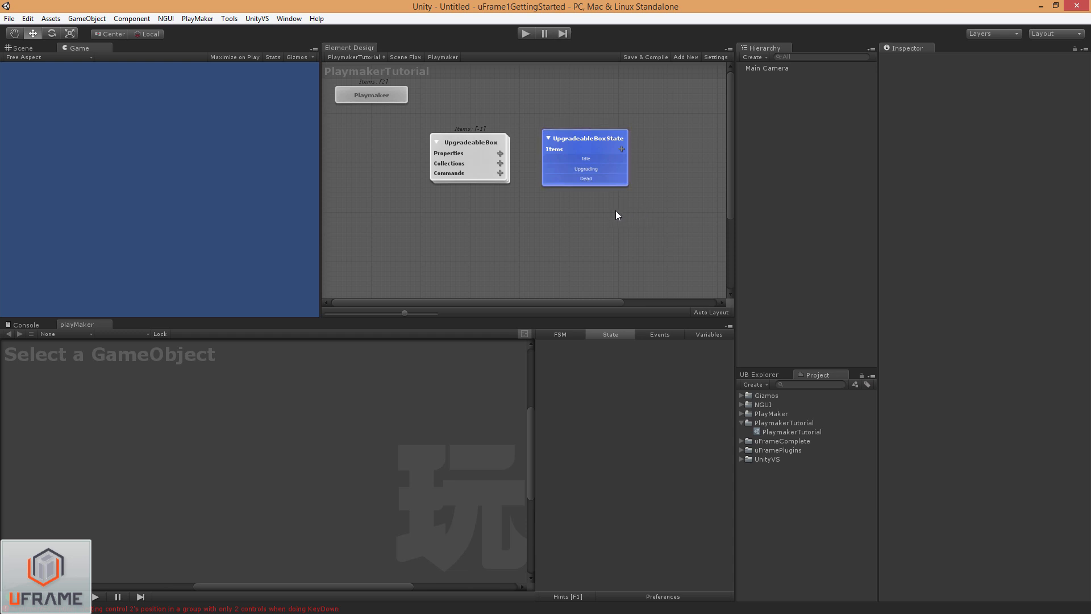
mouse_move(604, 161)
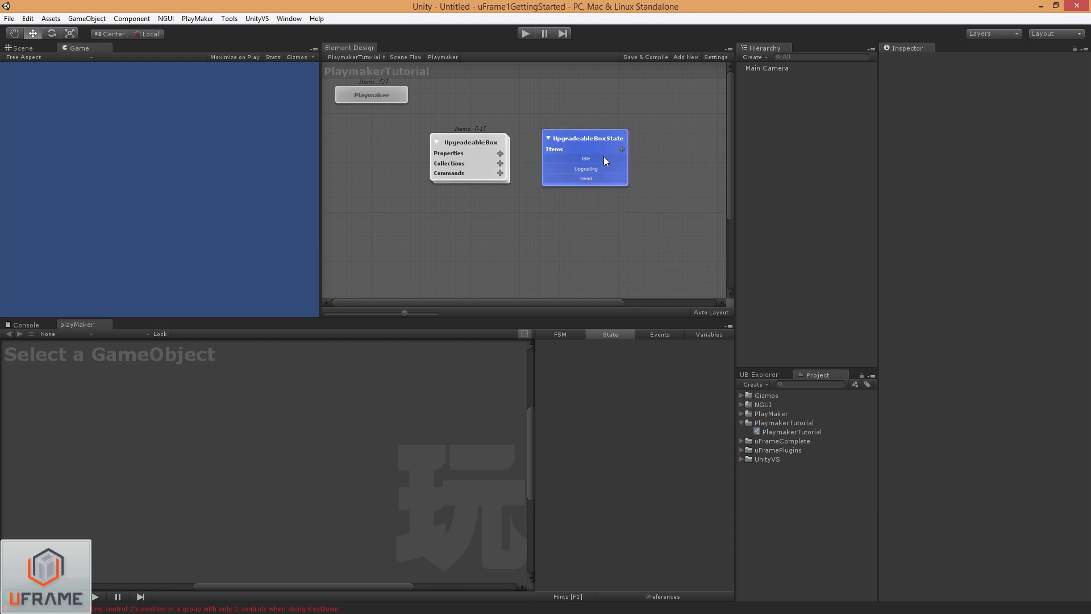
mouse_move(605, 151)
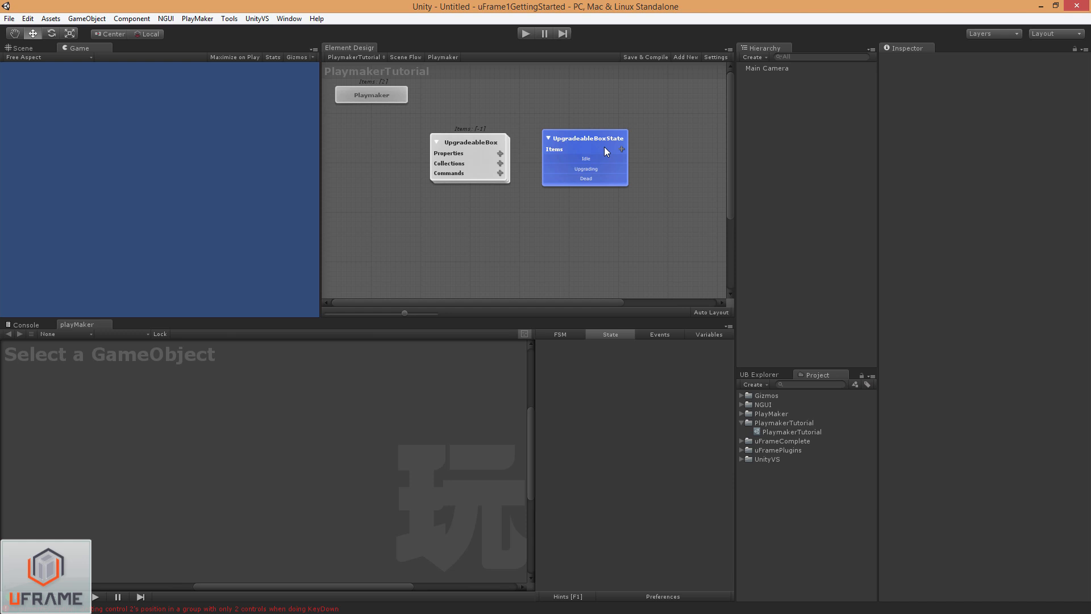
mouse_move(595, 165)
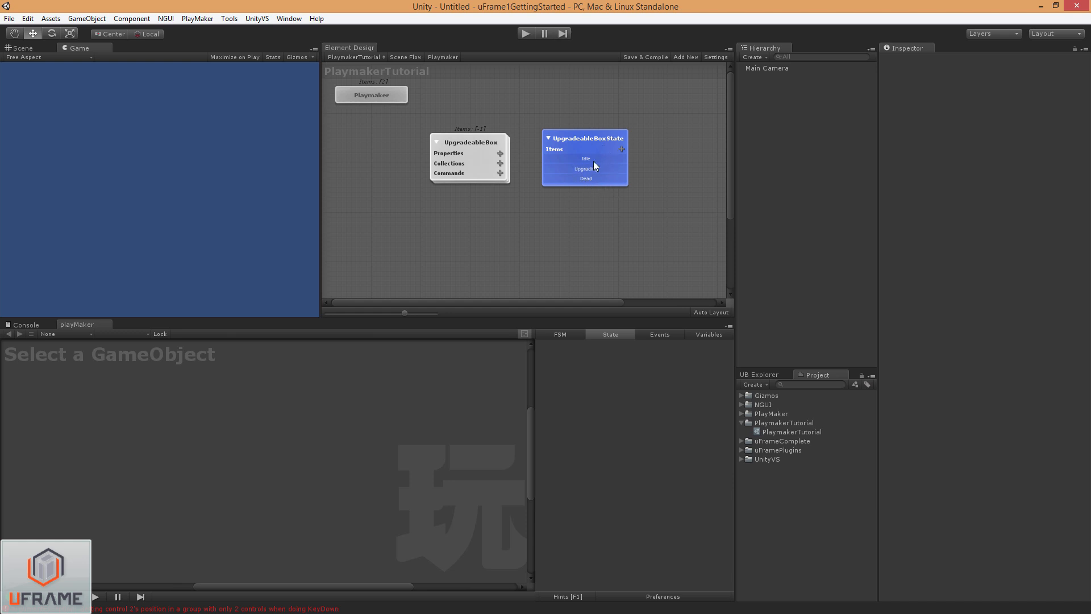
mouse_move(605, 175)
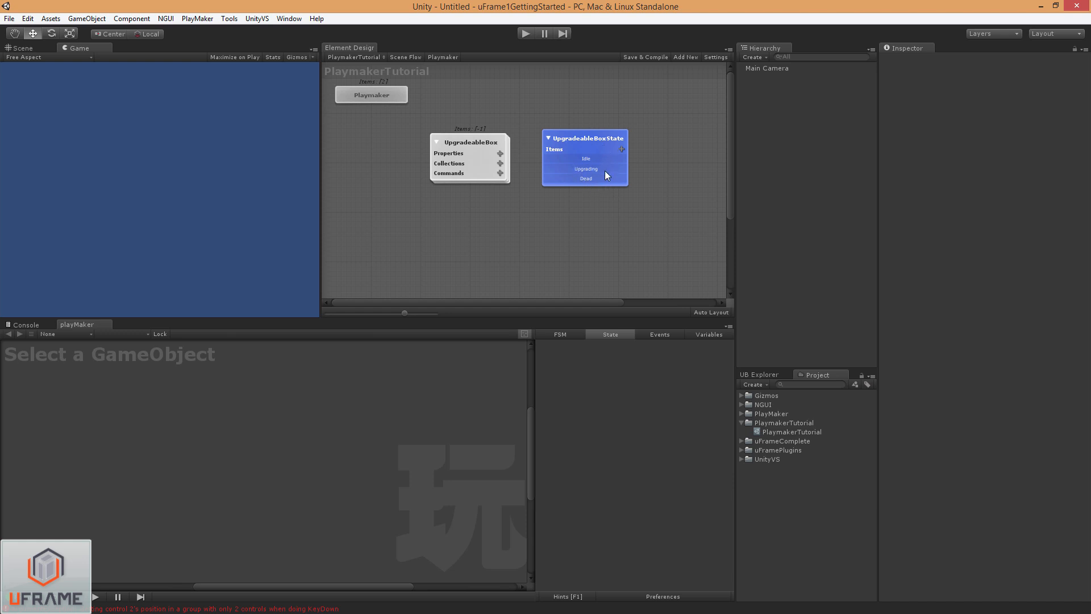
mouse_move(512, 159)
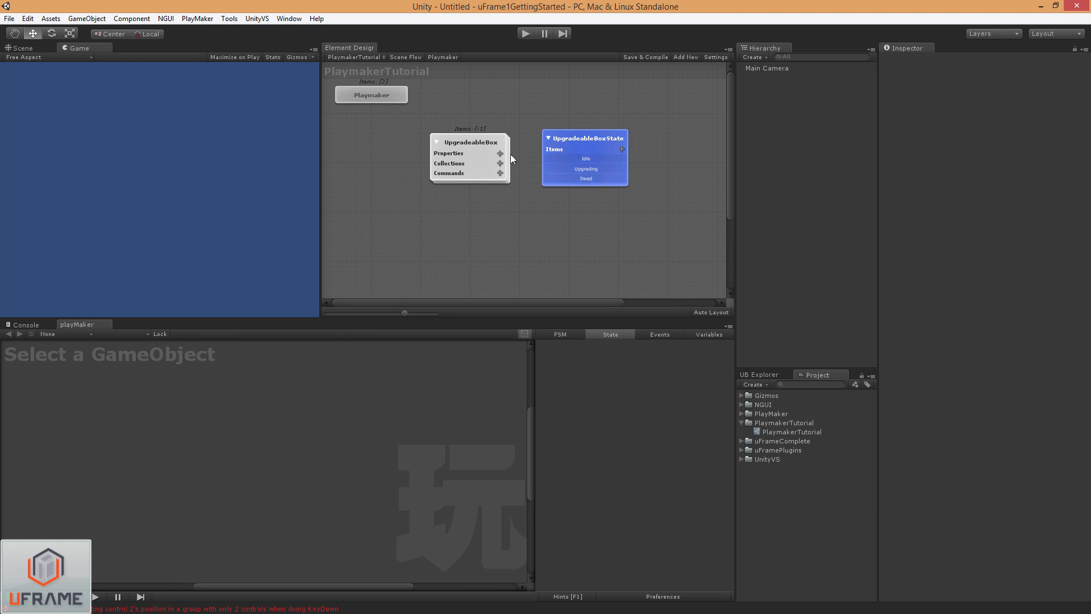
- Rename the string property to State, typed as UpgradeableBoxState
click(500, 154)
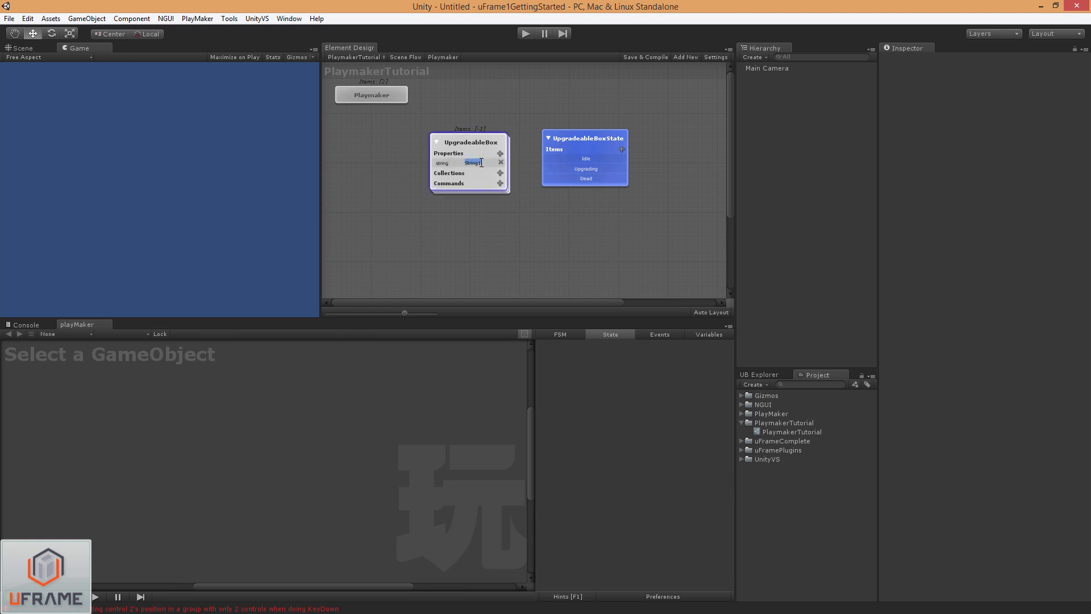
text(State)
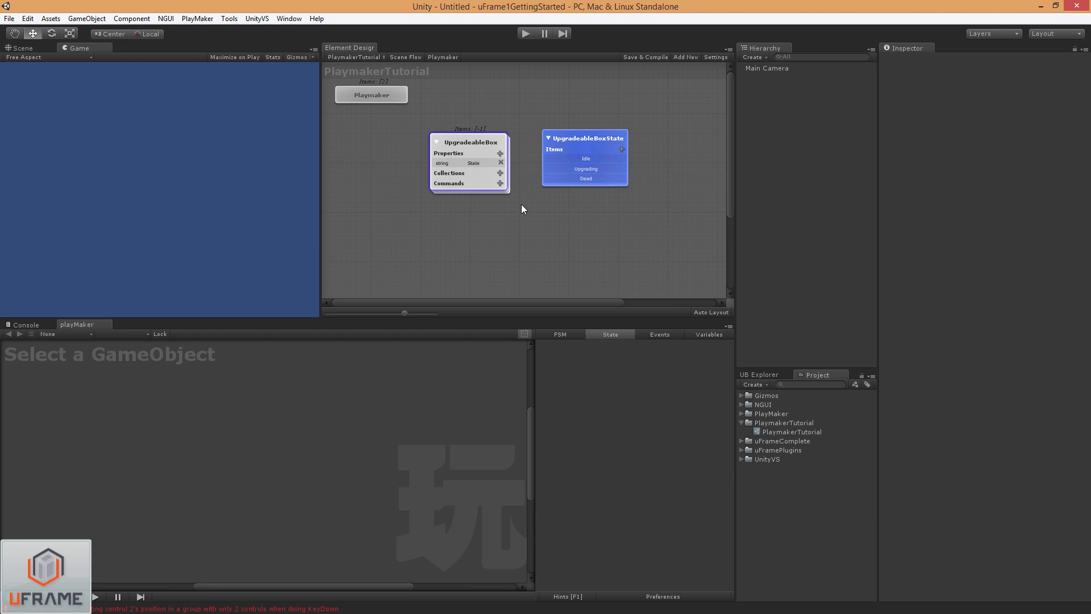
mouse_move(491, 177)
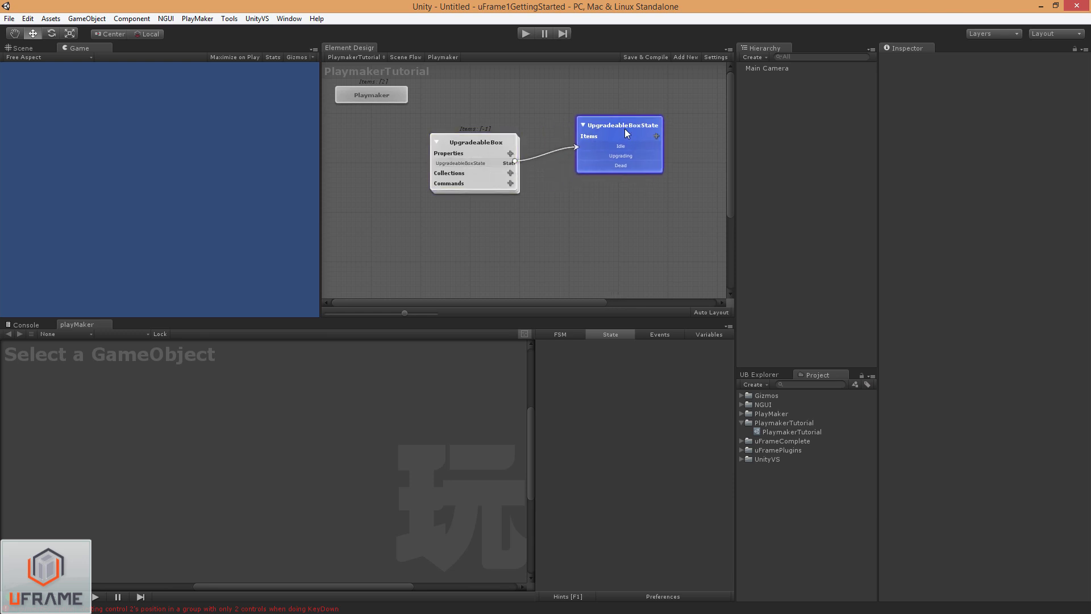
- Add an UpgradeCompleteTime DateTime property and a CurrentLevel int property
click(516, 152)
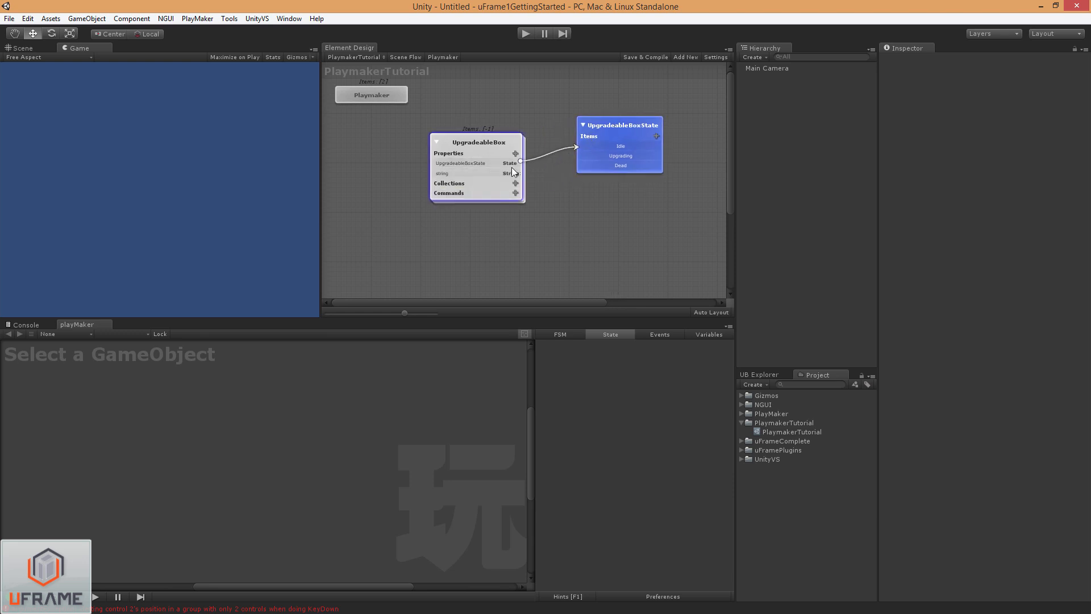
double_click(480, 173)
text(UpgradeCompleteTime)
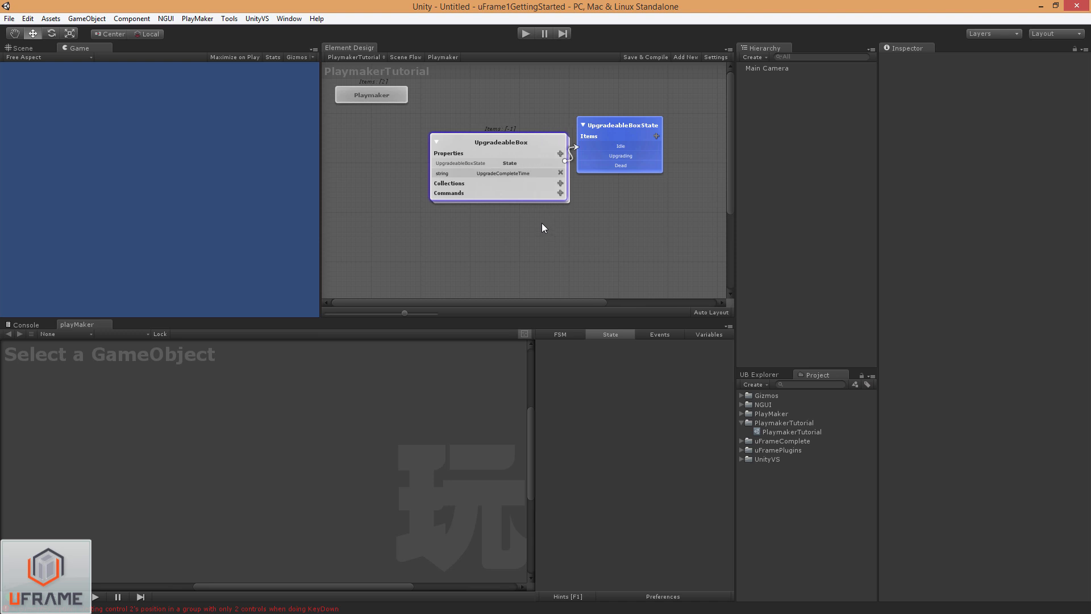
mouse_move(561, 155)
text(CurrentLevel)
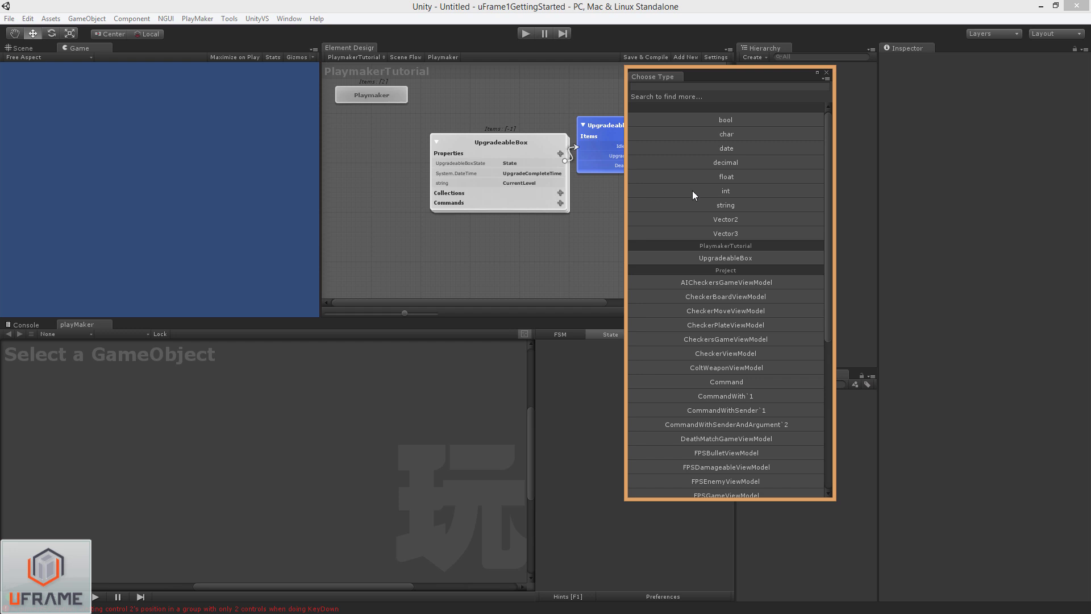
click(726, 191)
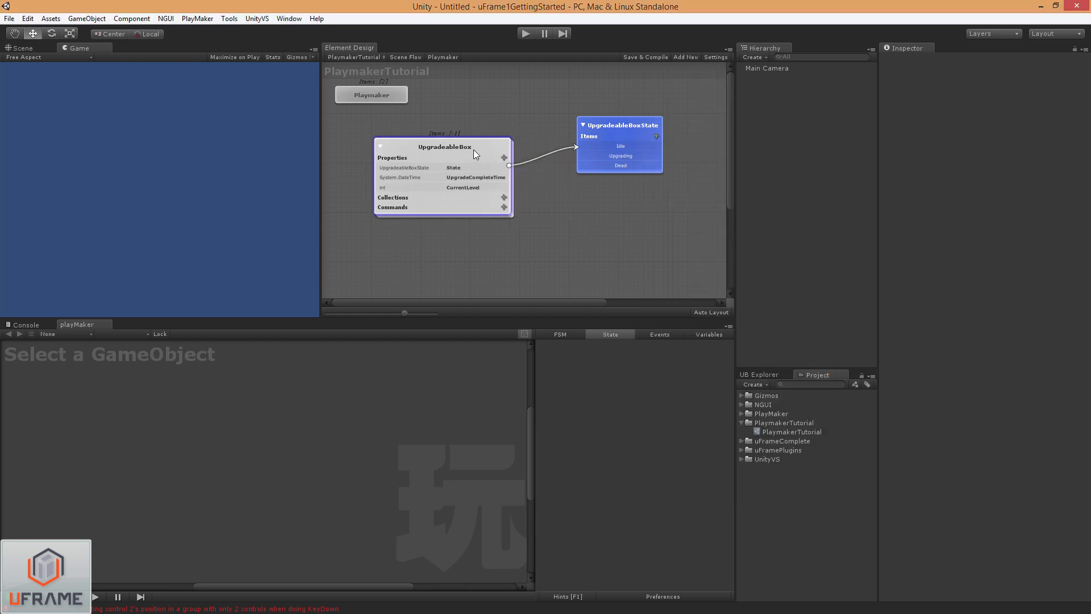
- Add three commands named Upgrade, Kill and Tick to UpgradeableBox
click(508, 207)
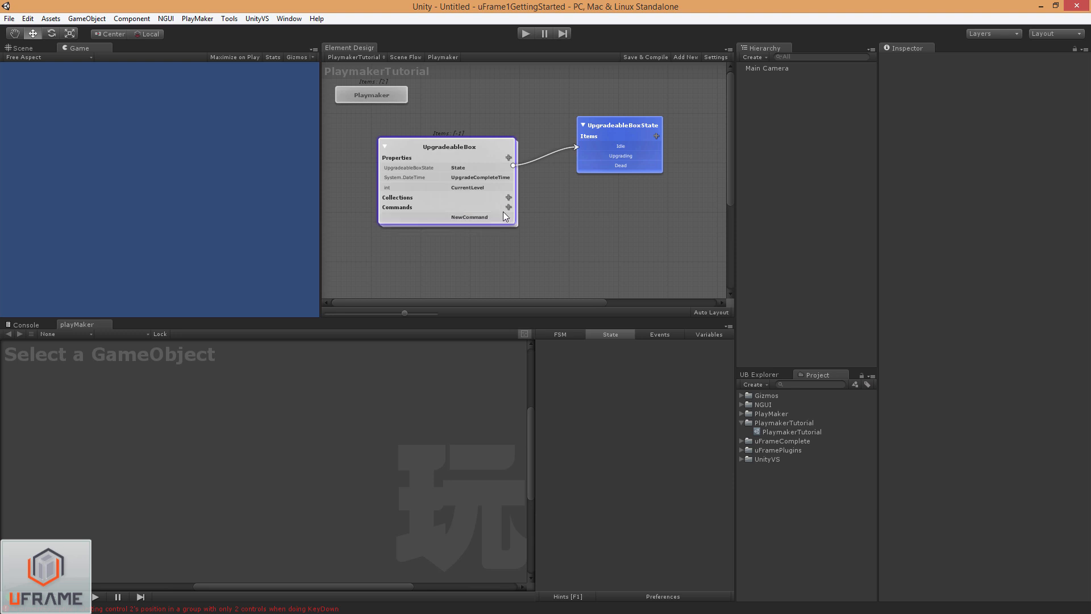
click(469, 216)
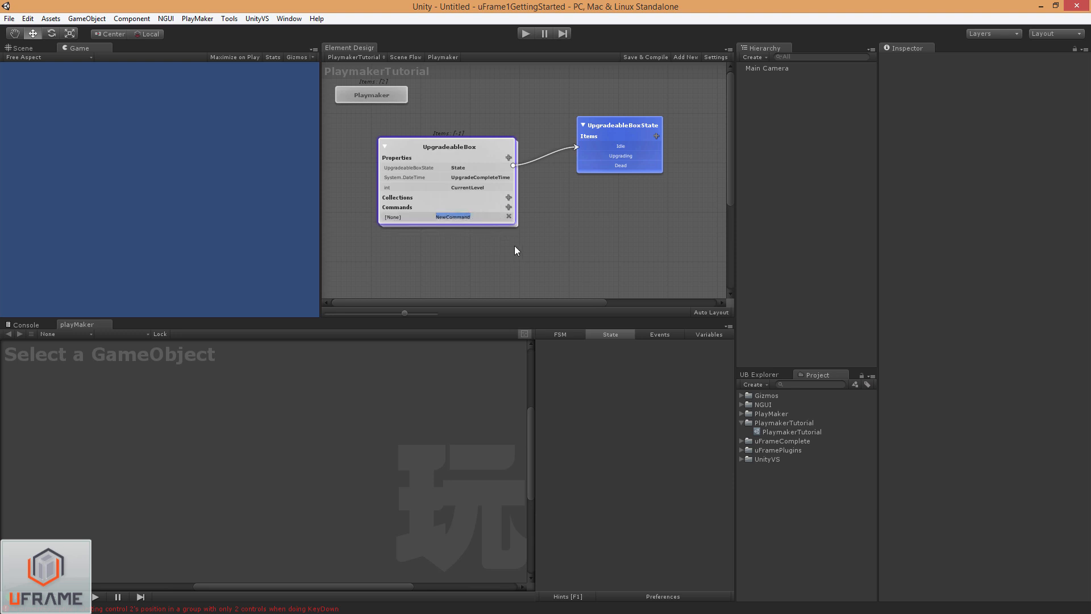
text(Upgrade)
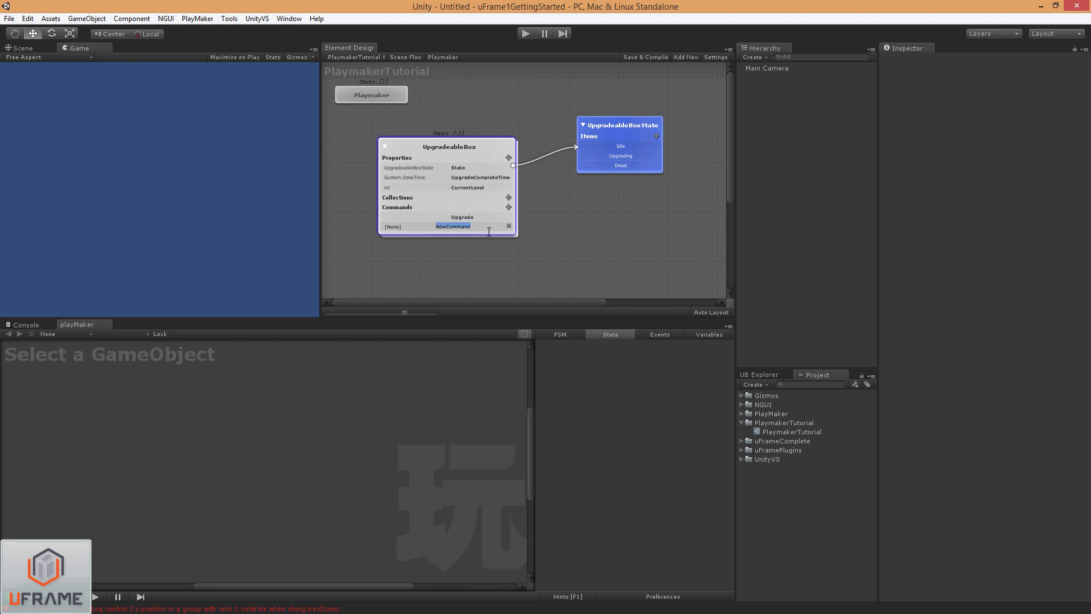
text(Kill)
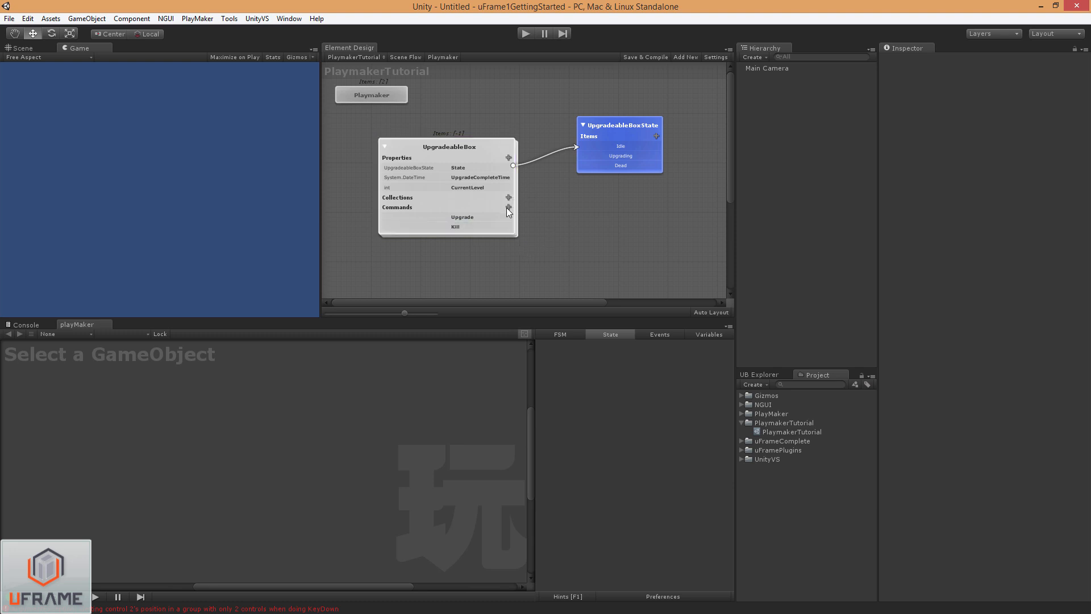
click(509, 207)
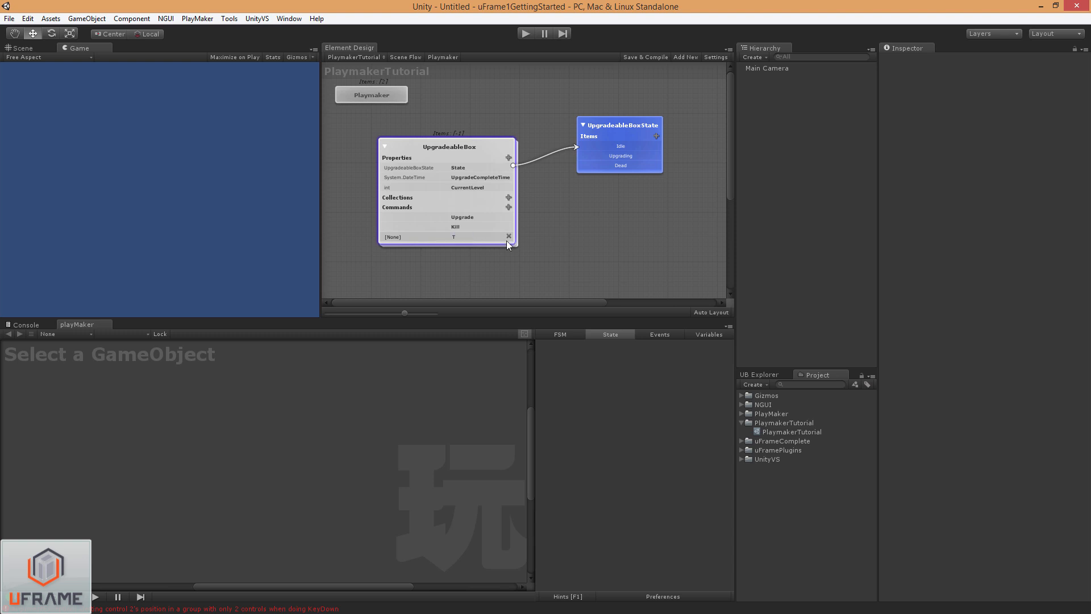
text(ick)
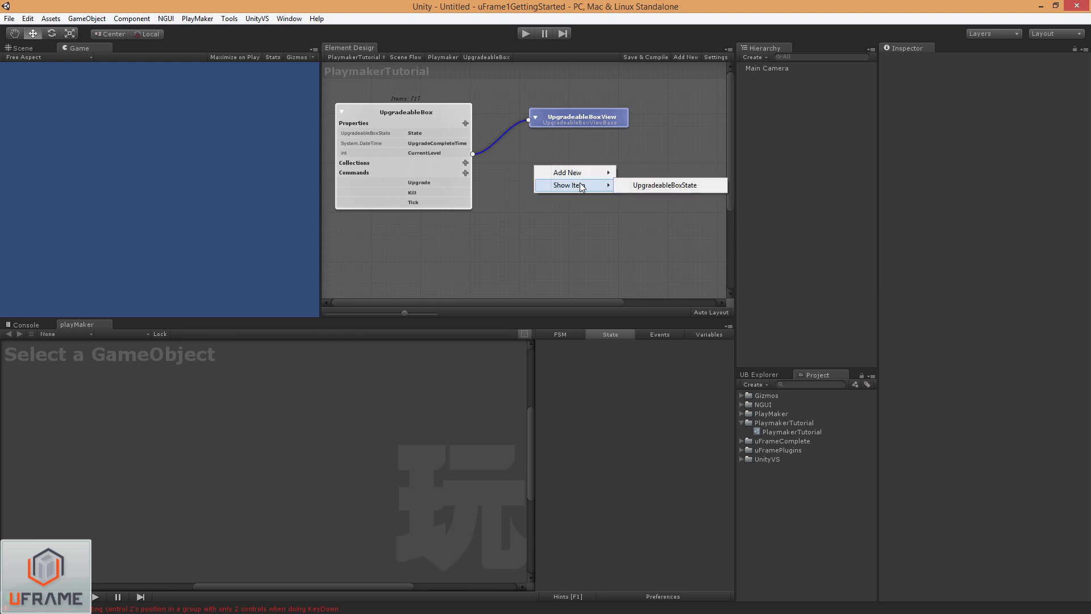
- Show the UpgradeableBoxState enum on the canvas and select the UpgradeableBox element
click(663, 185)
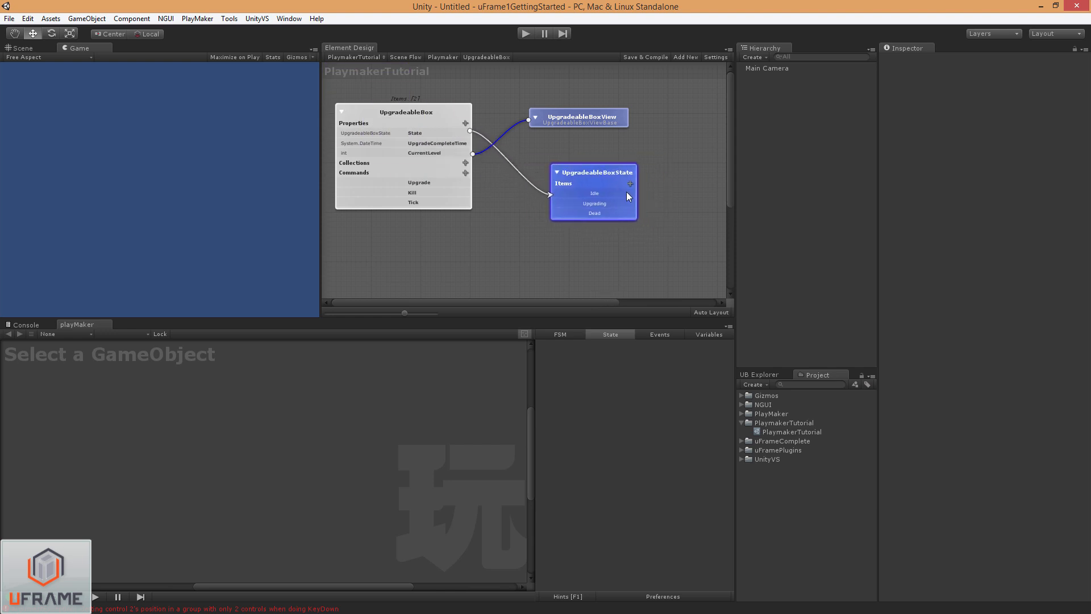
mouse_move(442, 182)
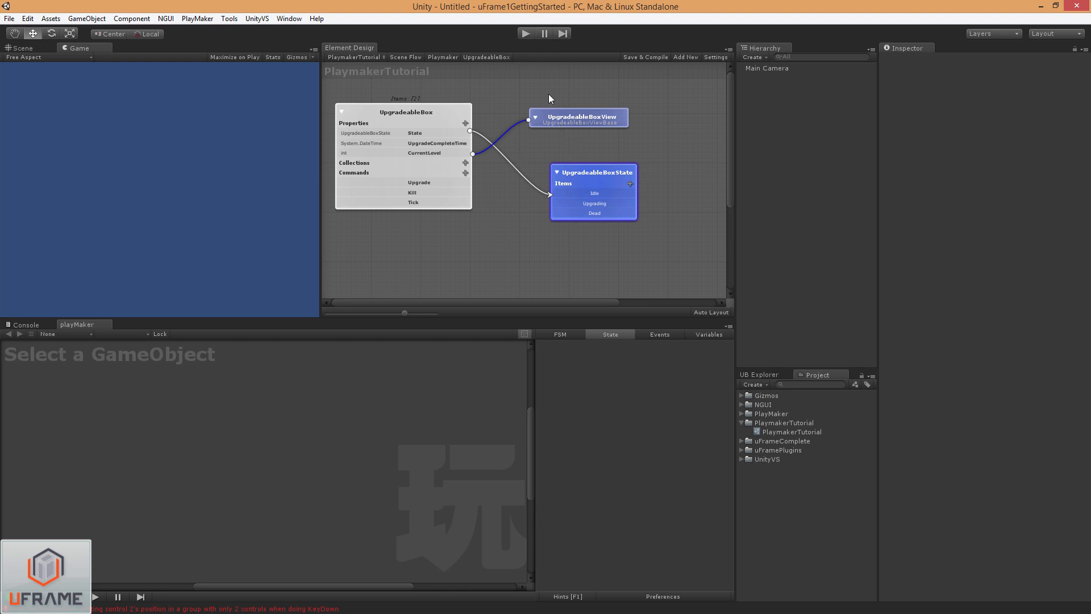
mouse_move(518, 207)
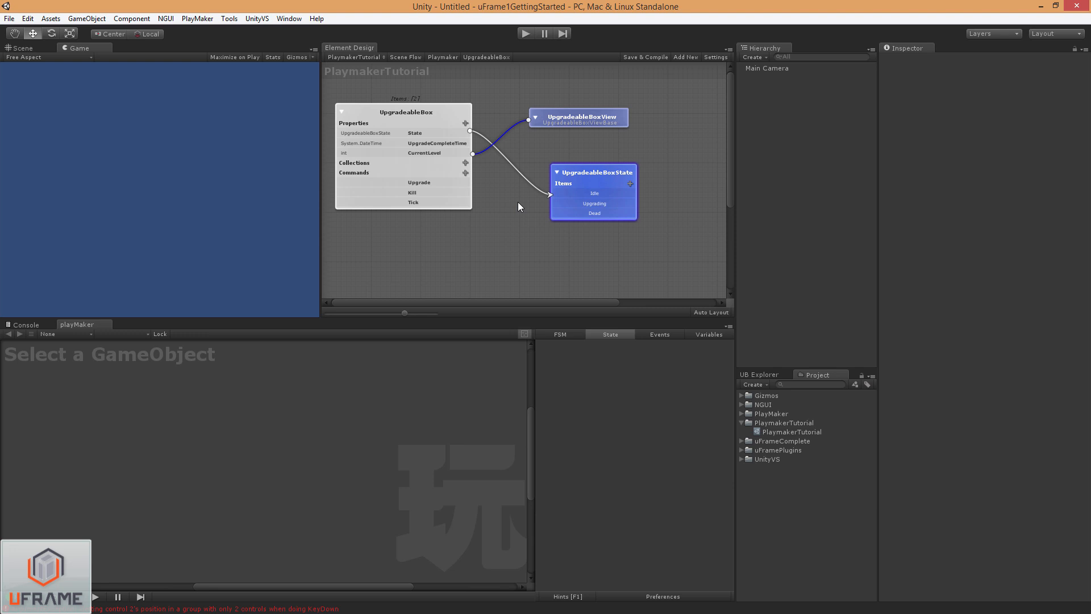
mouse_move(395, 152)
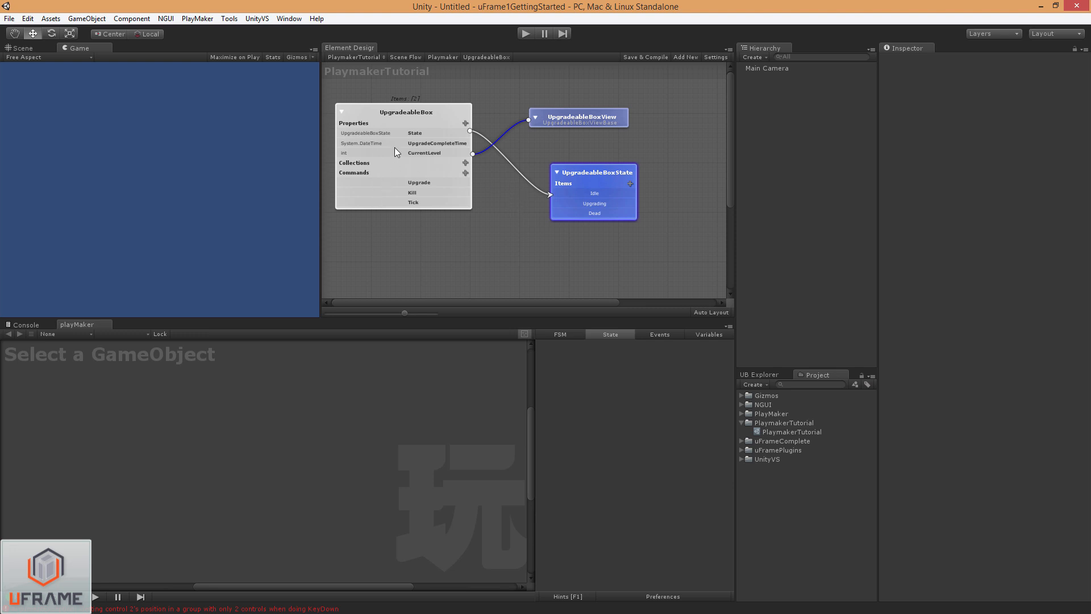
mouse_move(550, 190)
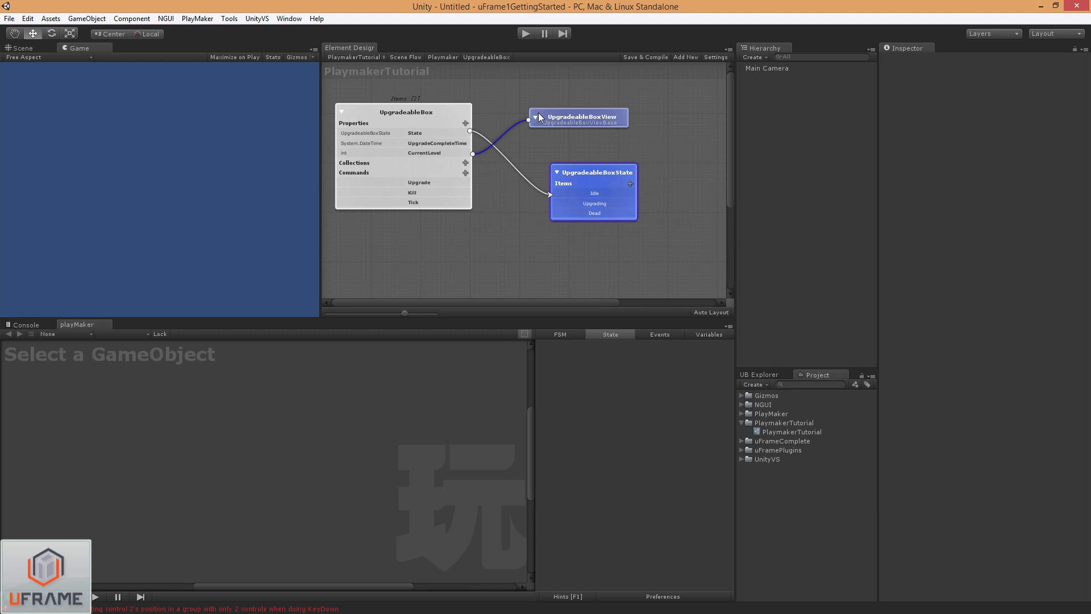
mouse_move(573, 144)
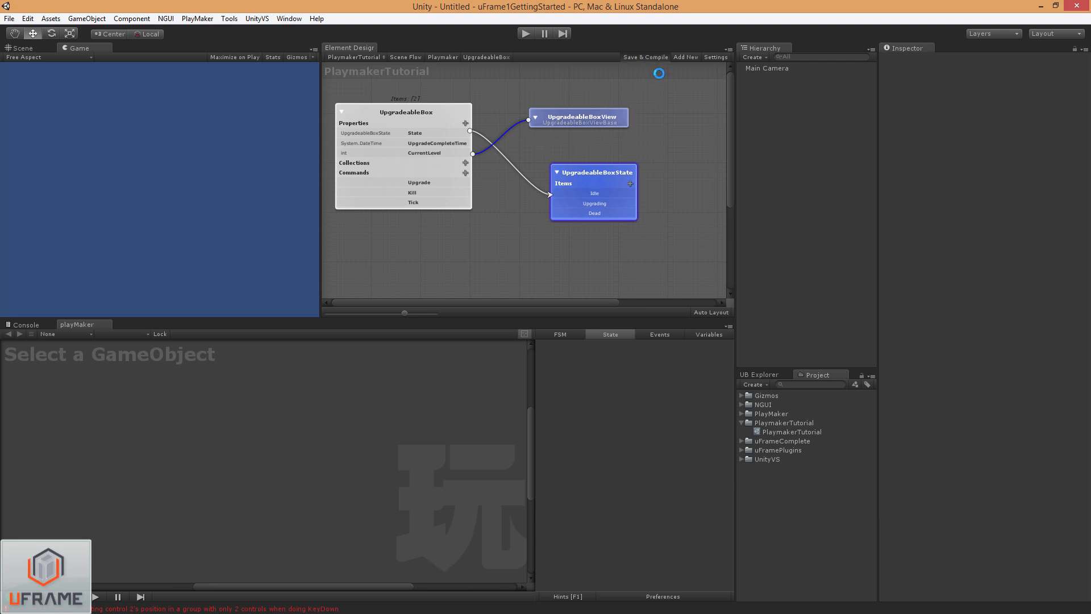
click(646, 57)
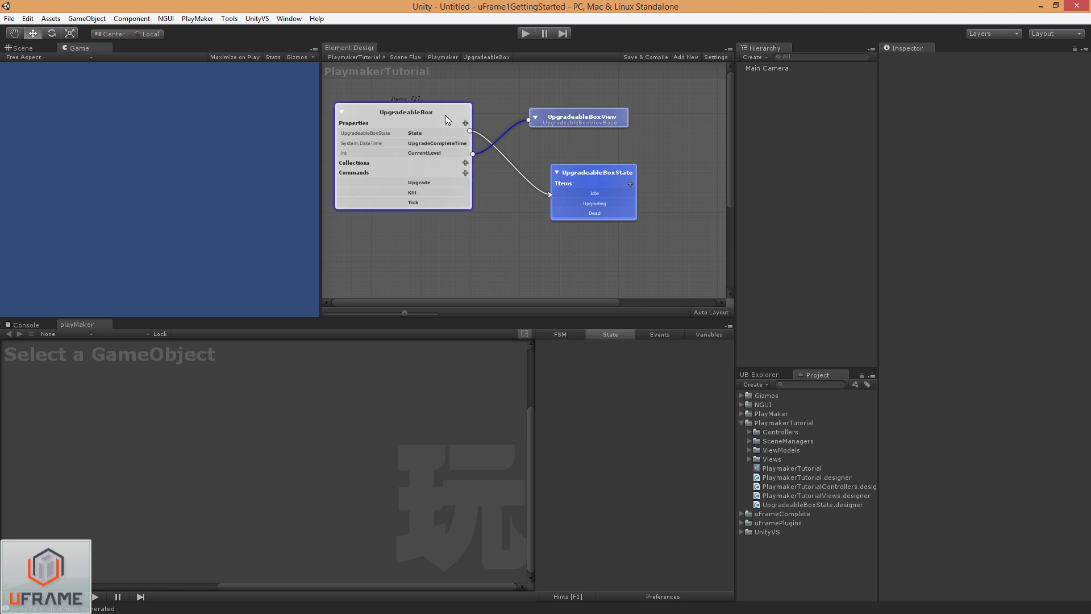
- Create a scene for the subsystem, browsing to the PlaymakerTutorial Scenes folder
click(405, 57)
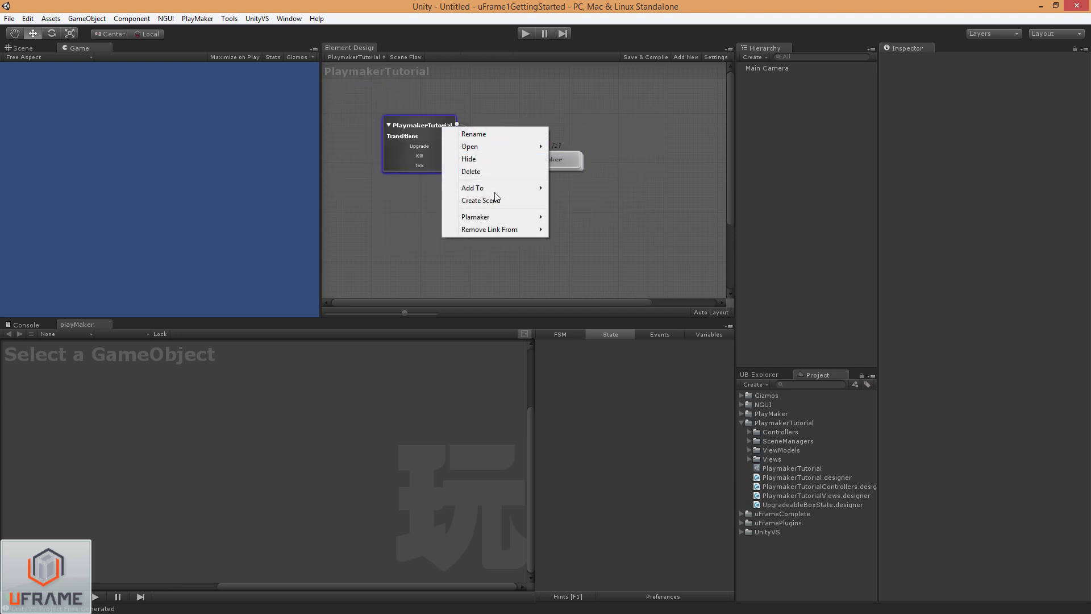
click(479, 200)
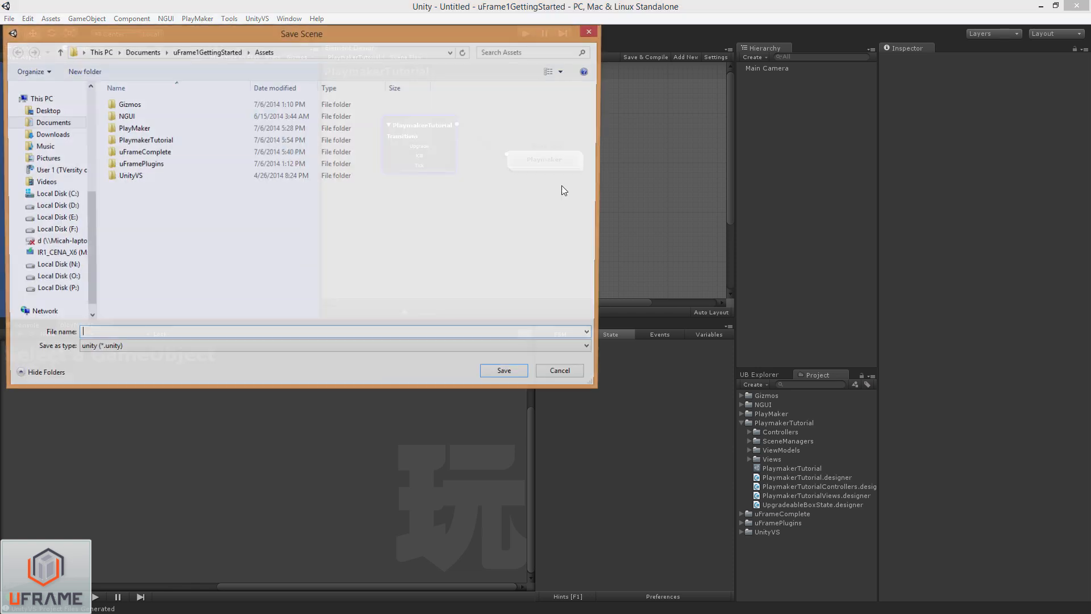
click(132, 128)
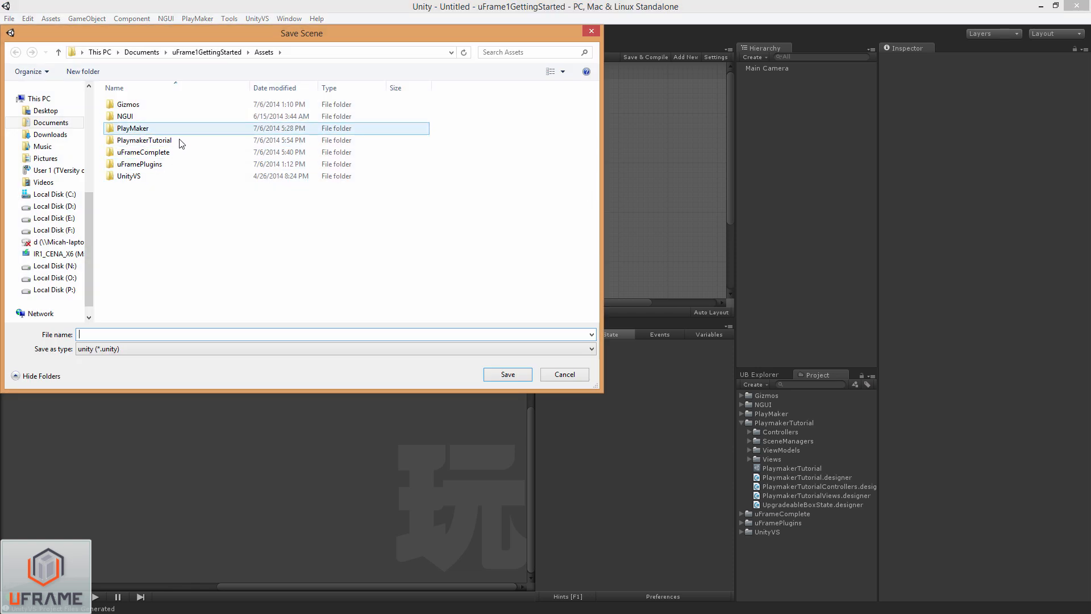
double_click(144, 140)
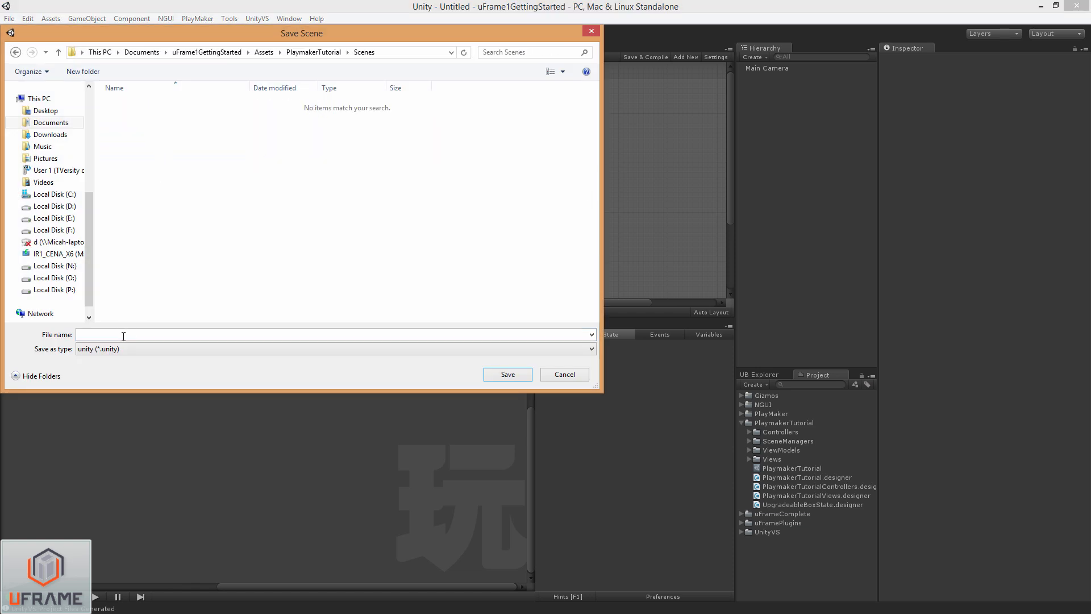
- Save the scene as PlaymakerTutorialScene
text(Play)
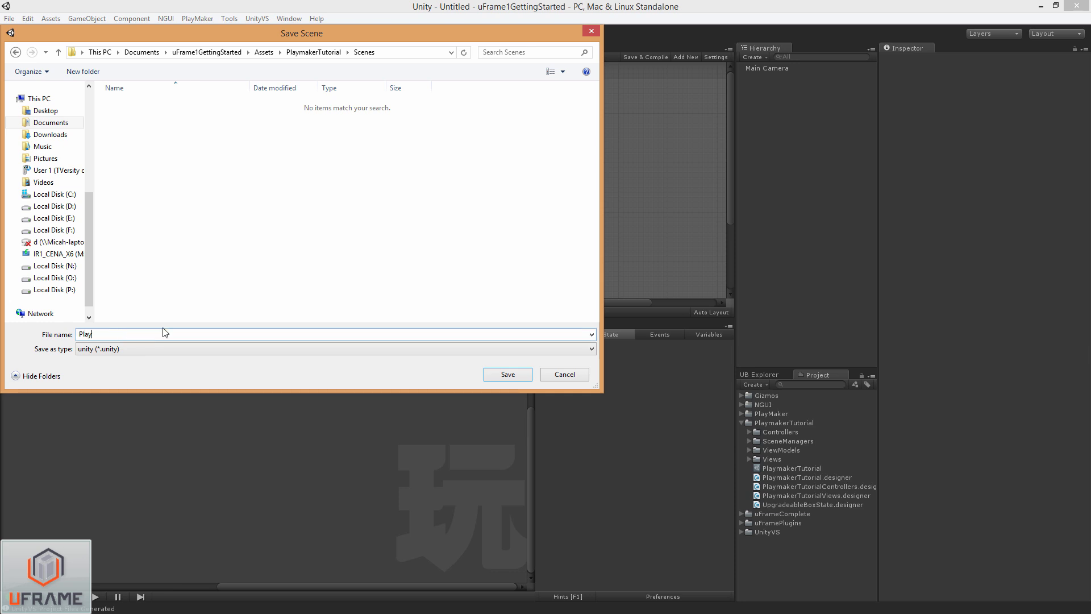
text(maker)
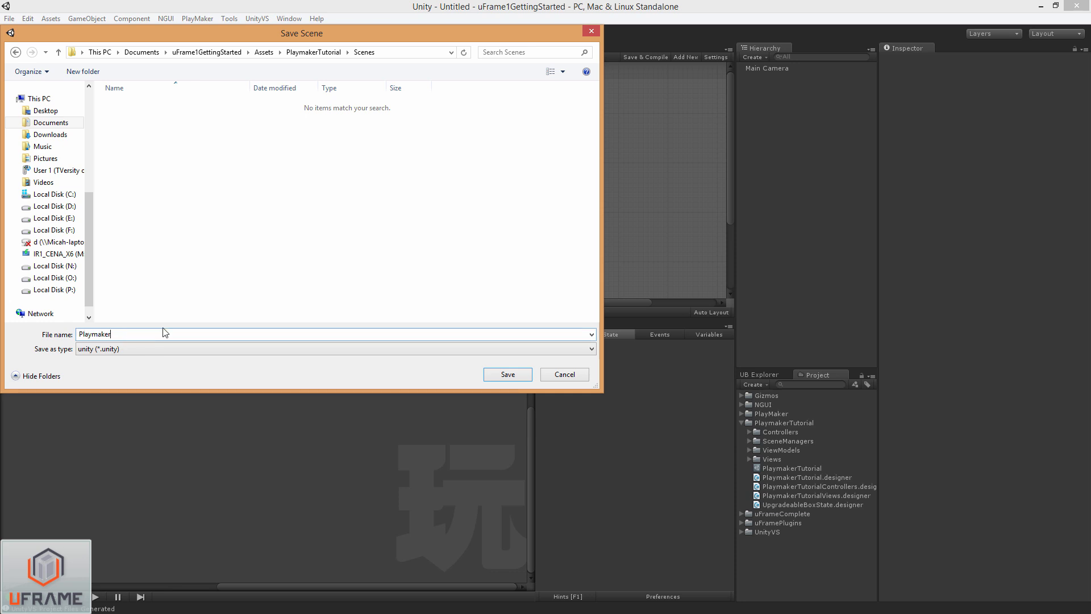
text(TutorialScene)
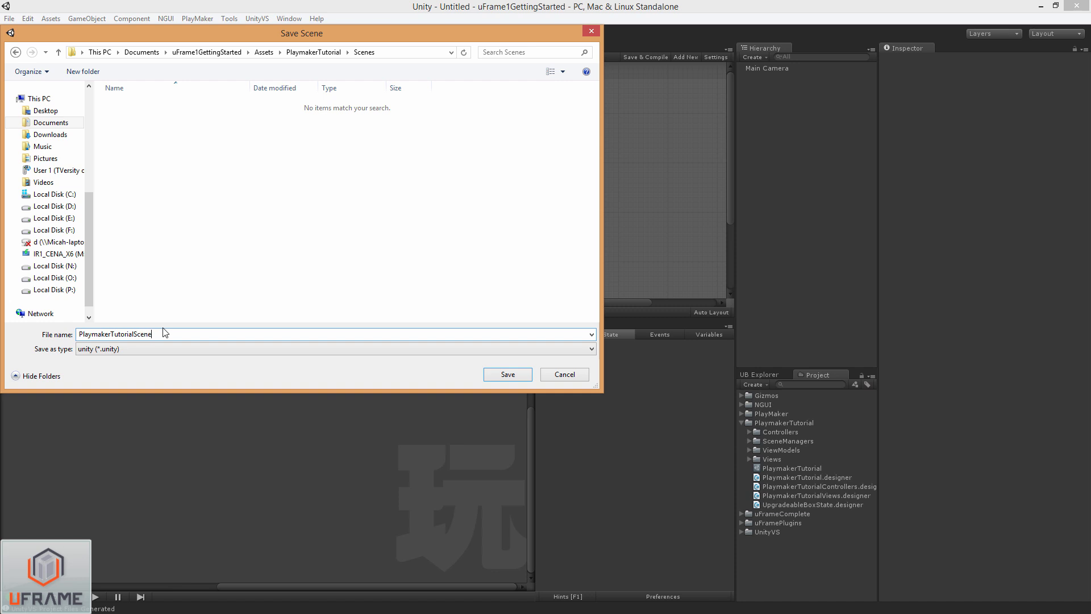
click(507, 374)
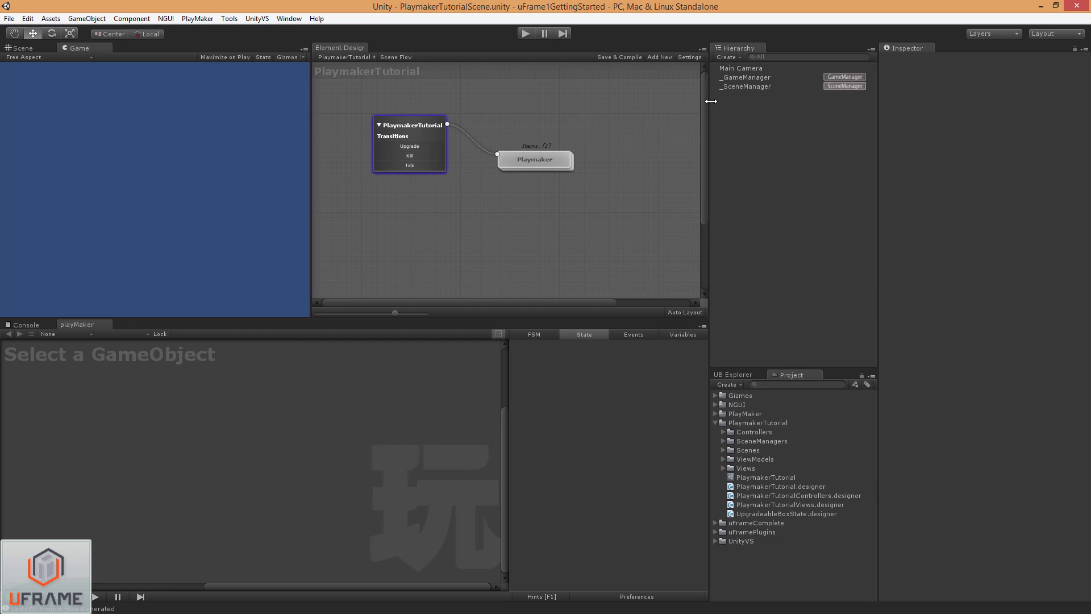
mouse_move(650, 119)
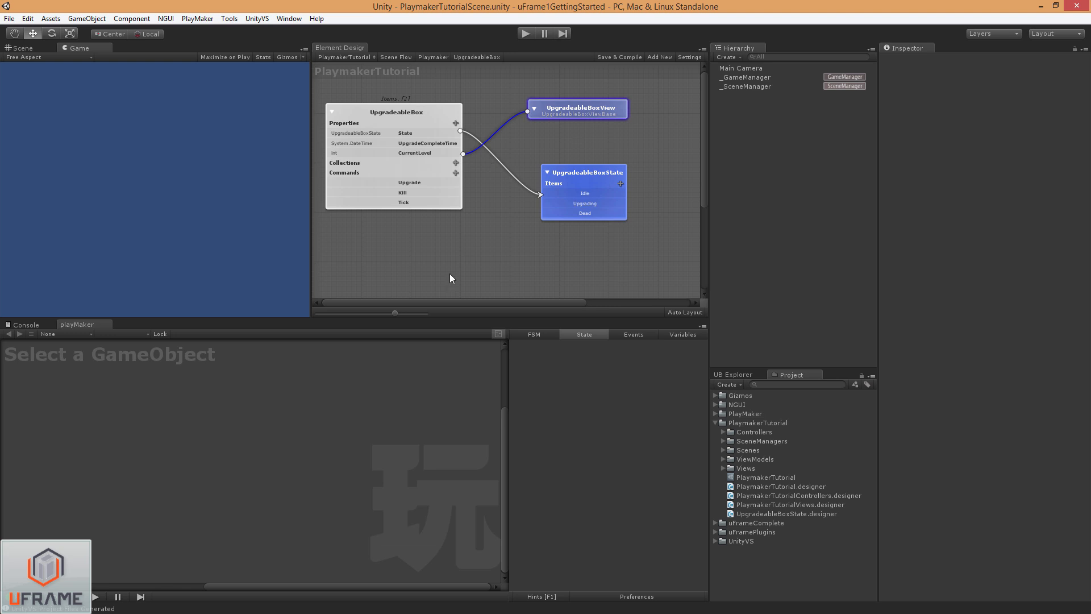
mouse_move(465, 162)
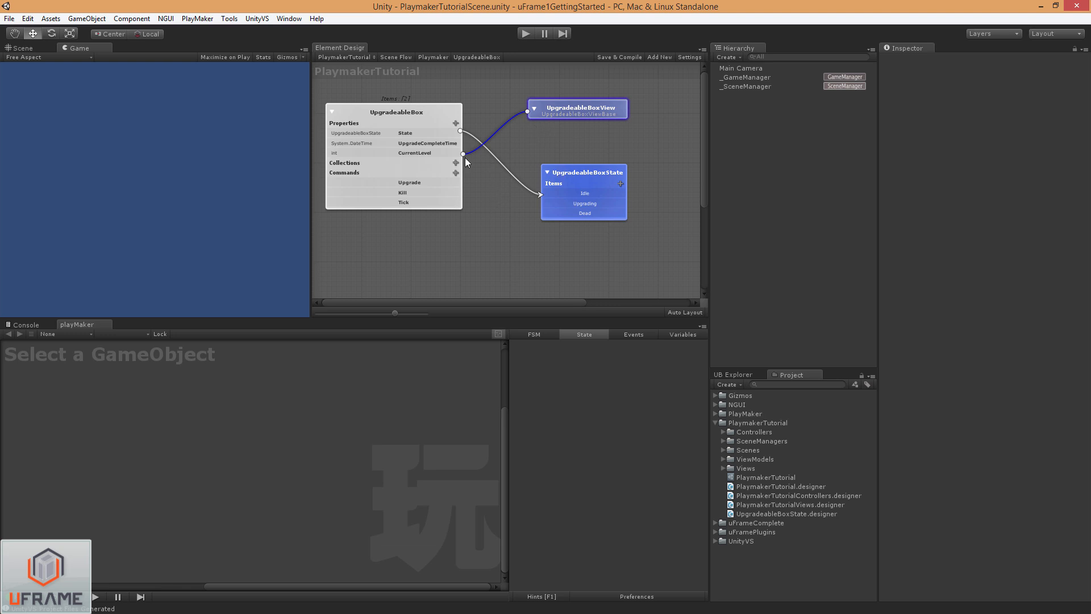
mouse_move(440, 116)
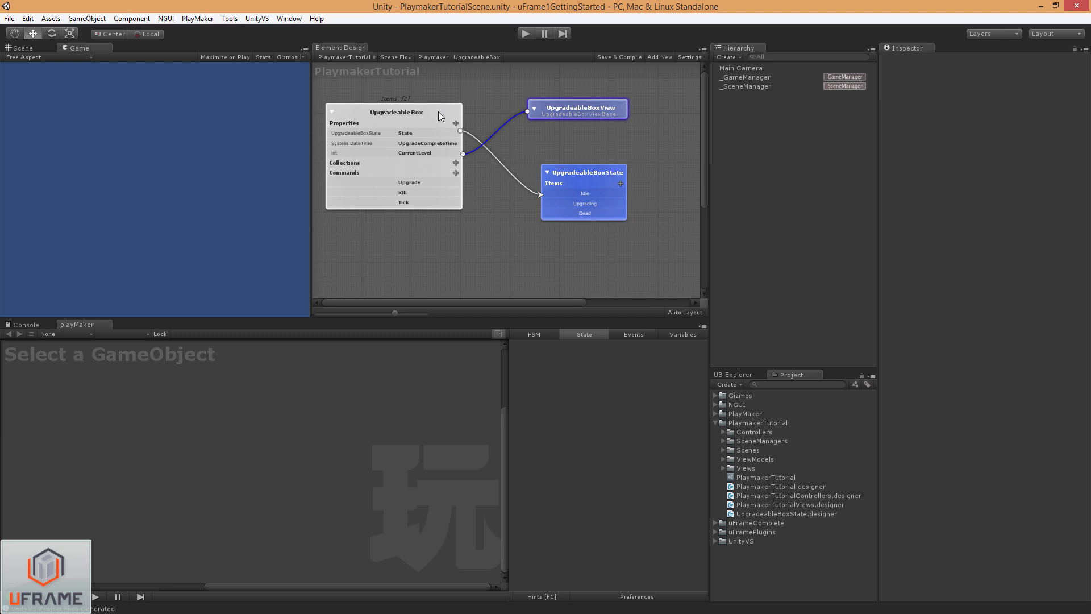
- Add UpgradeableBoxView to the scene via its node's Add To menu
right_click(577, 109)
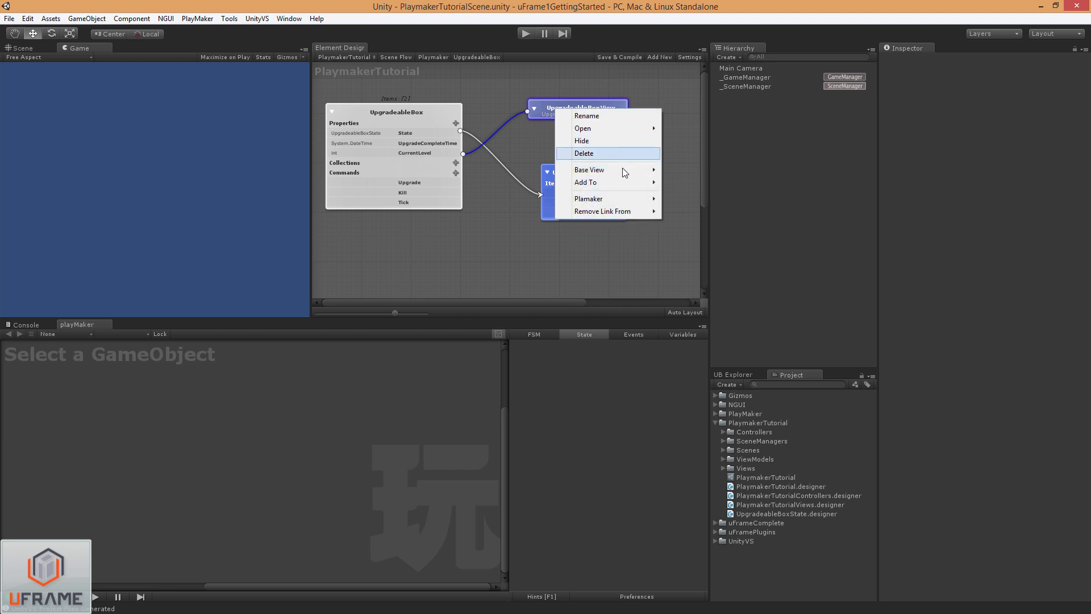
mouse_move(585, 182)
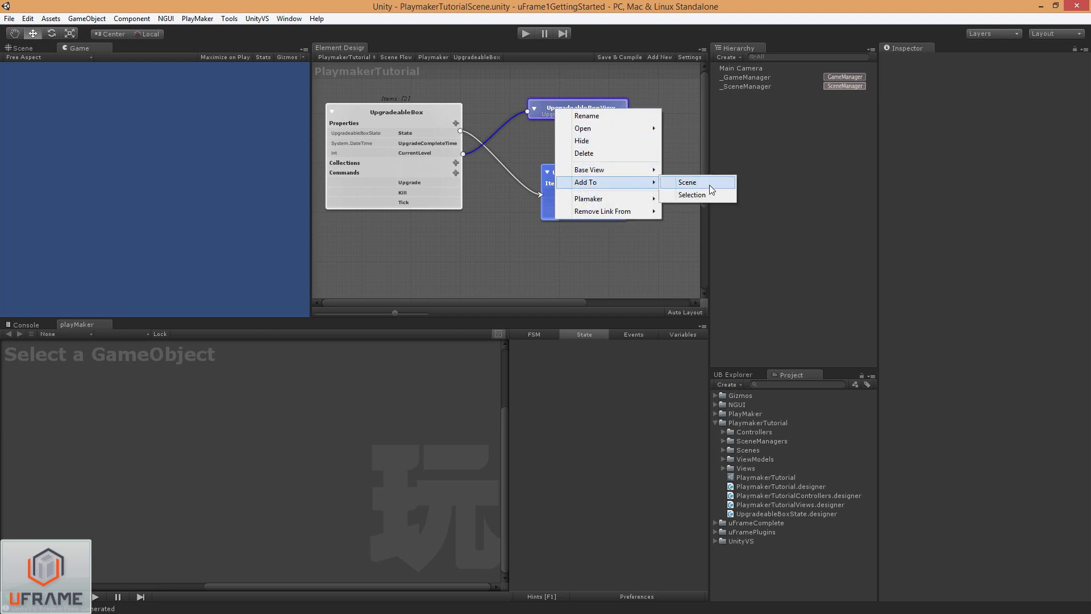
click(686, 182)
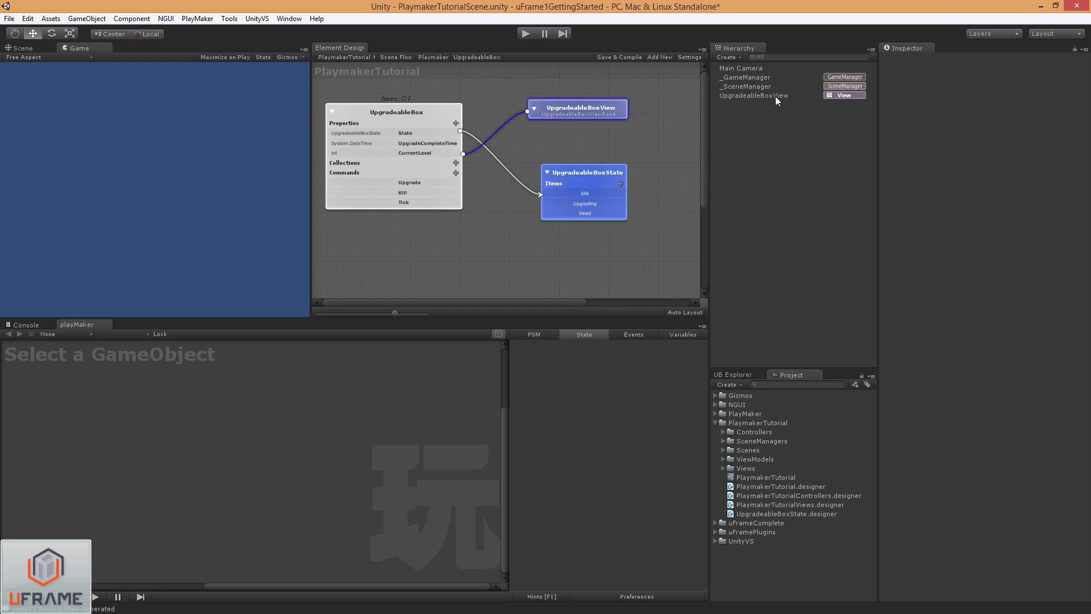
click(754, 96)
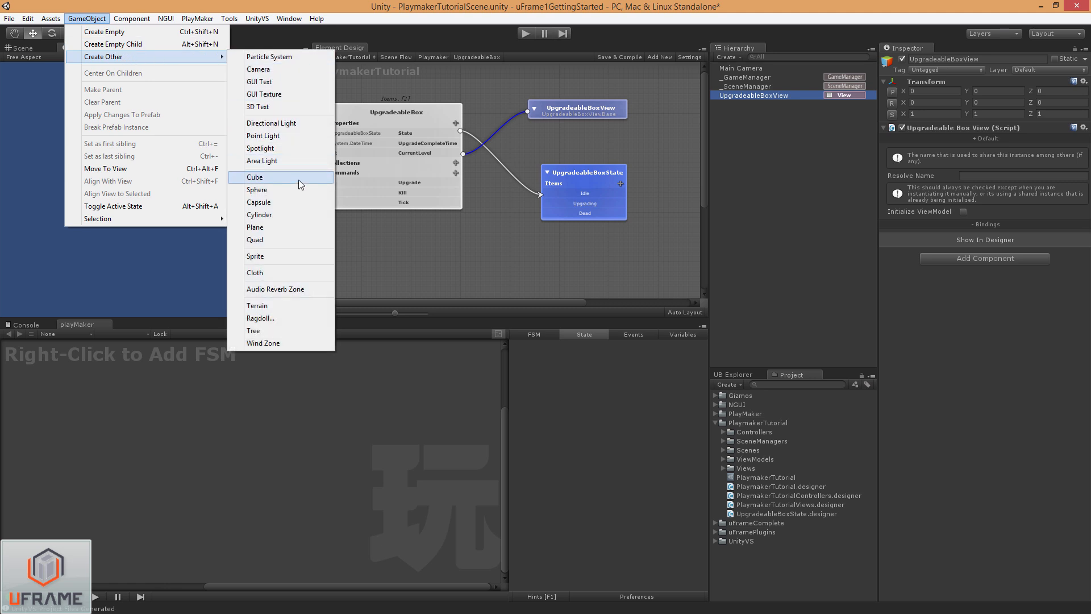
- Create a Cube and parent it under UpgradeableBoxView in the Hierarchy
click(255, 178)
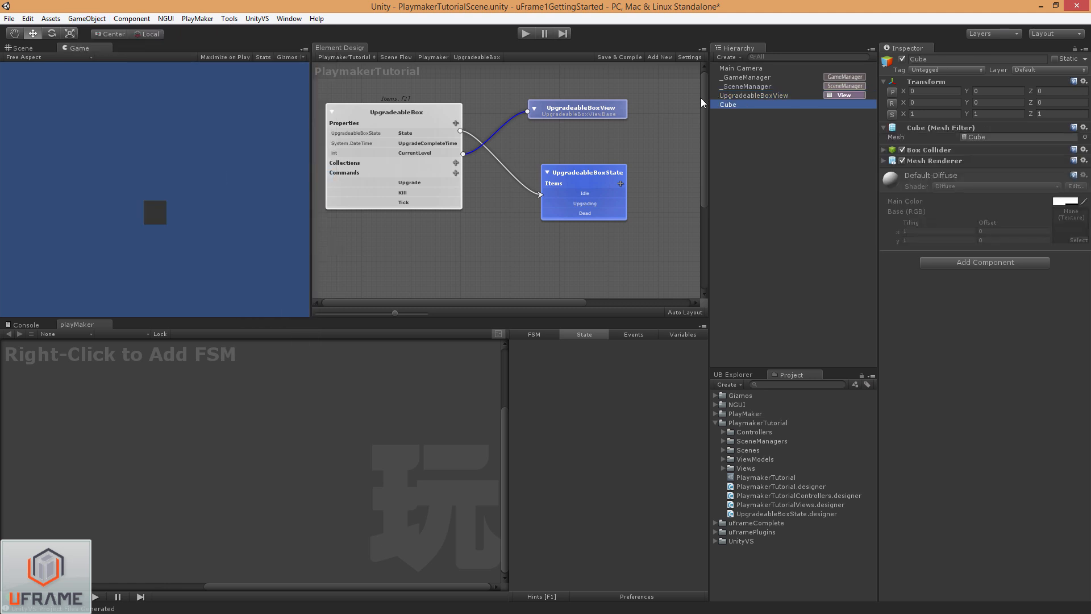
click(754, 96)
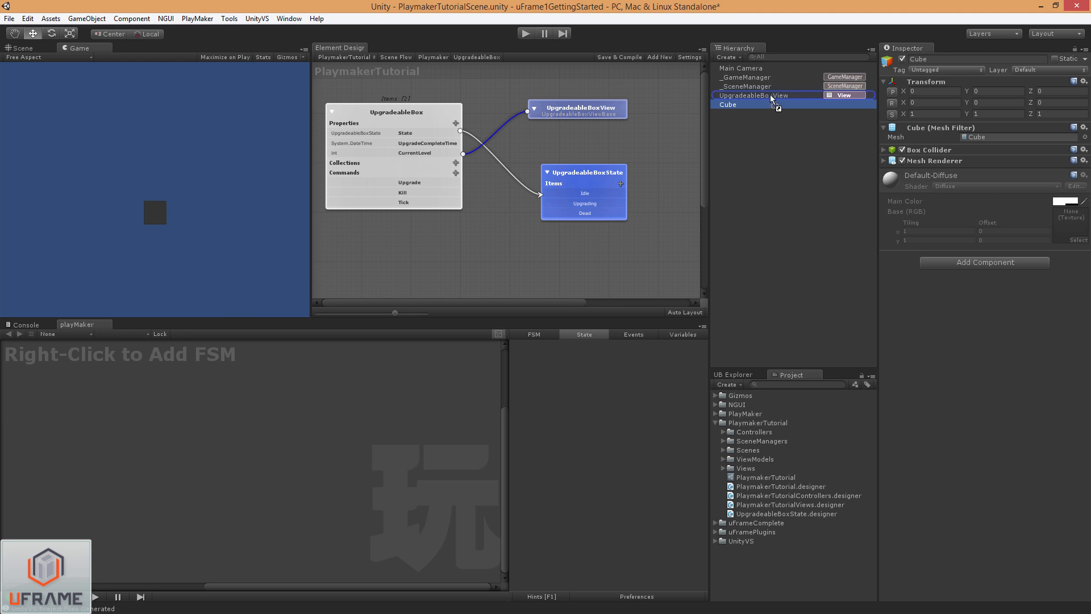
click(715, 96)
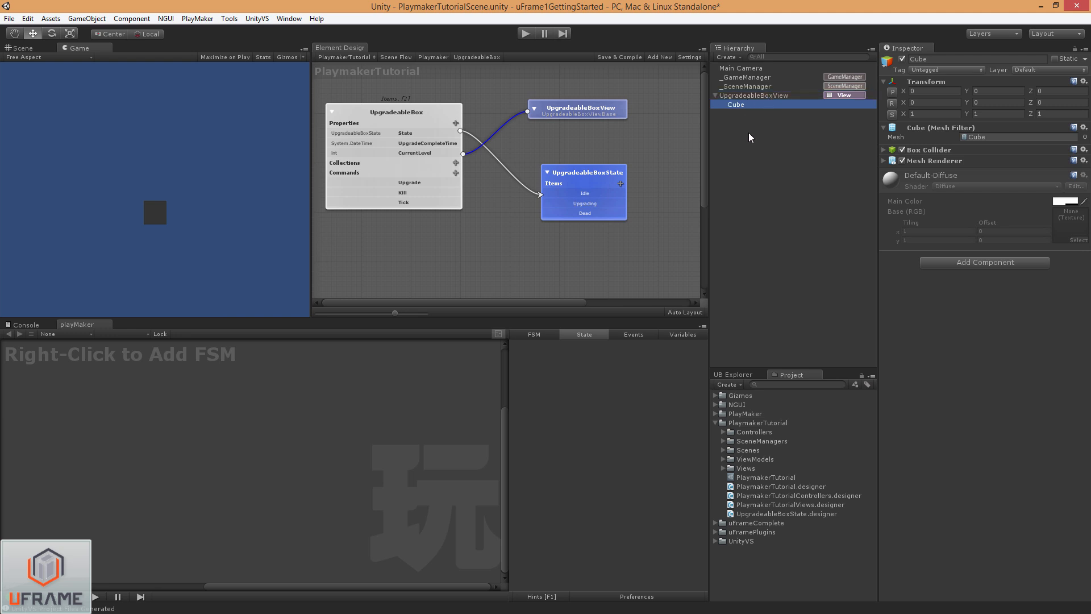
mouse_move(774, 172)
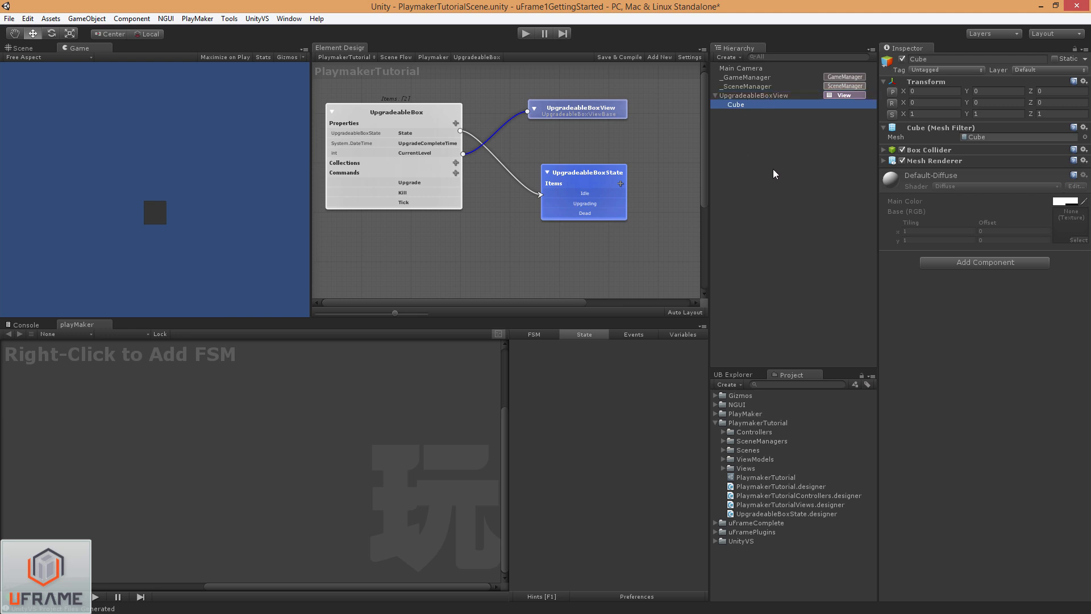
- Add a Directional Light from the GameObject menu to light the cube
click(86, 19)
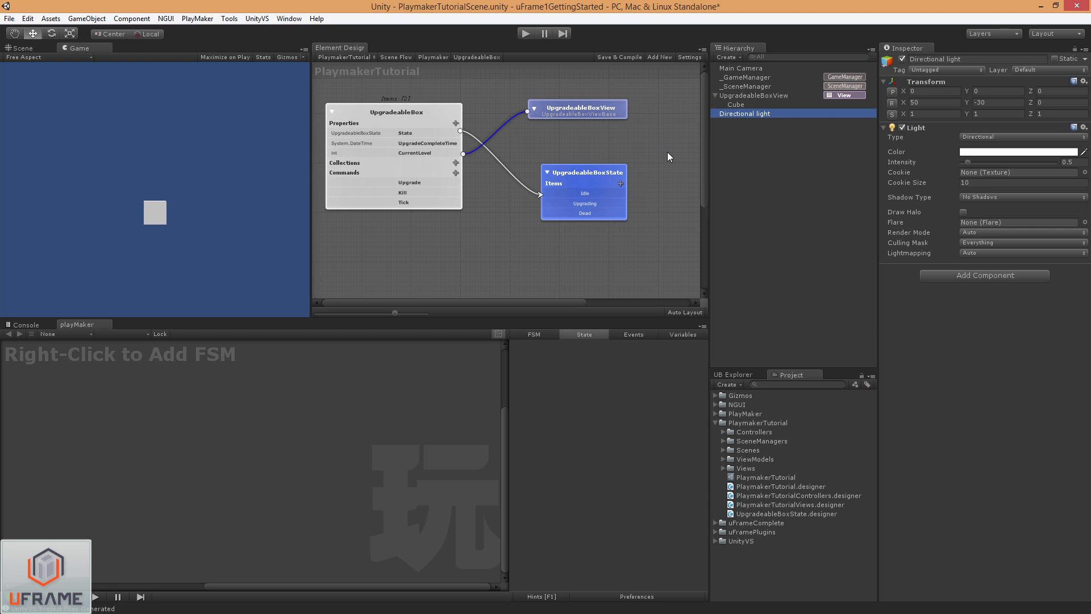
mouse_move(836, 101)
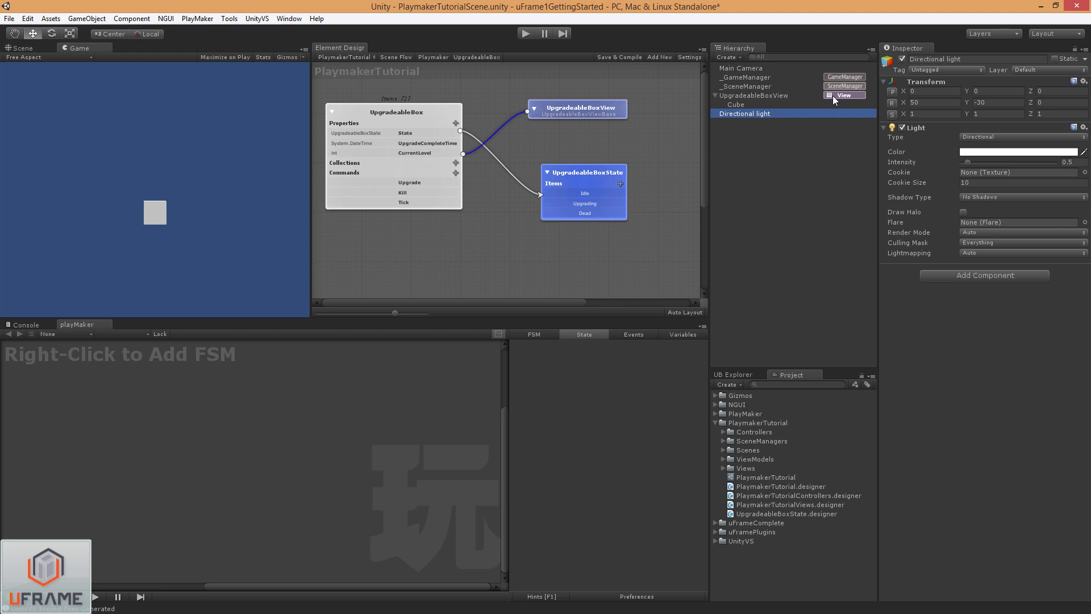
mouse_move(830, 97)
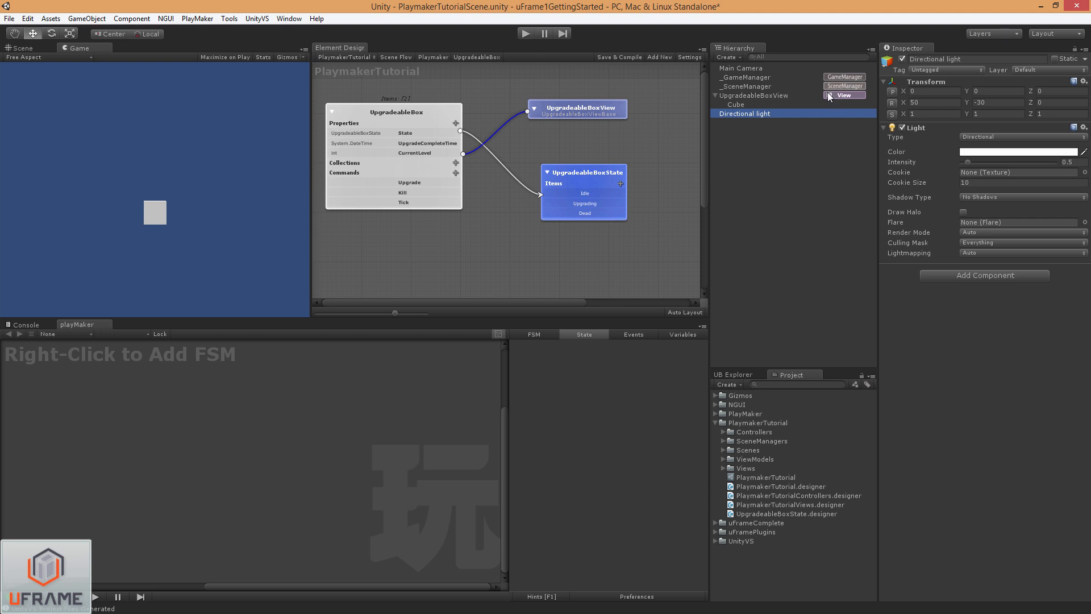
mouse_move(831, 100)
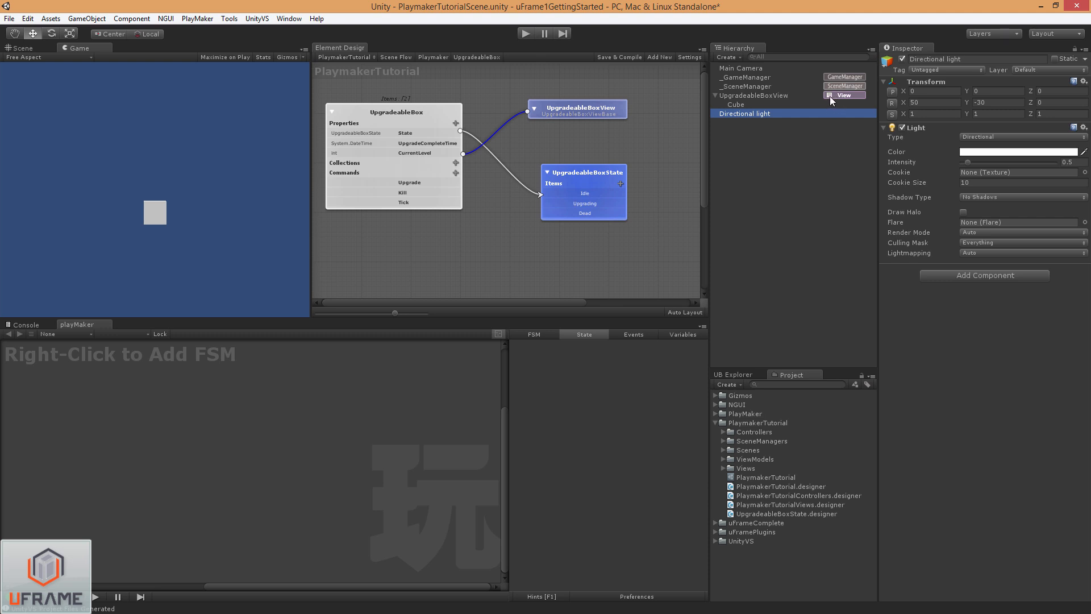
mouse_move(833, 101)
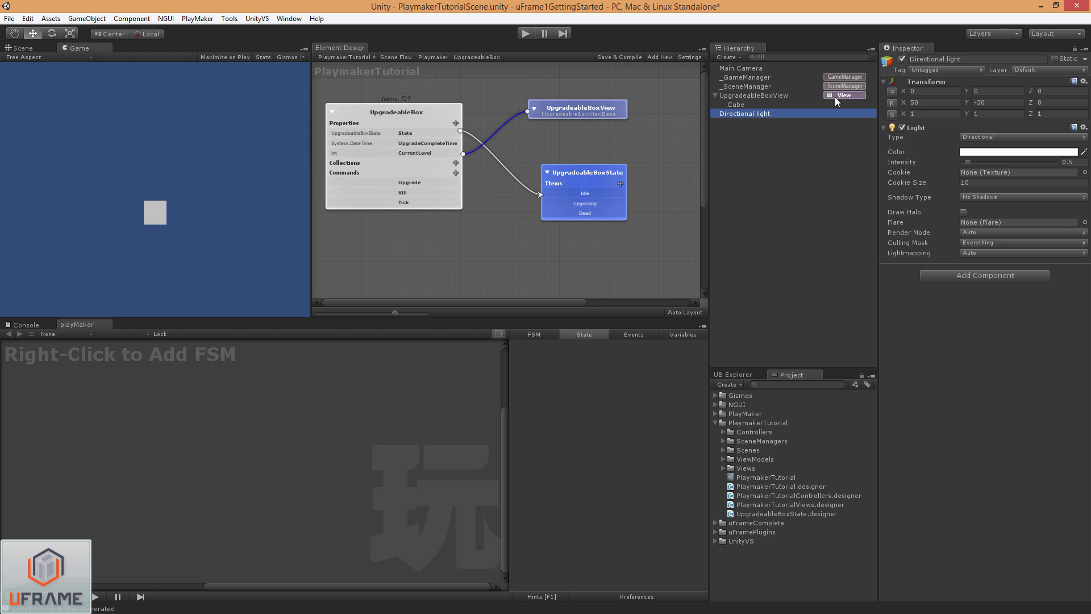
mouse_move(861, 110)
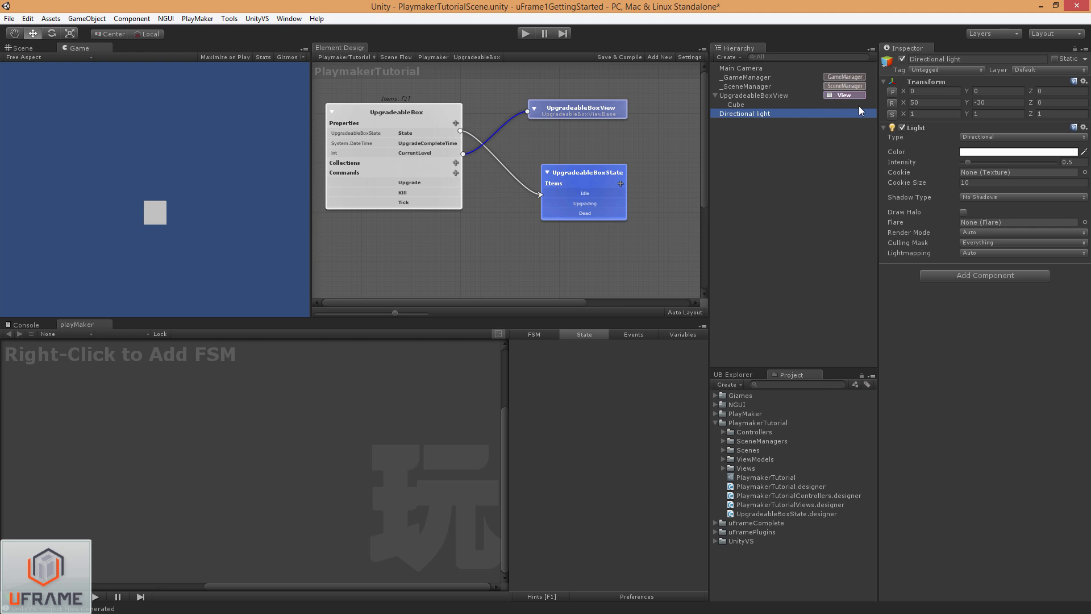
mouse_move(860, 110)
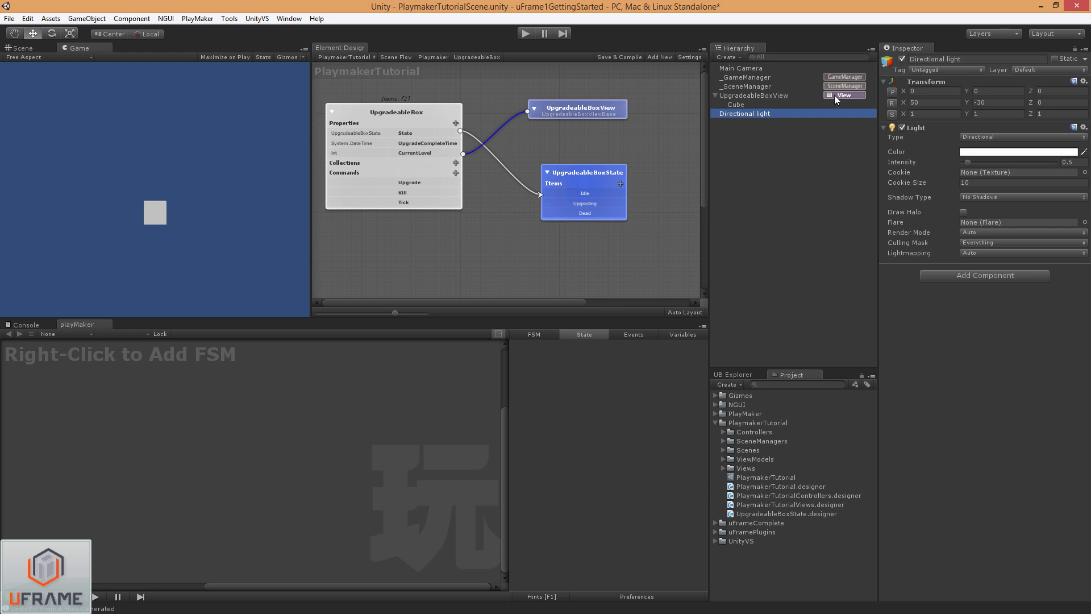
mouse_move(835, 101)
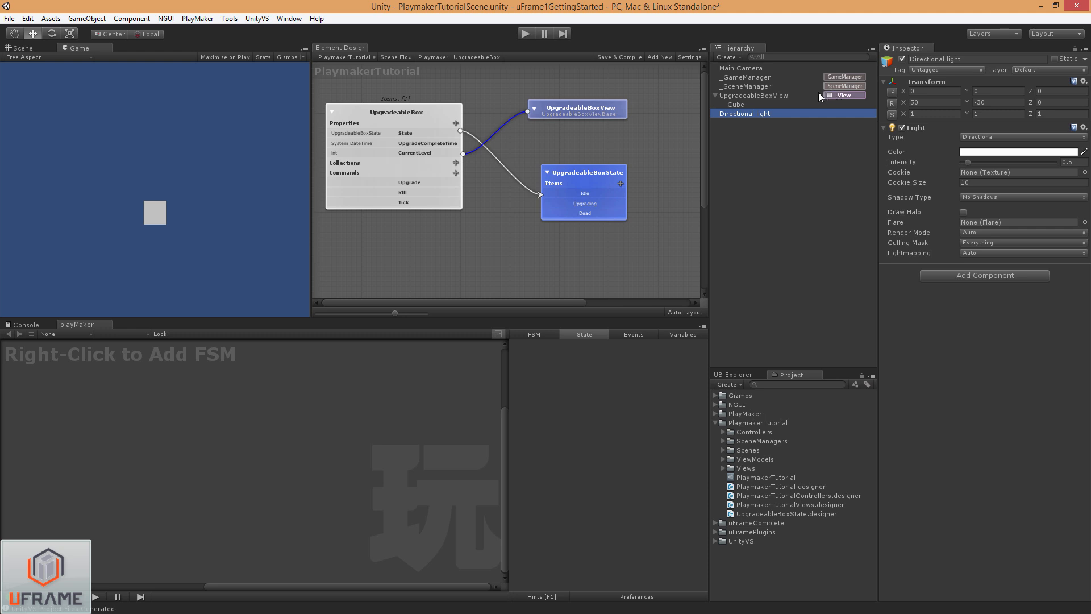
right_click(394, 121)
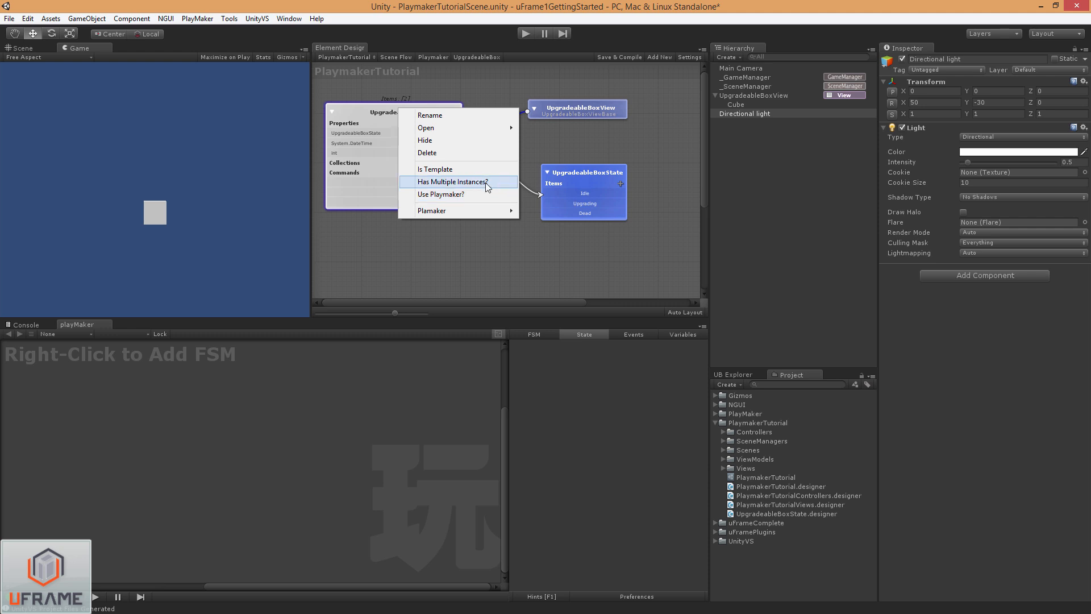
click(451, 182)
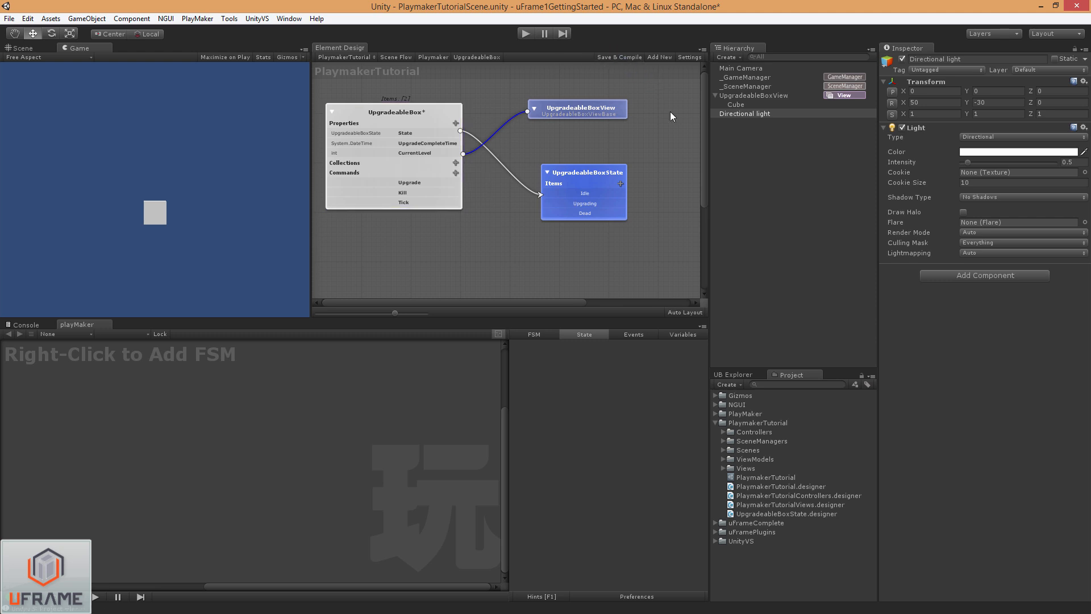
mouse_move(836, 104)
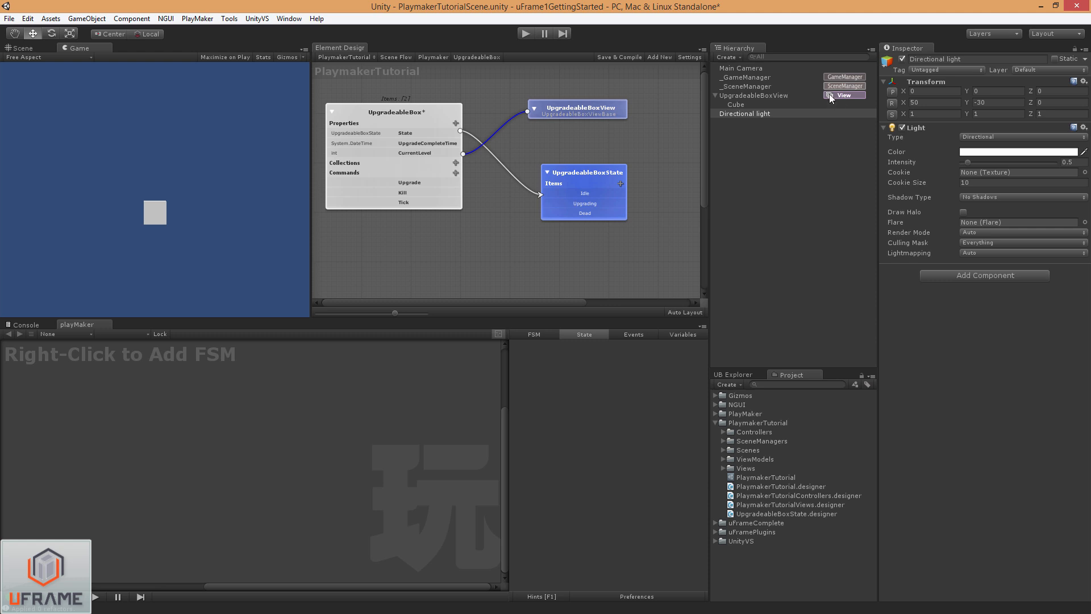
mouse_move(843, 95)
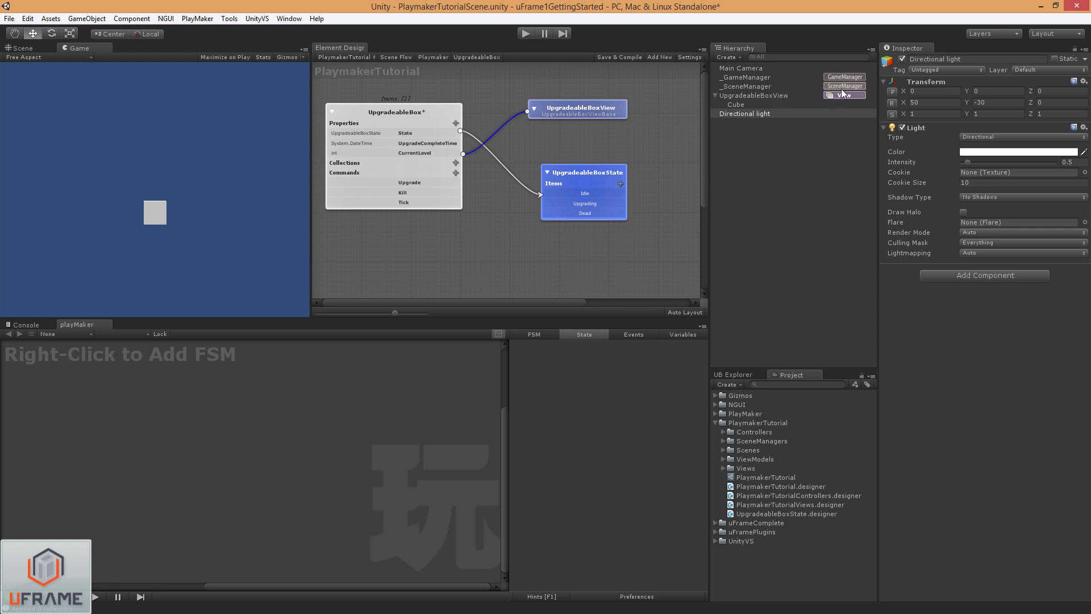
mouse_move(804, 104)
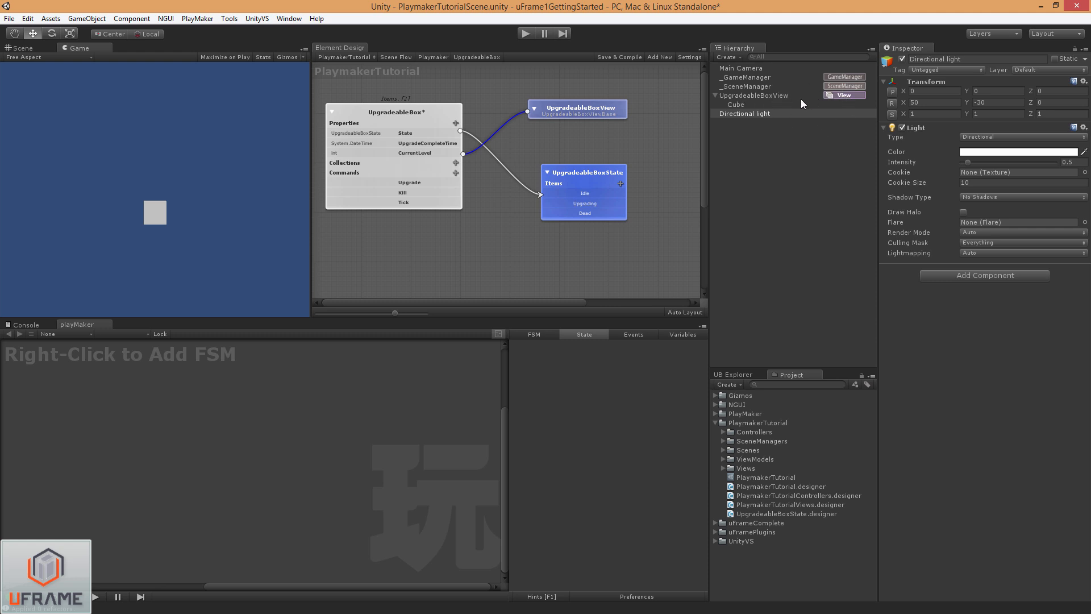
mouse_move(817, 104)
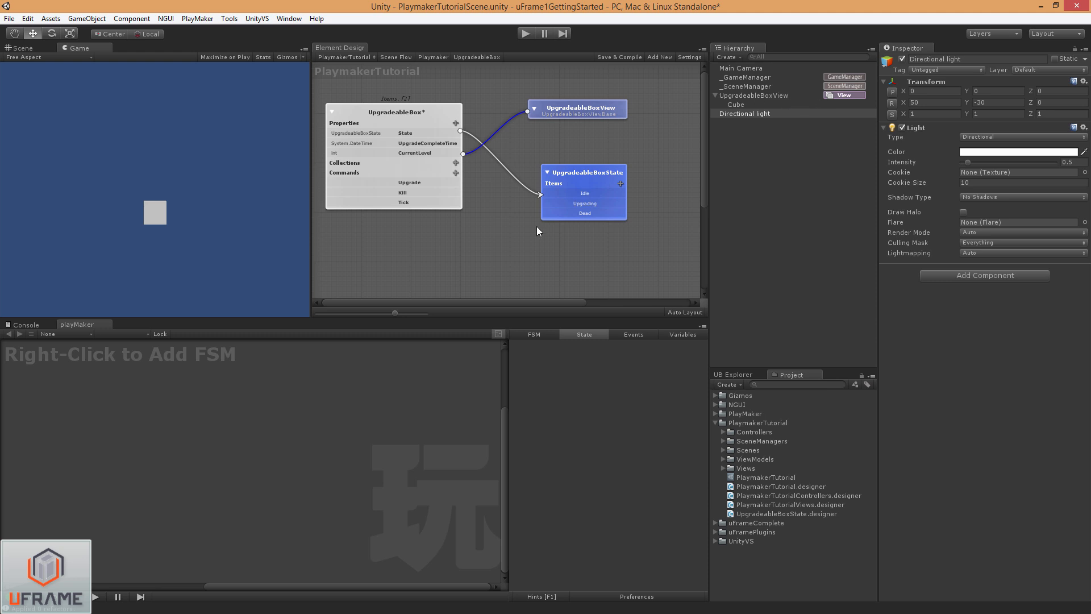
mouse_move(581, 159)
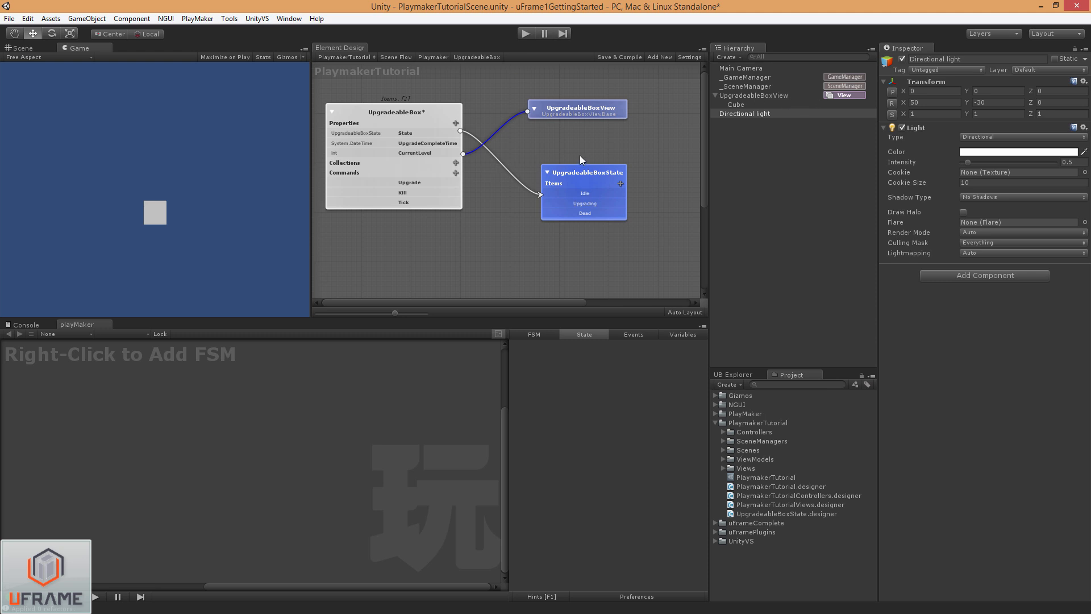
- Browse the uFrameComplete Plugins folder in the Project panel
click(715, 423)
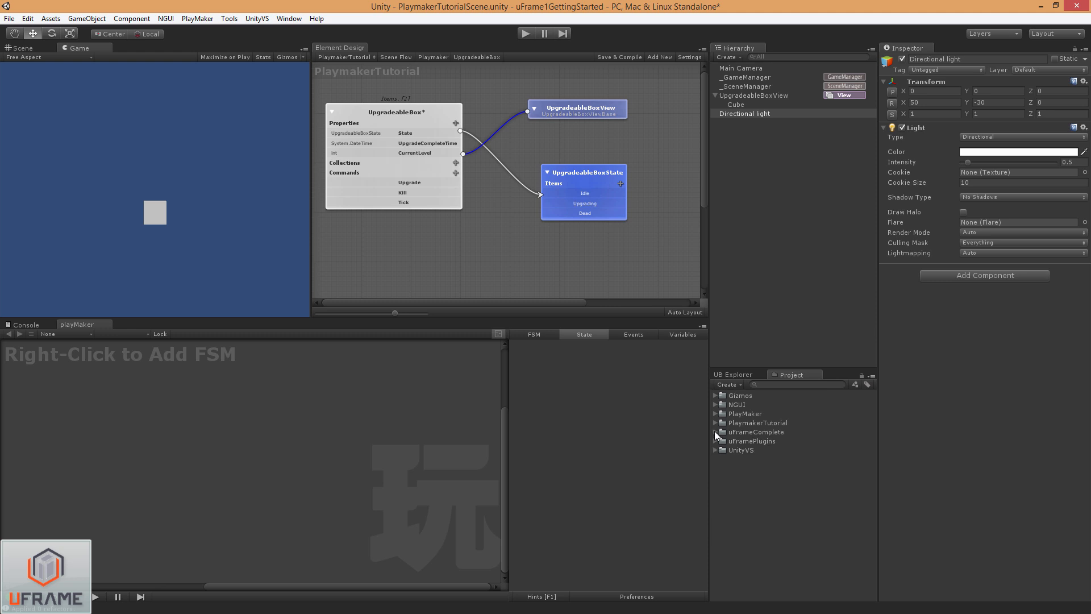
click(715, 432)
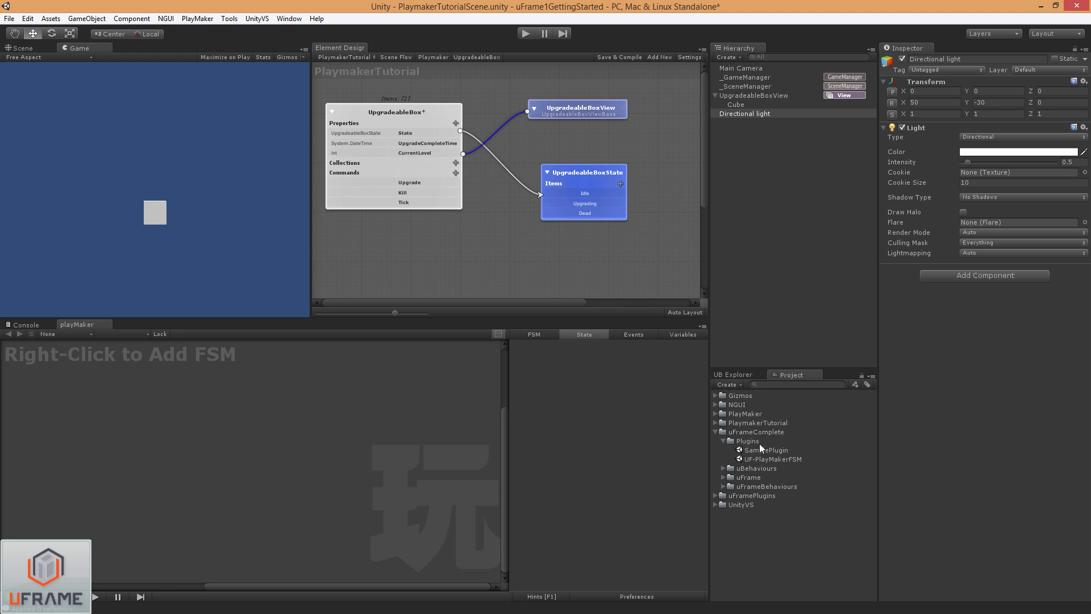
mouse_move(803, 467)
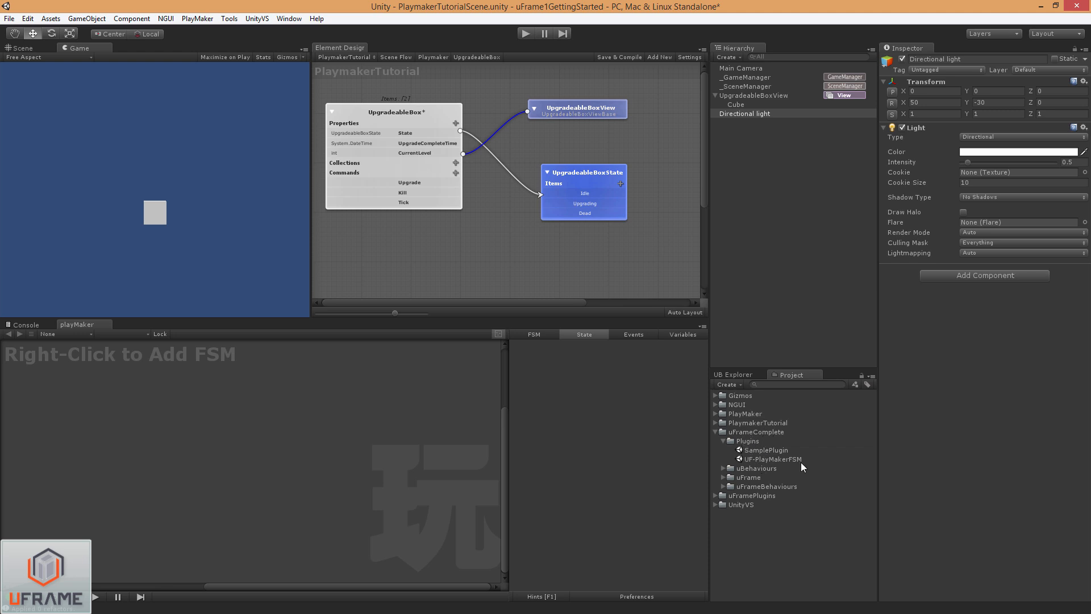
mouse_move(786, 466)
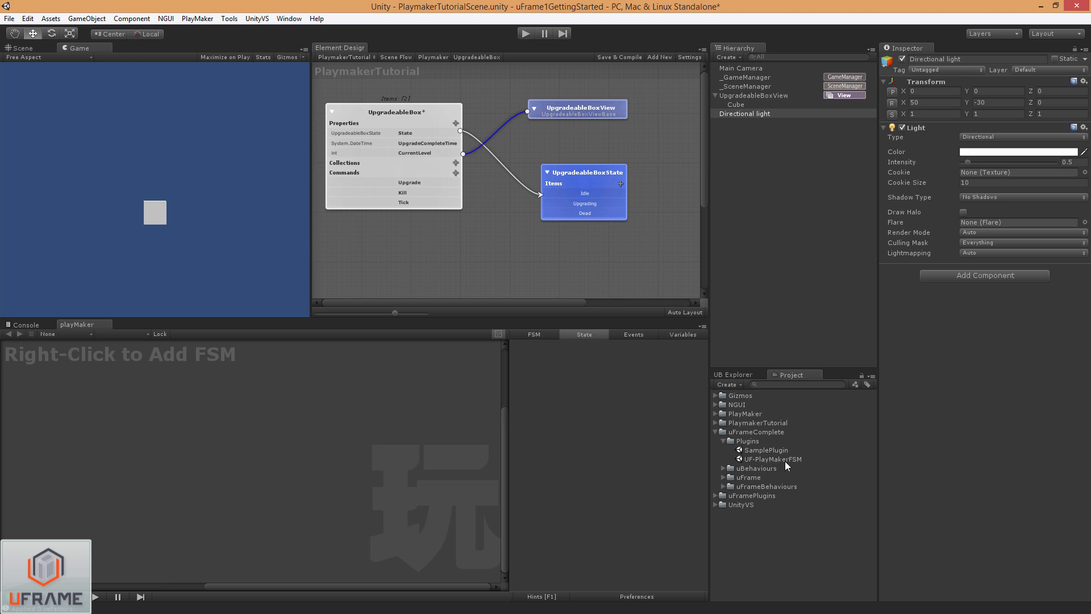
click(722, 441)
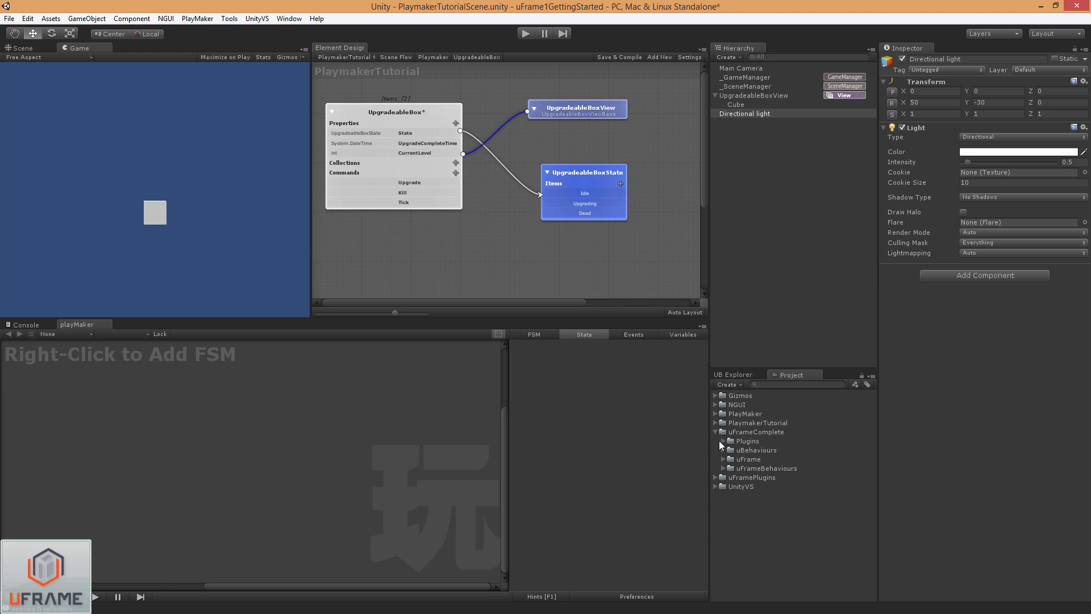
- Verify the Playmaker Plugin is enabled in Tools > uFrame > Plugins, then close the list
click(229, 18)
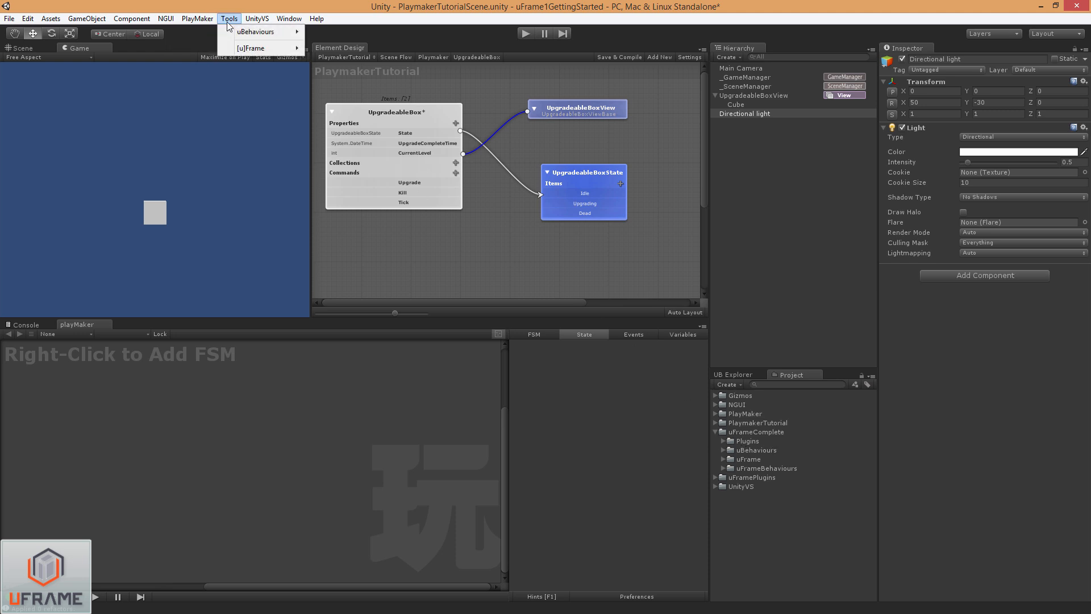
click(253, 48)
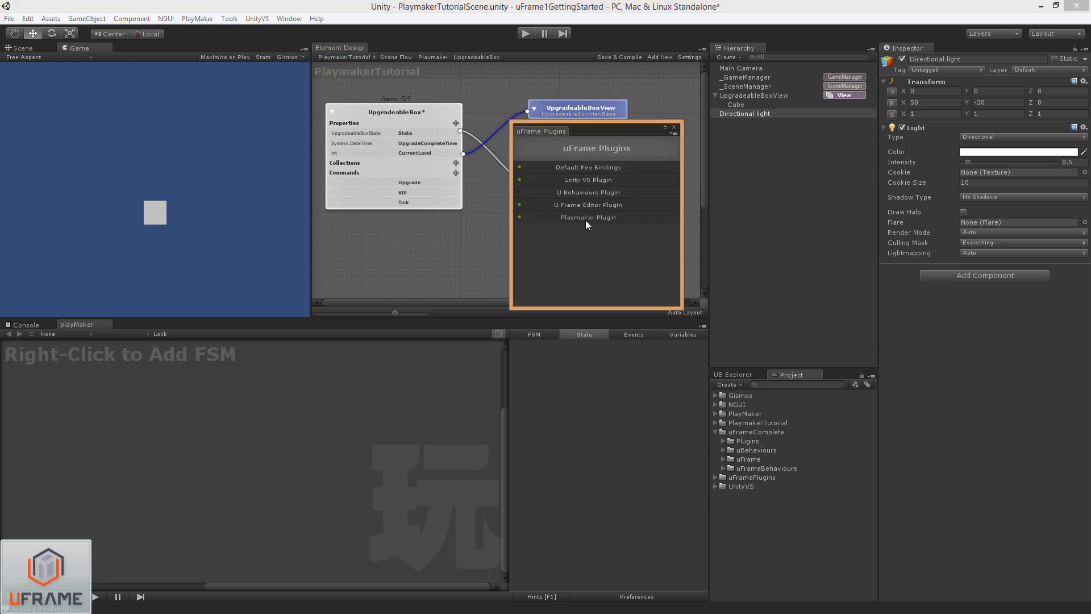
mouse_move(615, 220)
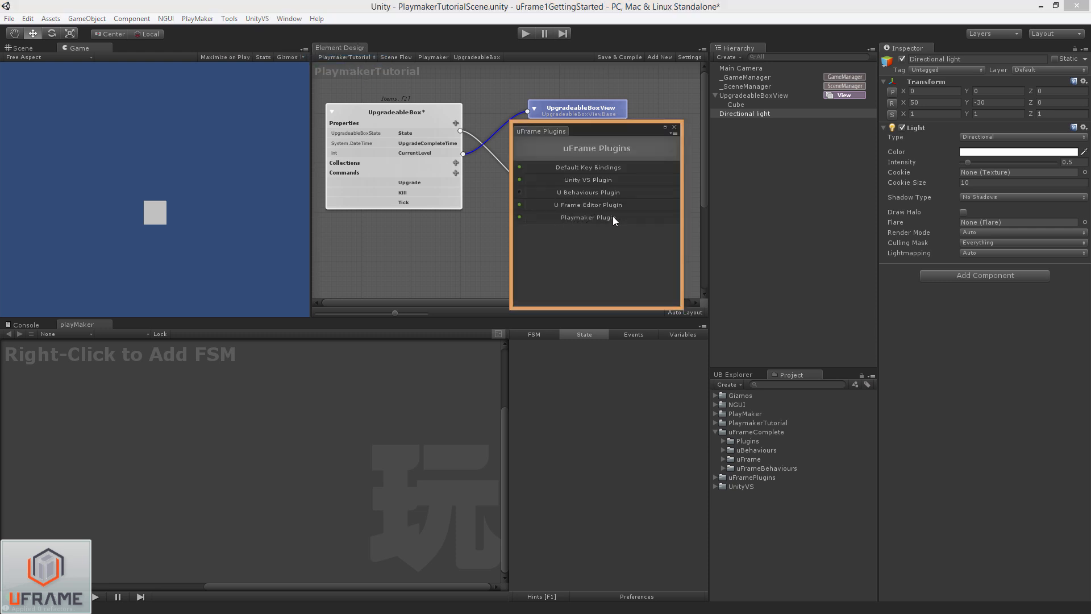
click(673, 127)
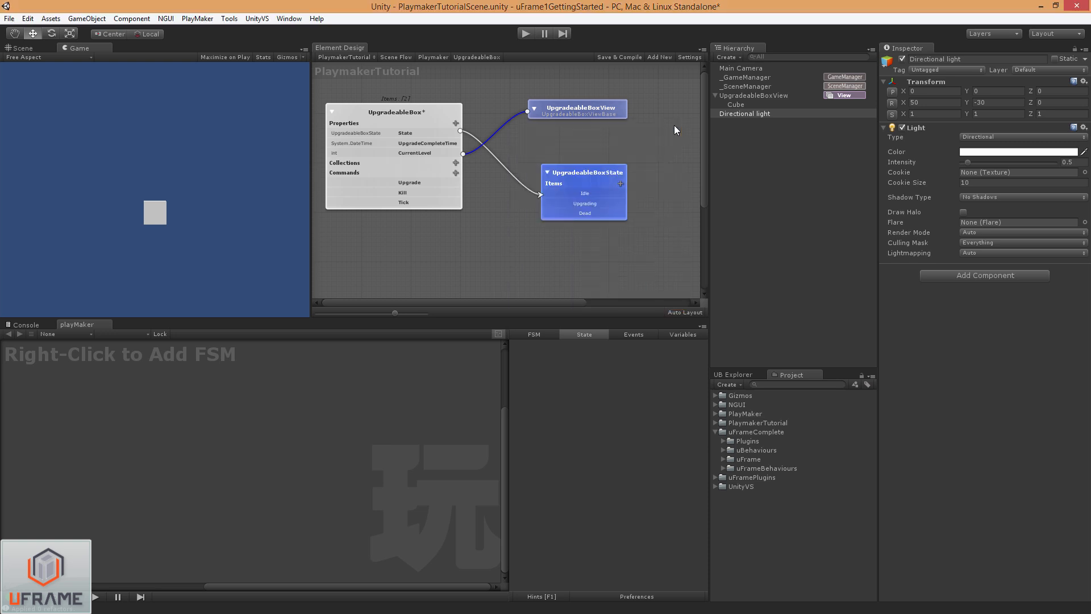
mouse_move(675, 132)
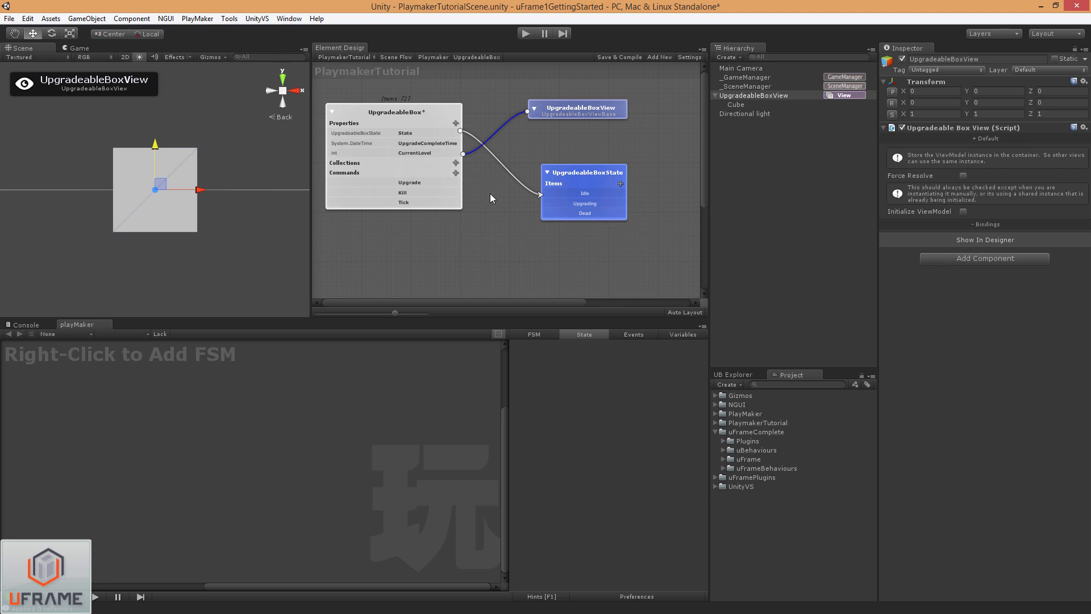
- Tick 'Use Playmaker?' on the UpgradeableBox node from its right-click options
right_click(393, 112)
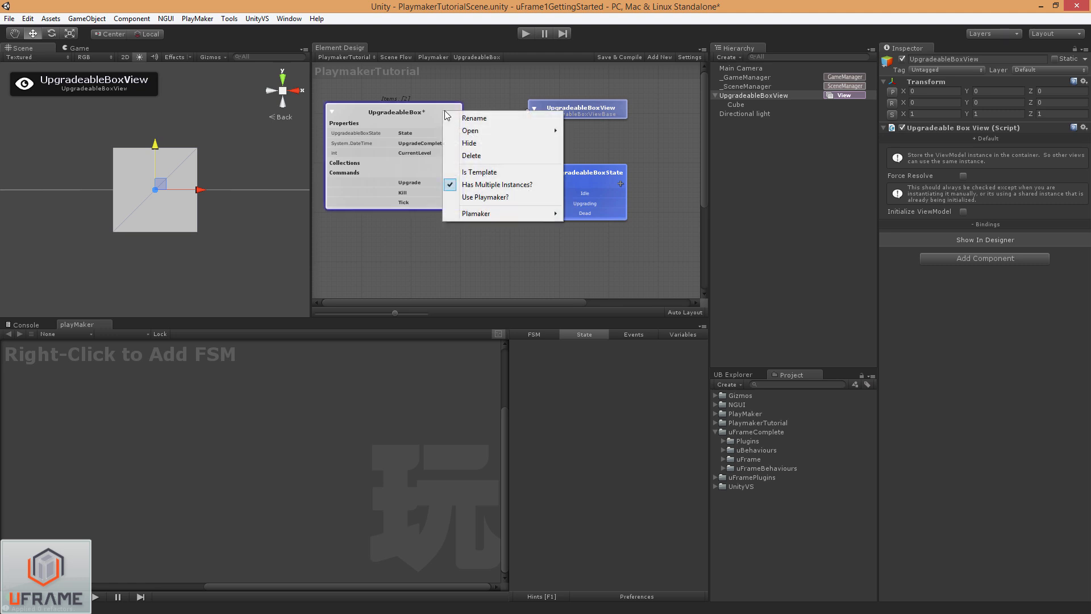
mouse_move(503, 197)
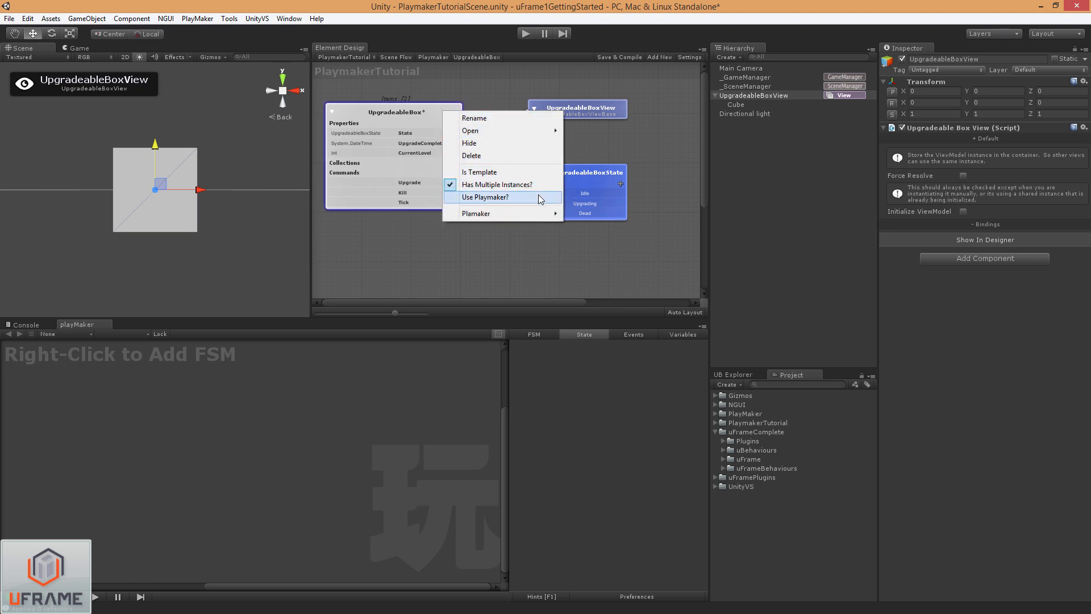
click(484, 197)
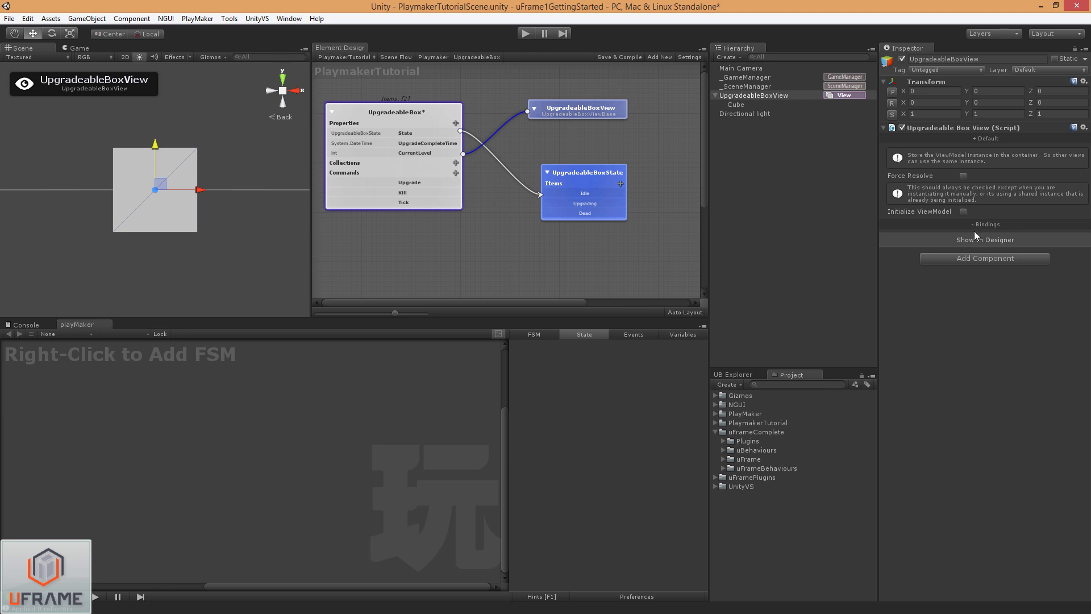
mouse_move(964, 258)
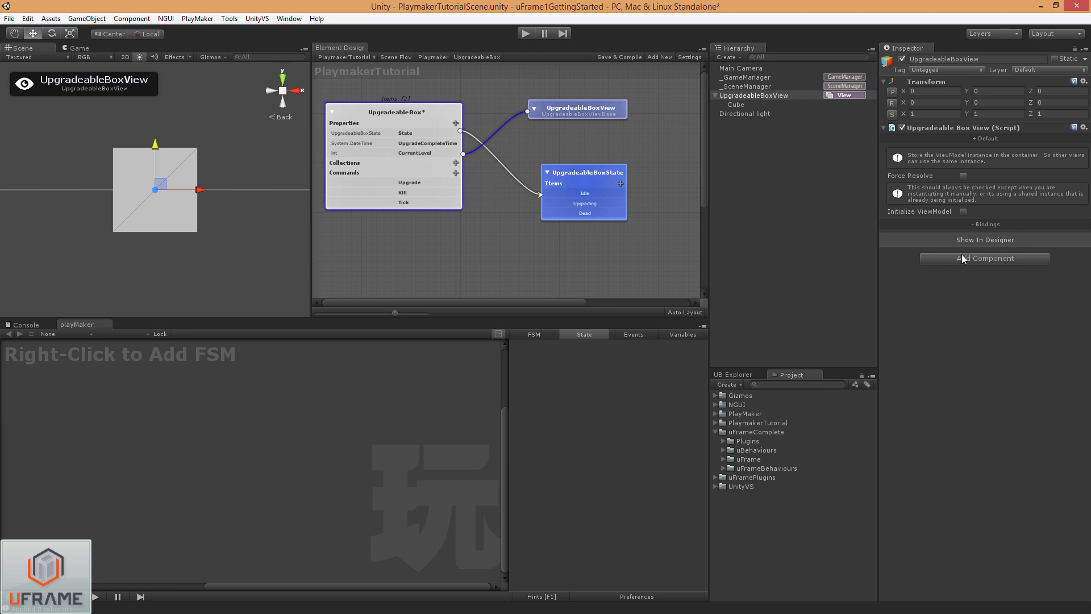
mouse_move(978, 256)
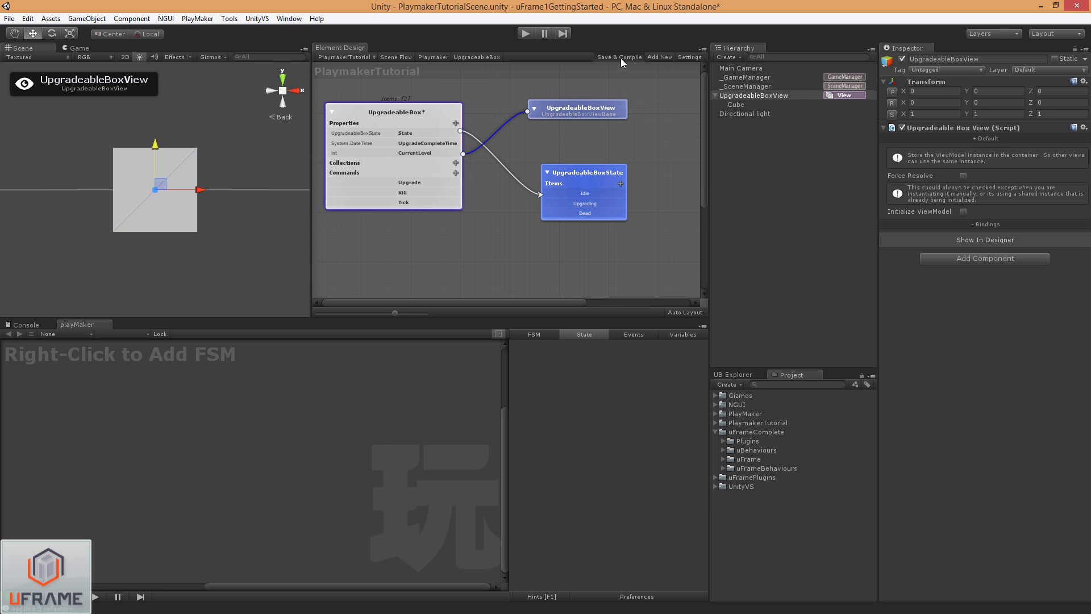
mouse_move(666, 114)
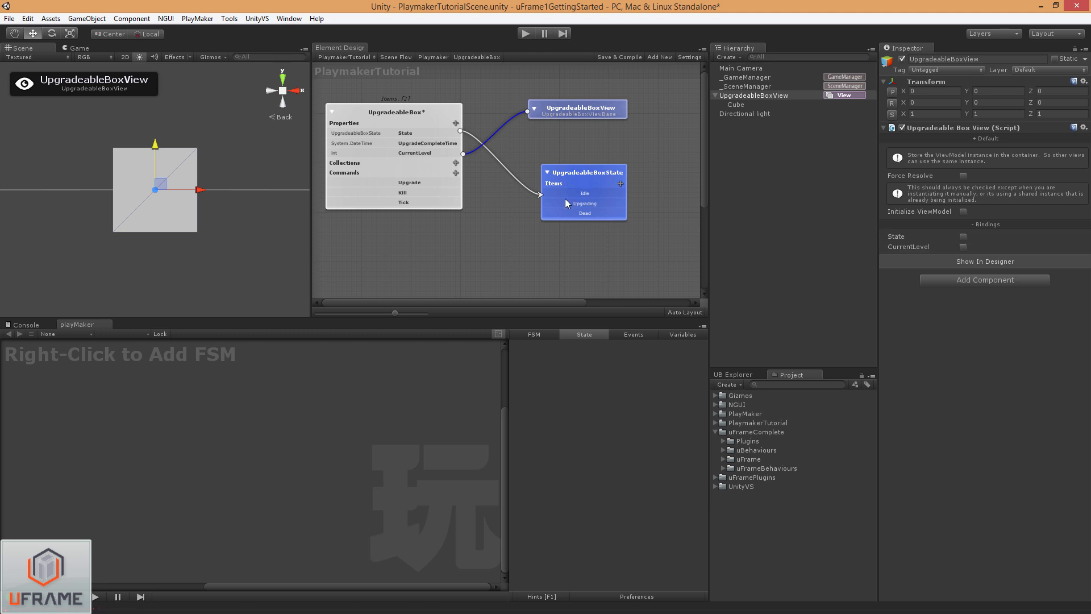
mouse_move(936, 267)
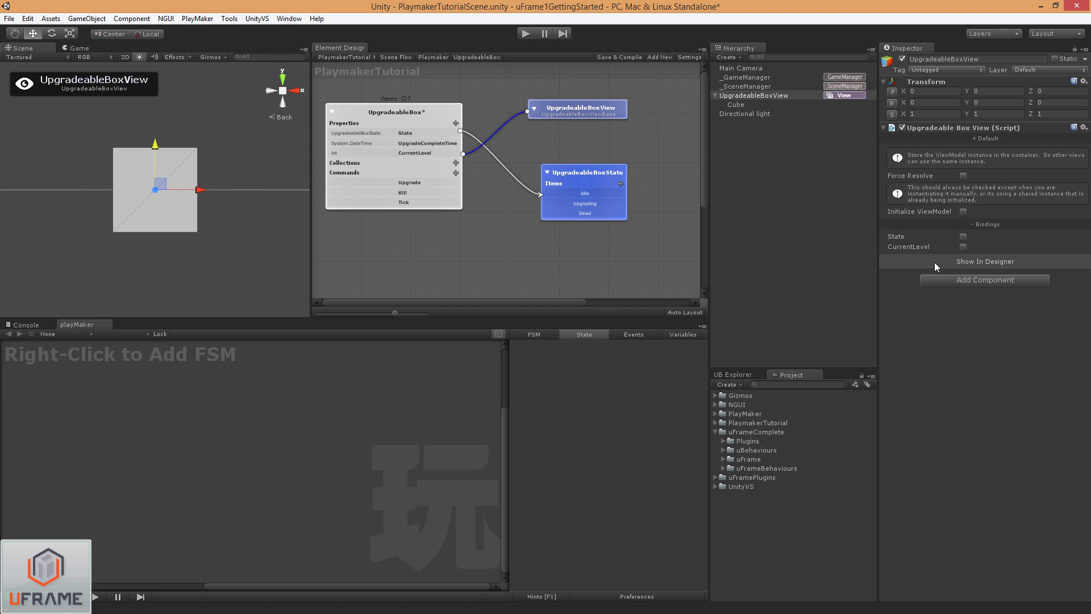
mouse_move(966, 248)
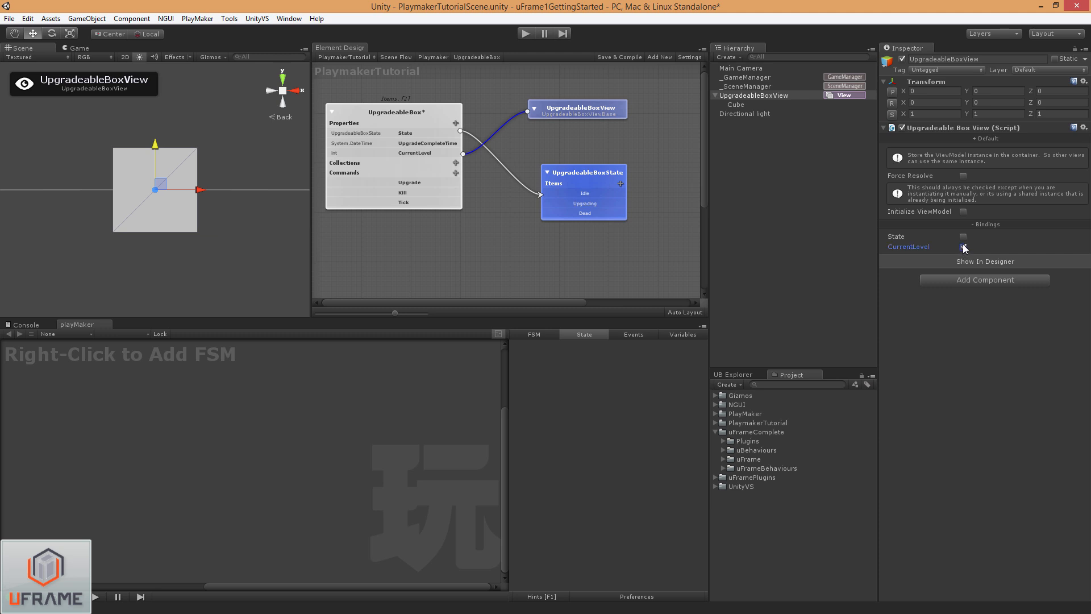
- Enable the CurrentLevel binding and Initialize ViewModel, then confirm 'Use Playmaker?' stays checked
click(963, 248)
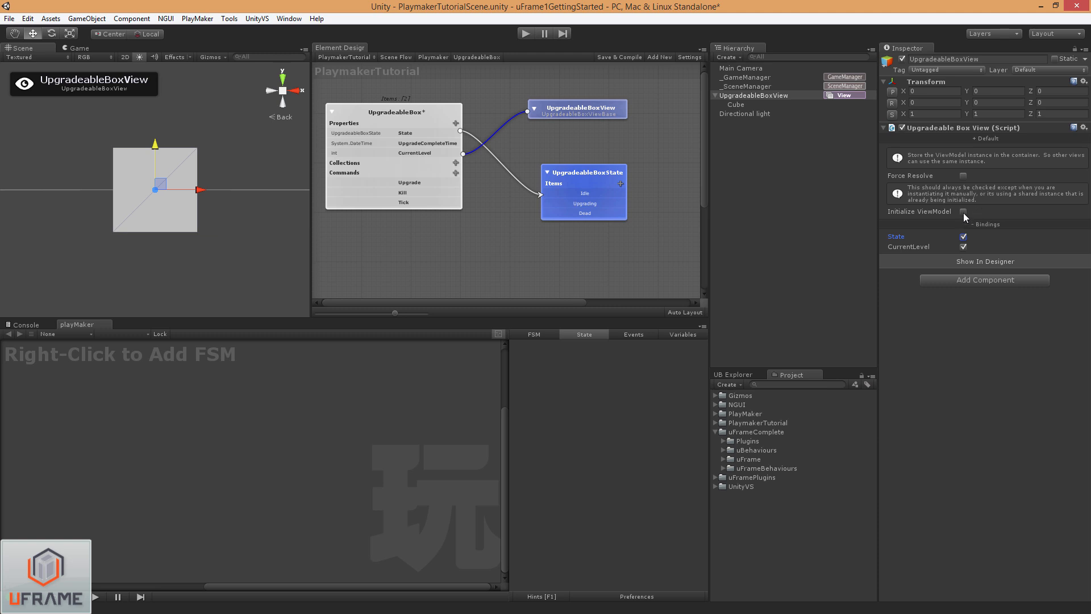
click(964, 211)
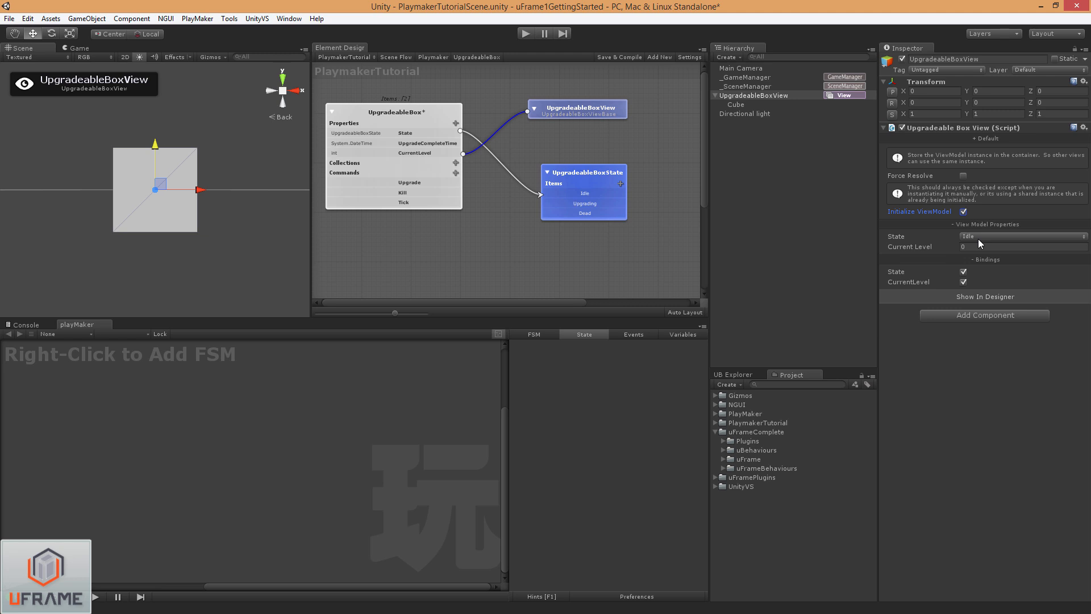
mouse_move(977, 244)
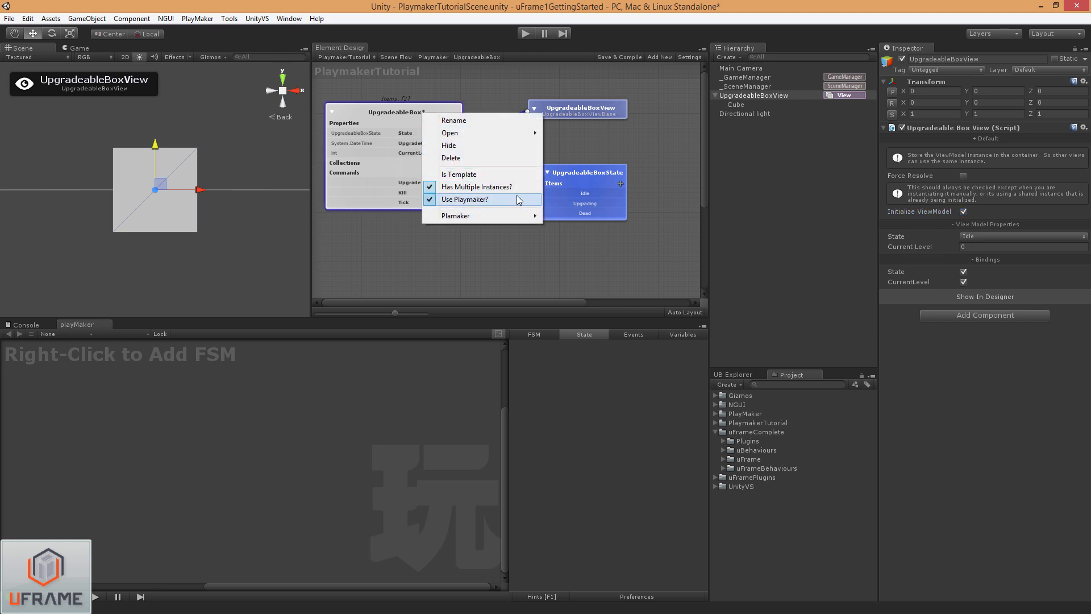
click(466, 200)
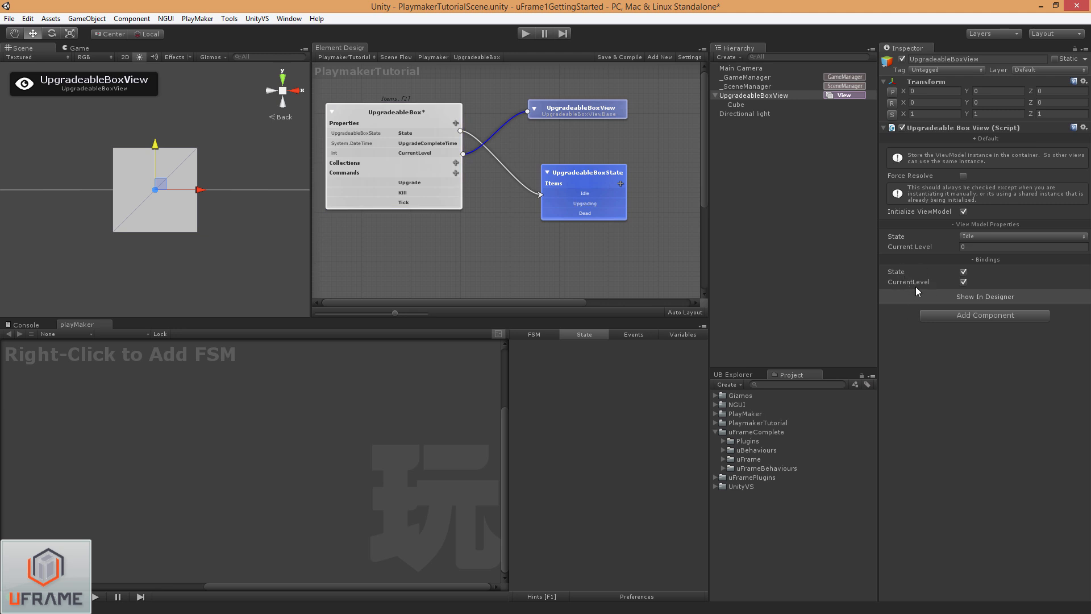
mouse_move(932, 225)
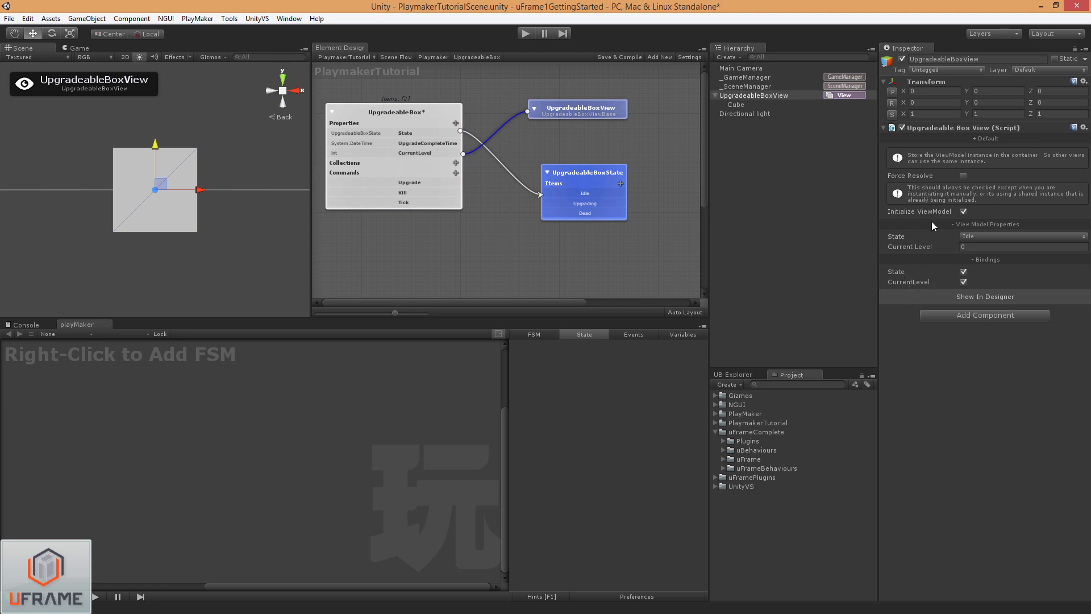
mouse_move(983, 146)
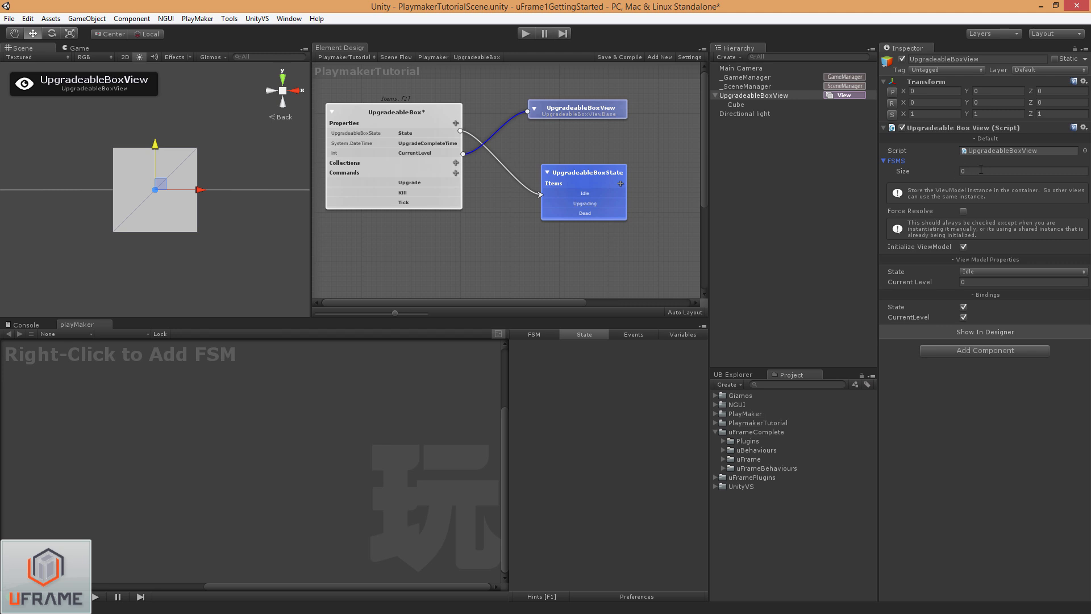
mouse_move(927, 168)
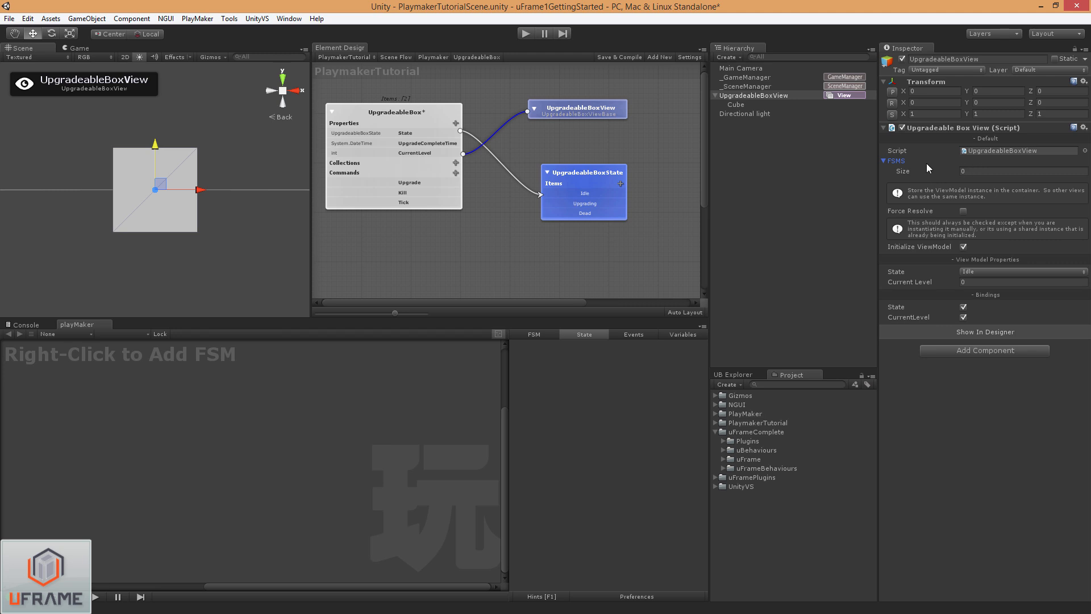
mouse_move(885, 161)
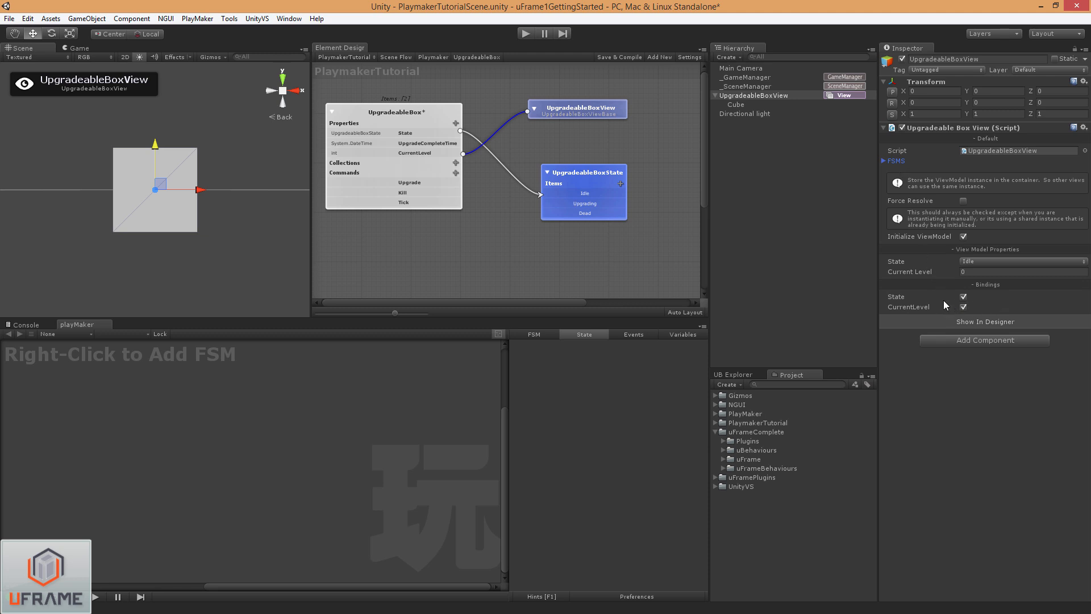
mouse_move(684, 341)
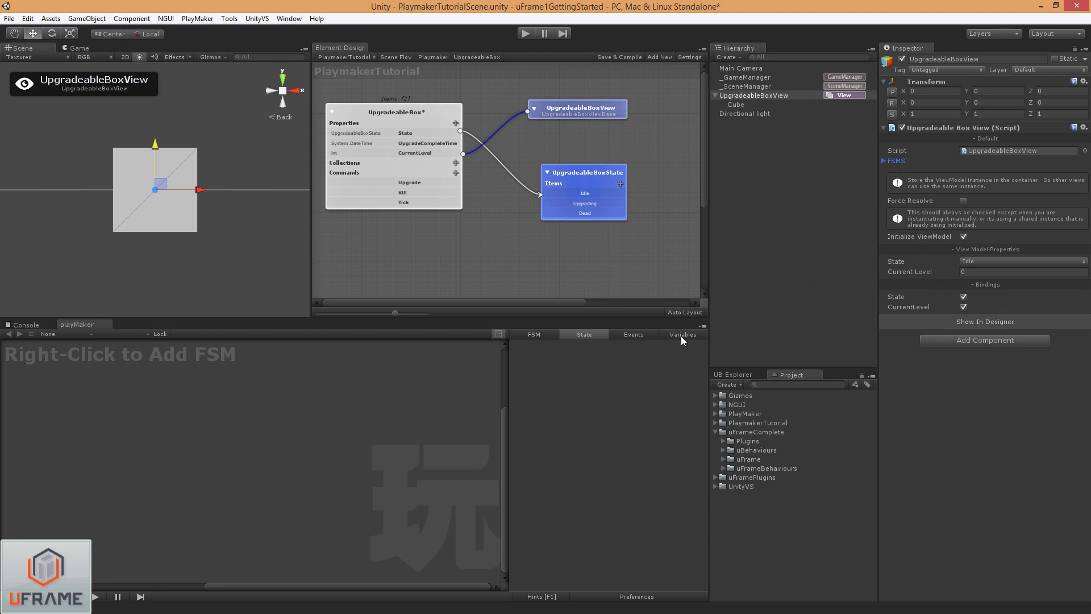
mouse_move(627, 339)
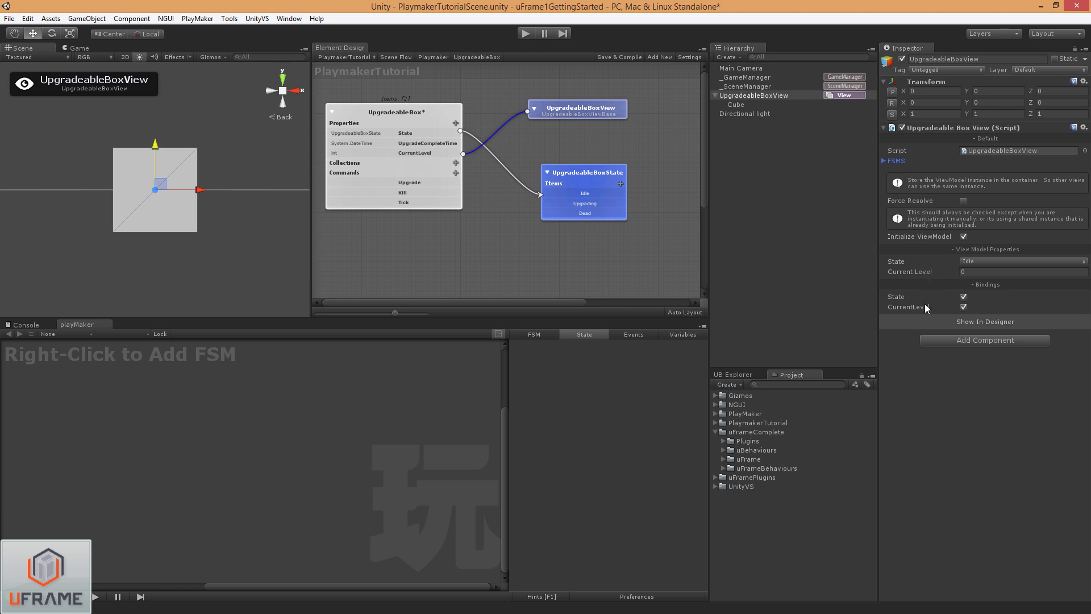
mouse_move(775, 326)
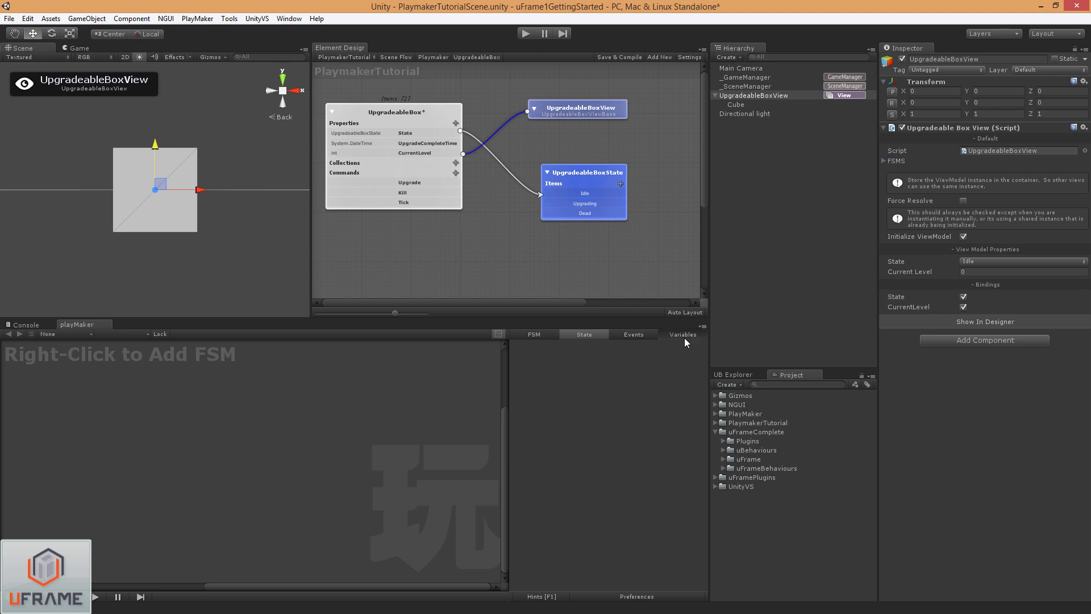
mouse_move(643, 353)
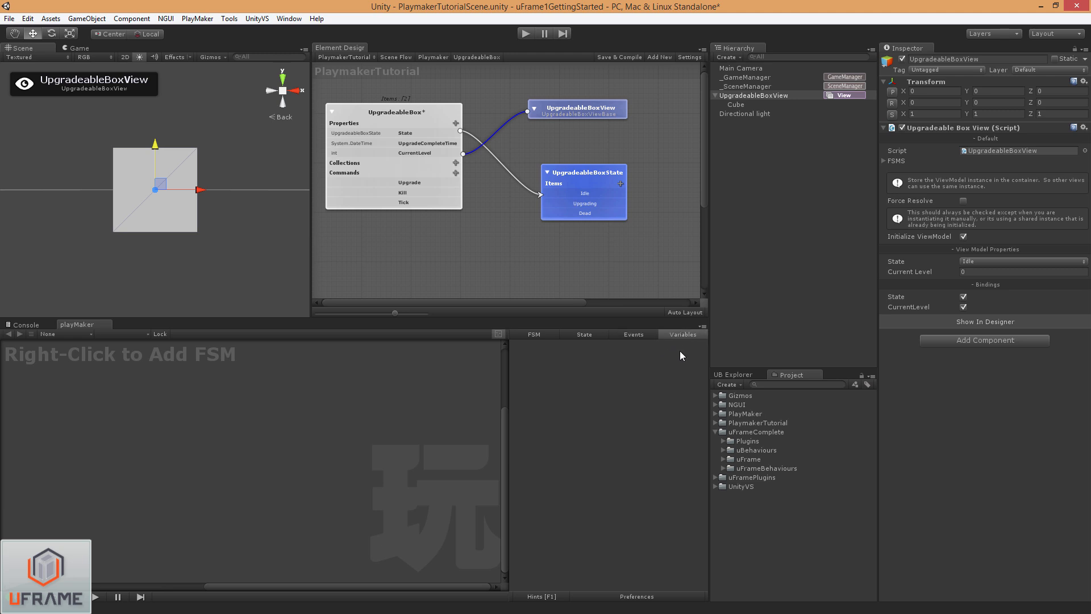
mouse_move(651, 383)
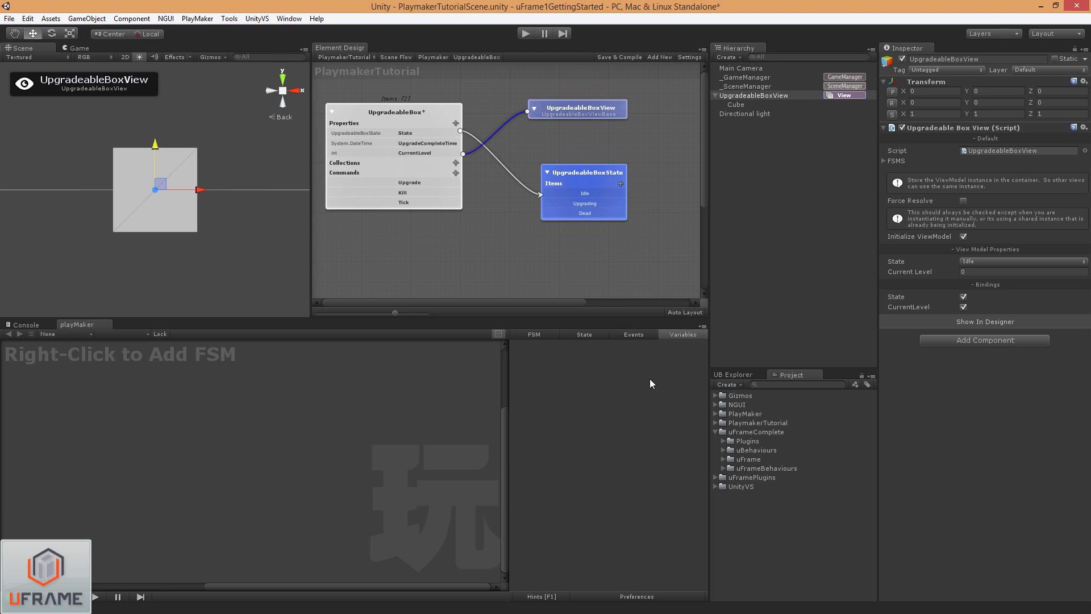
mouse_move(575, 390)
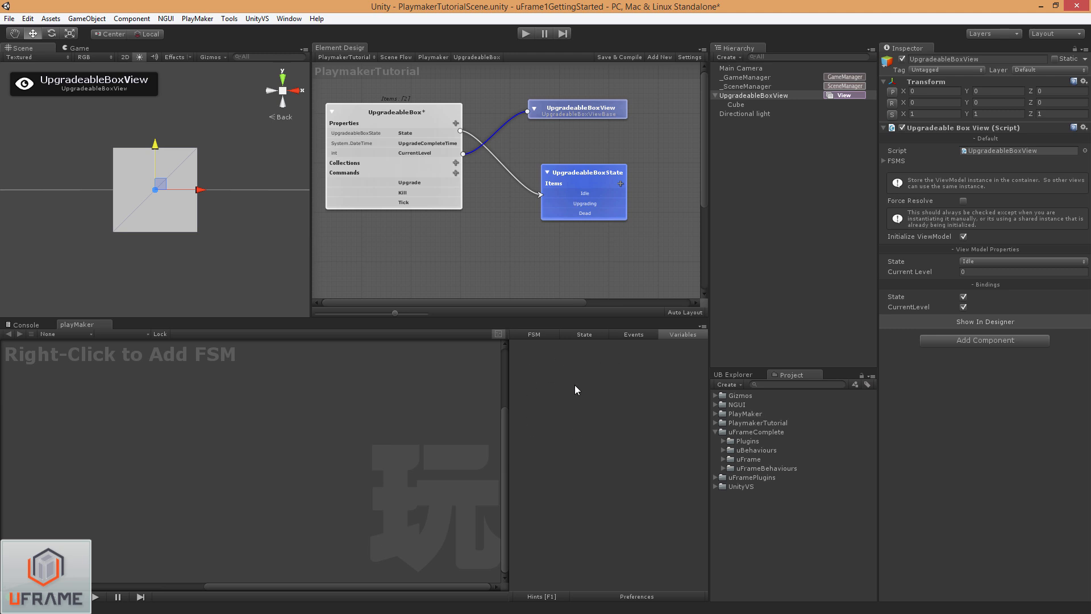
mouse_move(623, 368)
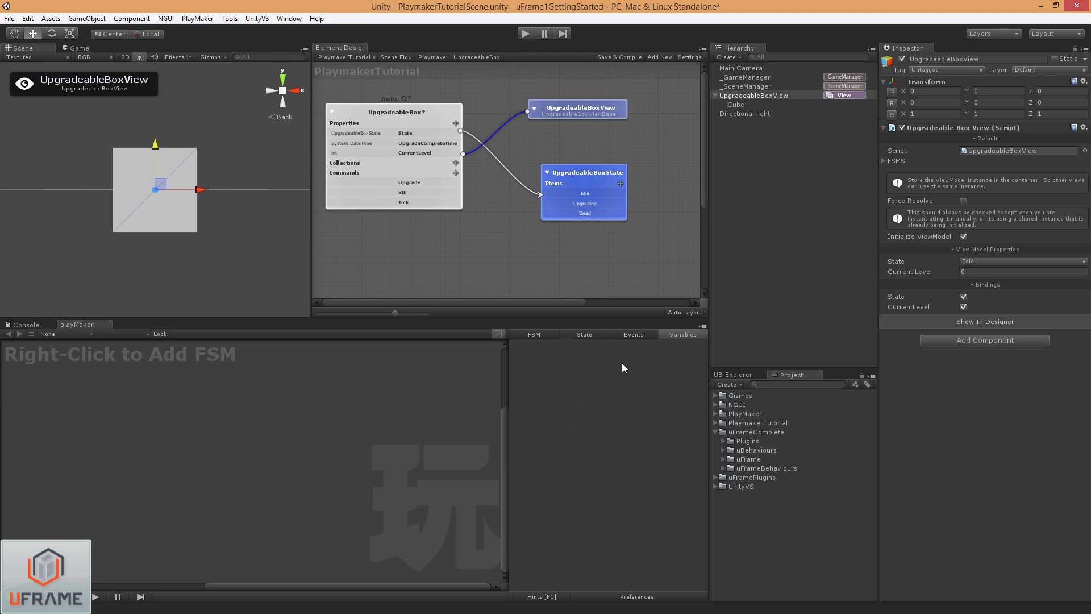
mouse_move(484, 230)
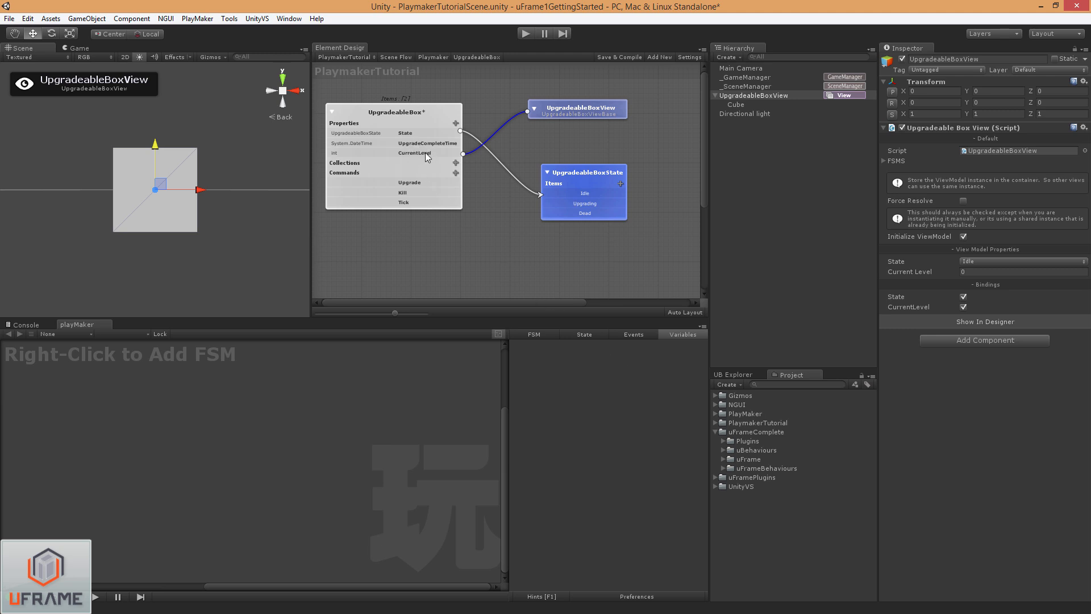
mouse_move(342, 158)
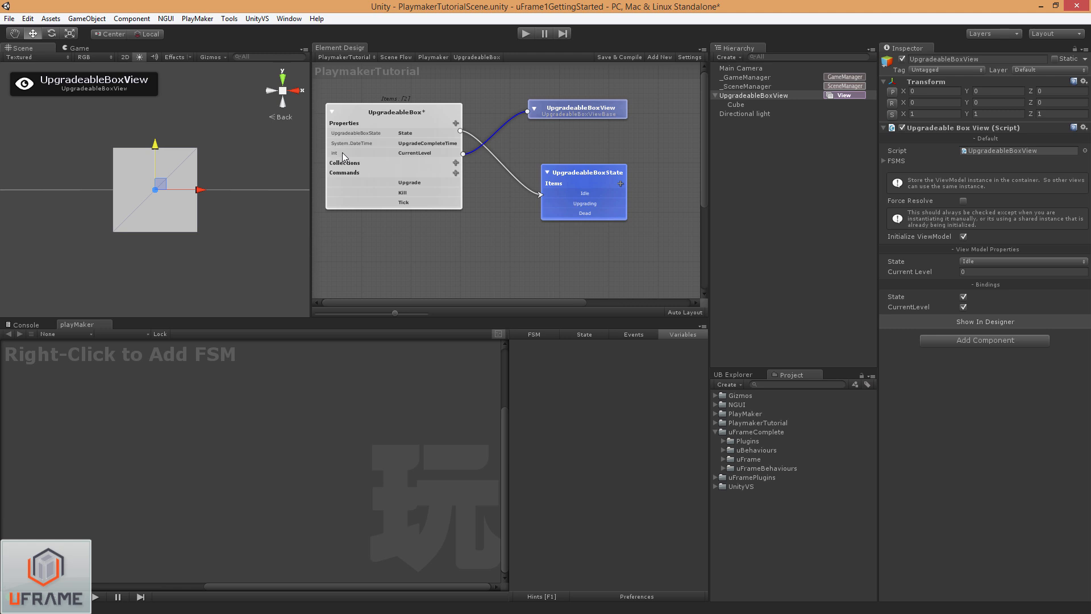
mouse_move(349, 154)
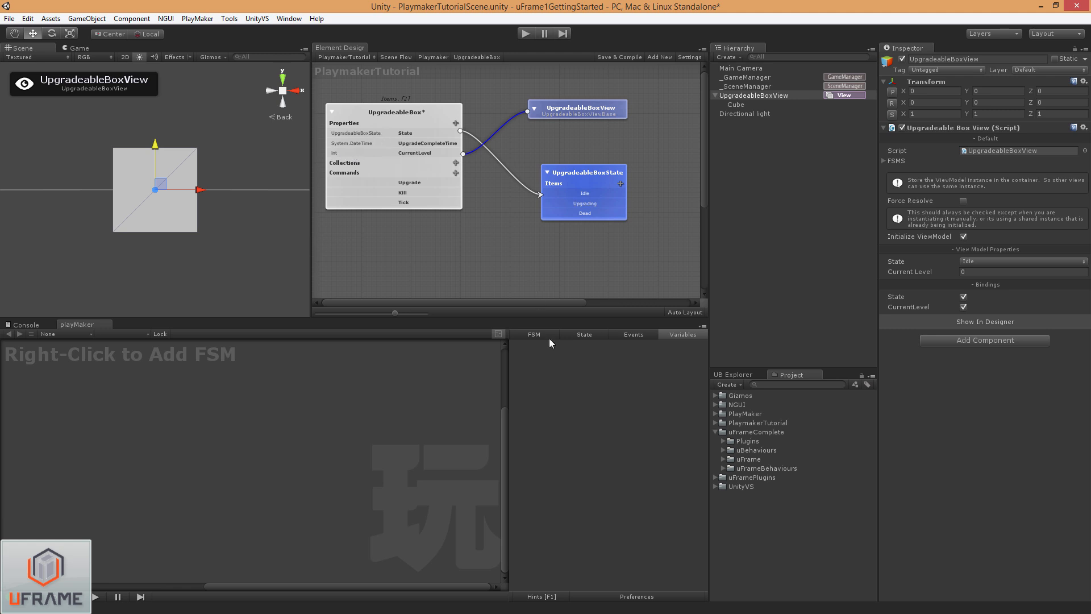
mouse_move(382, 138)
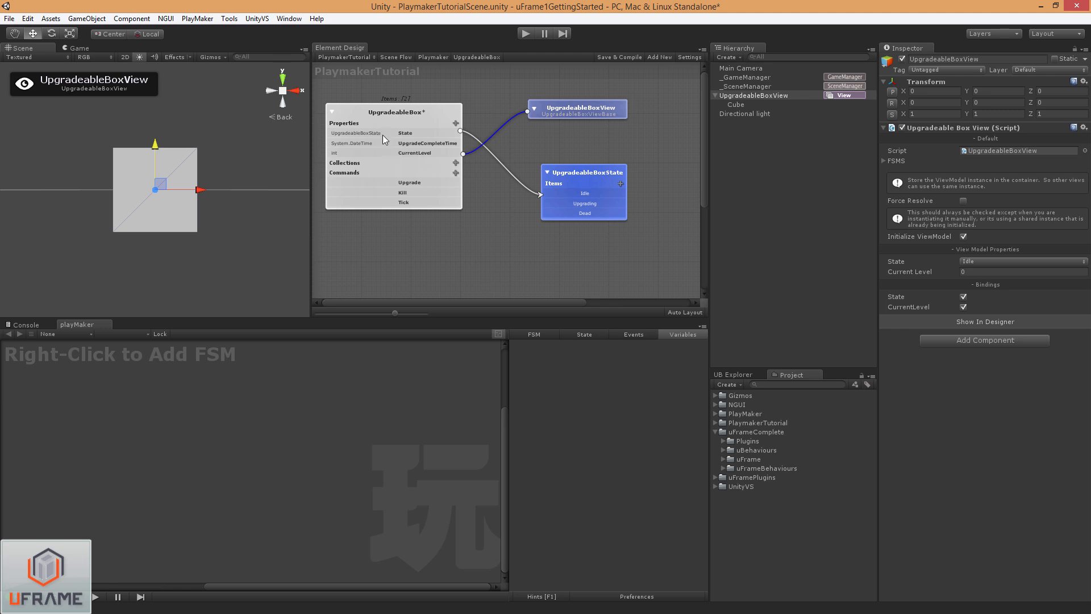
mouse_move(348, 140)
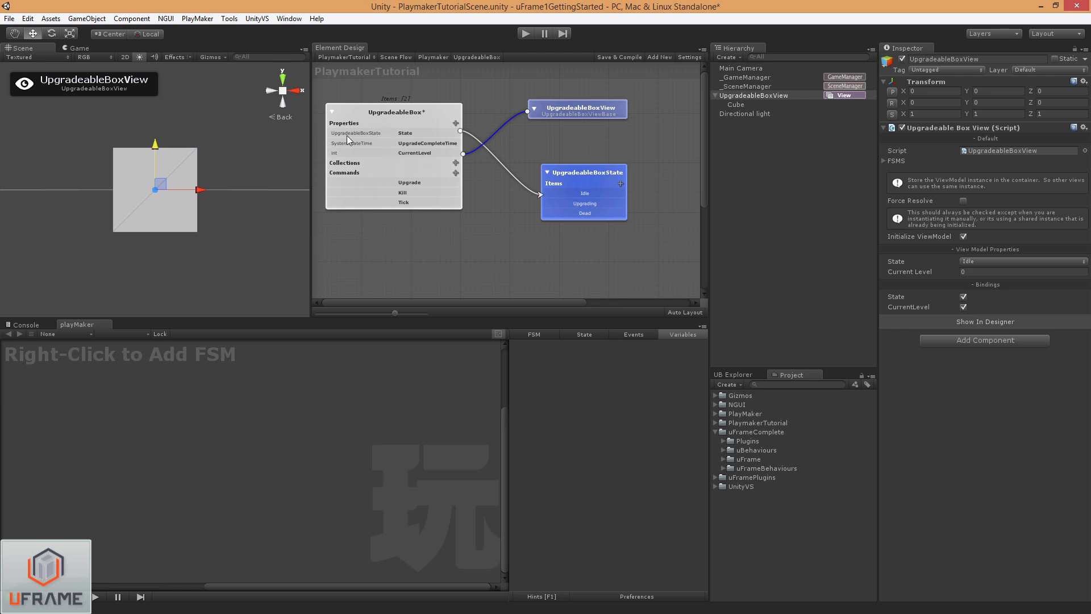
mouse_move(379, 142)
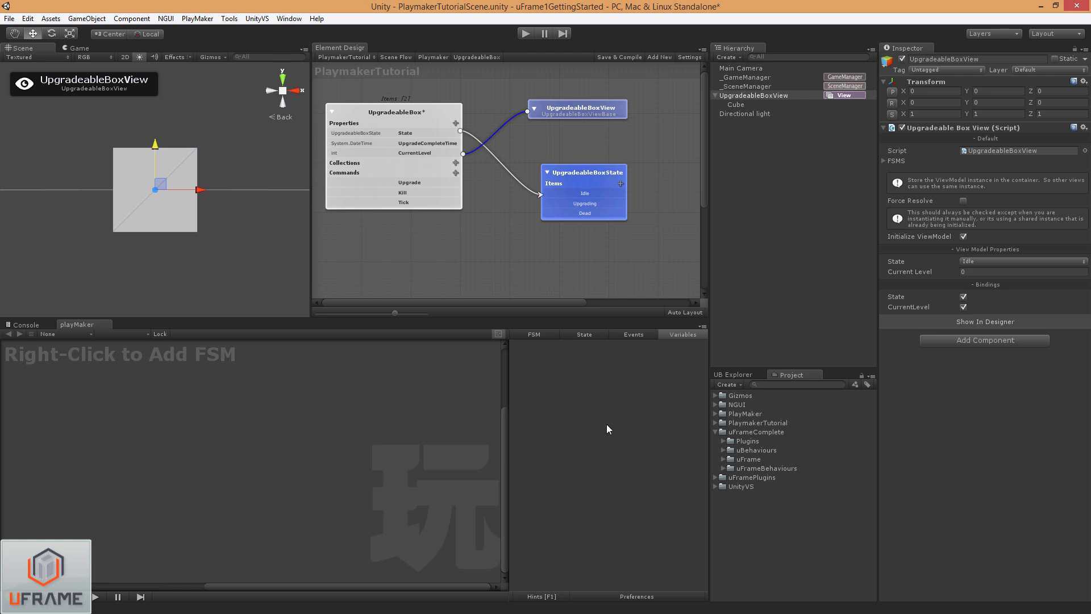
mouse_move(610, 369)
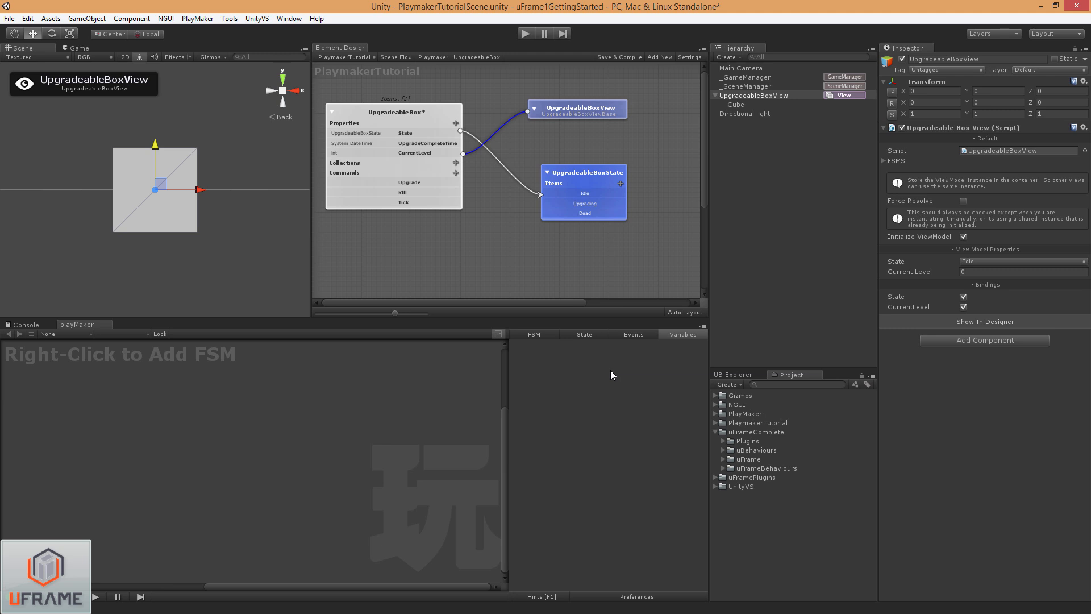
mouse_move(589, 377)
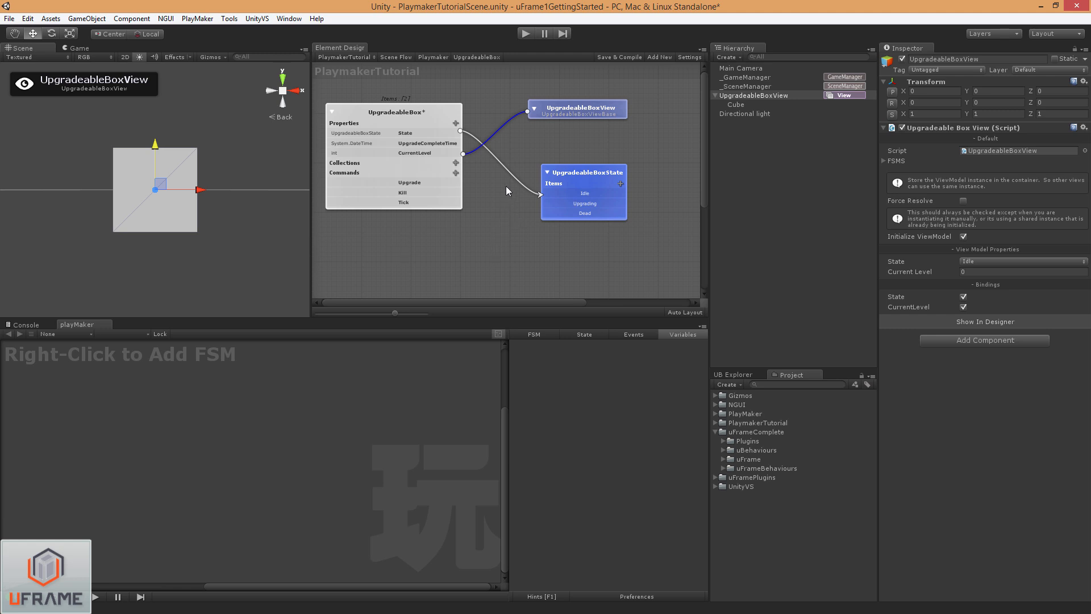
mouse_move(450, 149)
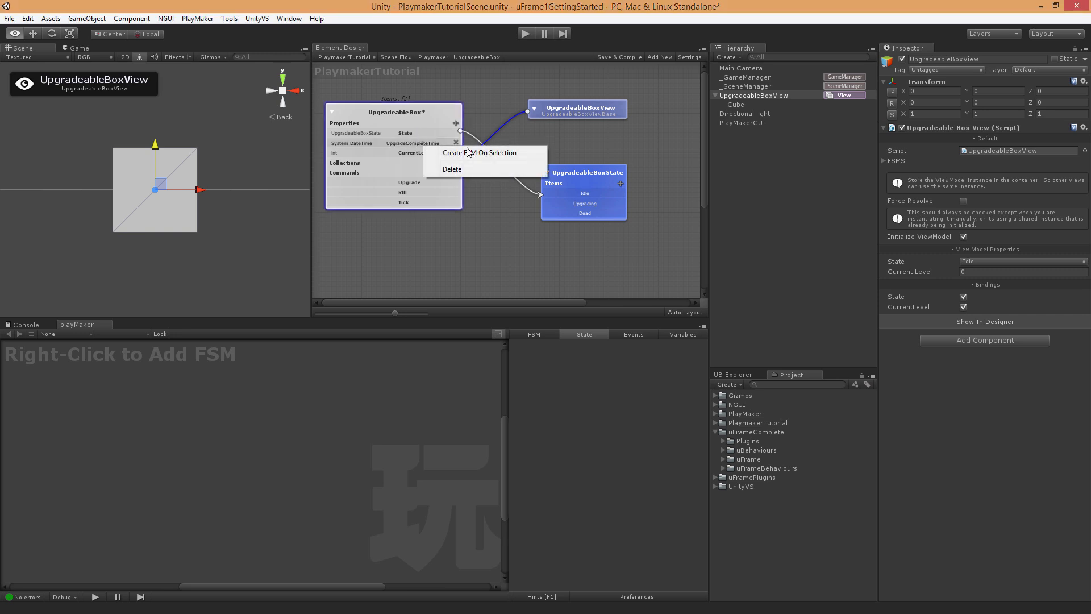
mouse_move(497, 156)
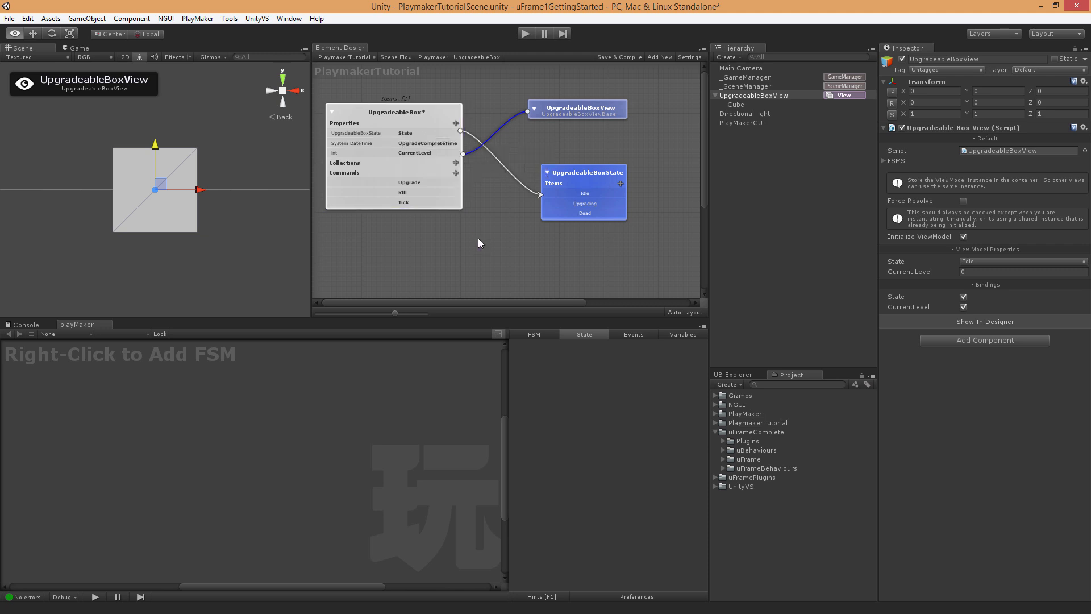
- Create an FSM from the State property and select its Determine Current State node
right_click(394, 160)
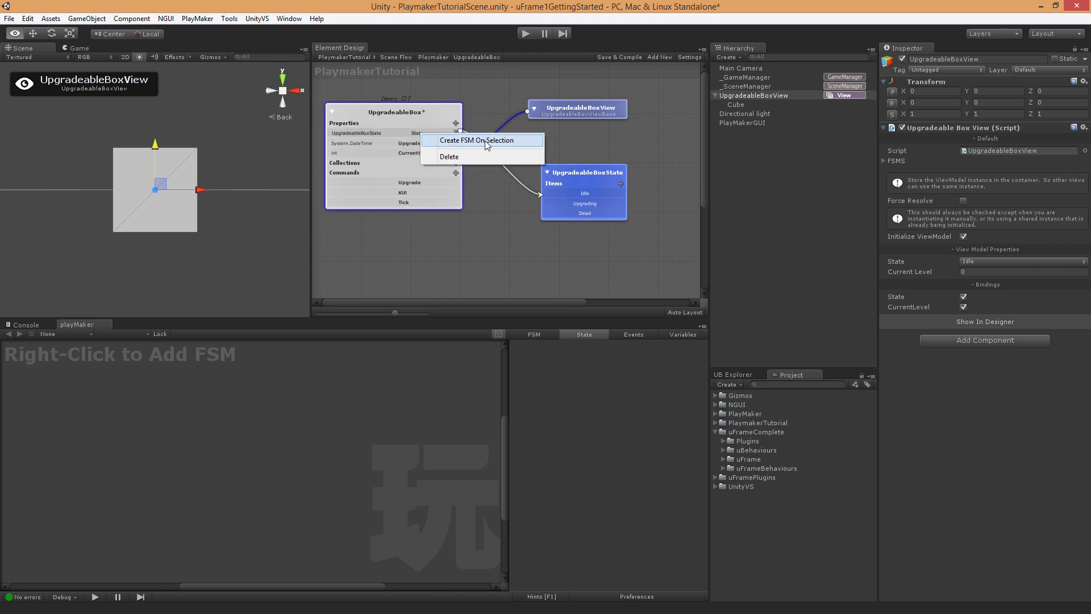
mouse_move(497, 146)
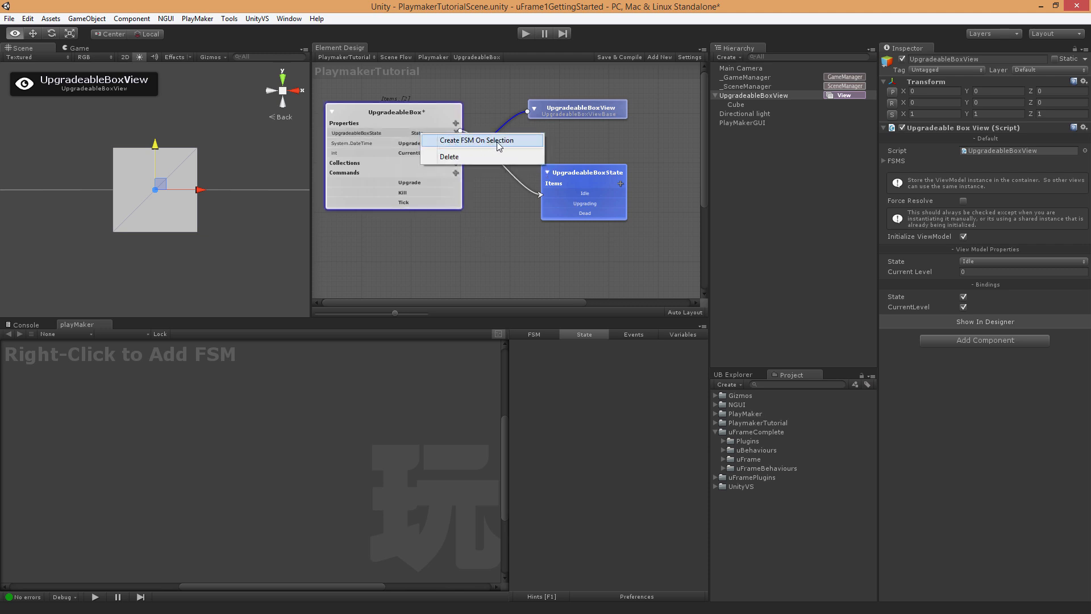
mouse_move(511, 147)
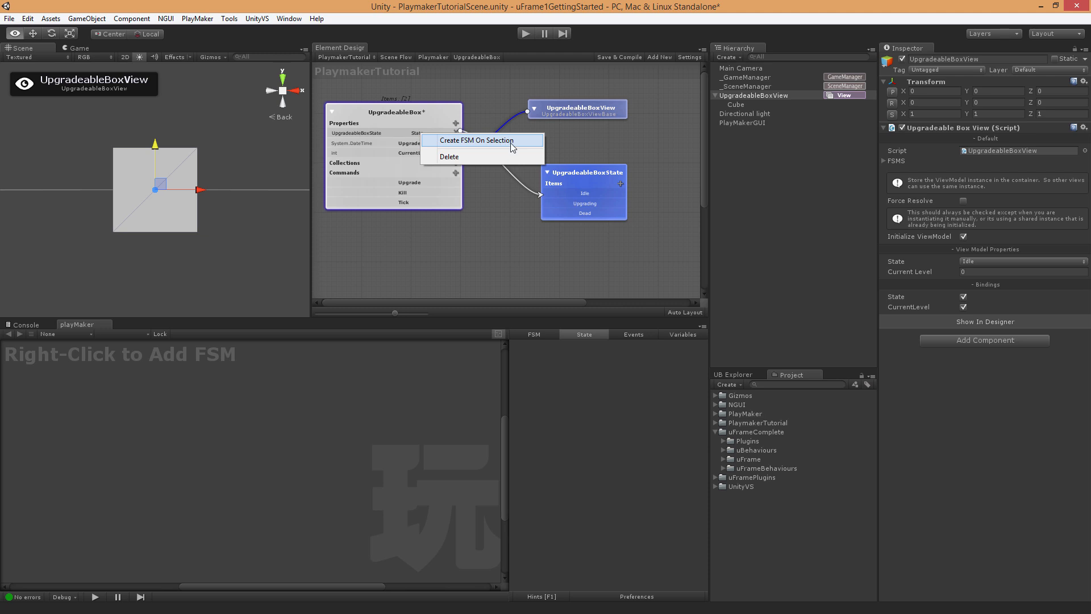
click(477, 140)
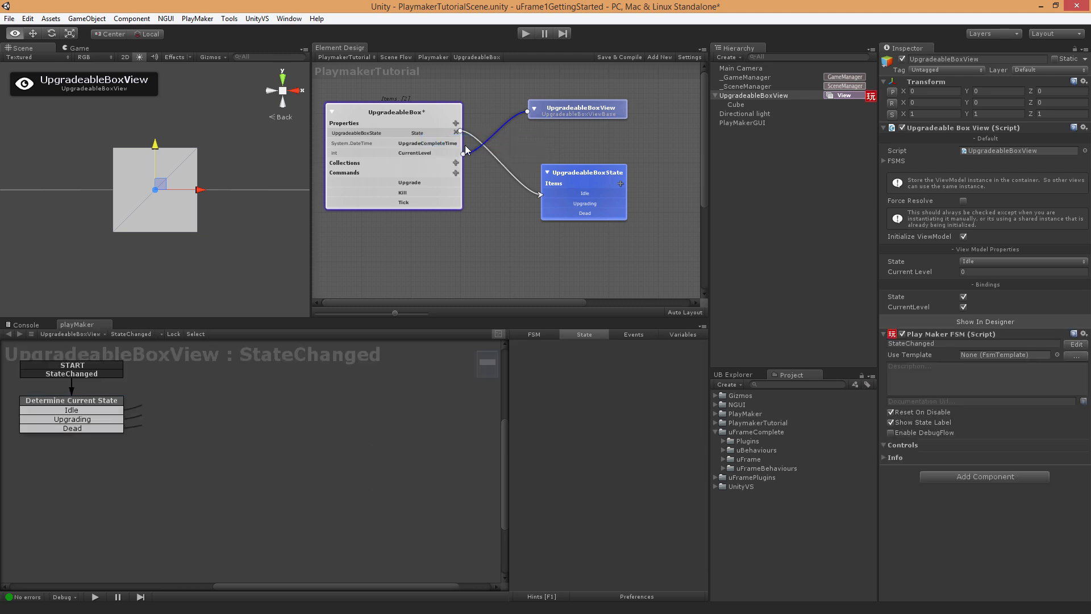
click(70, 412)
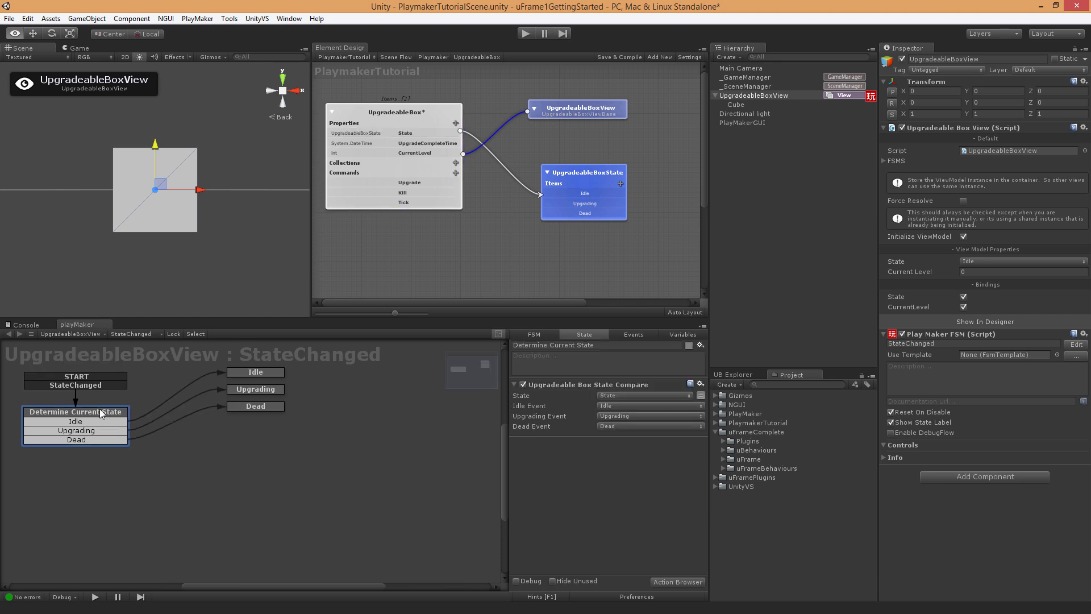
mouse_move(193, 534)
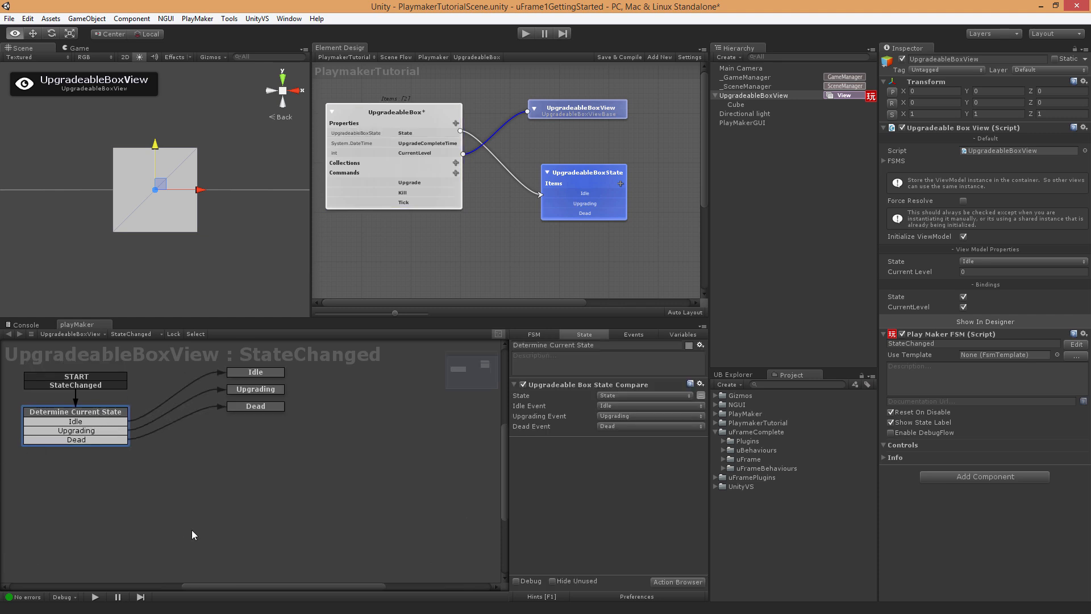